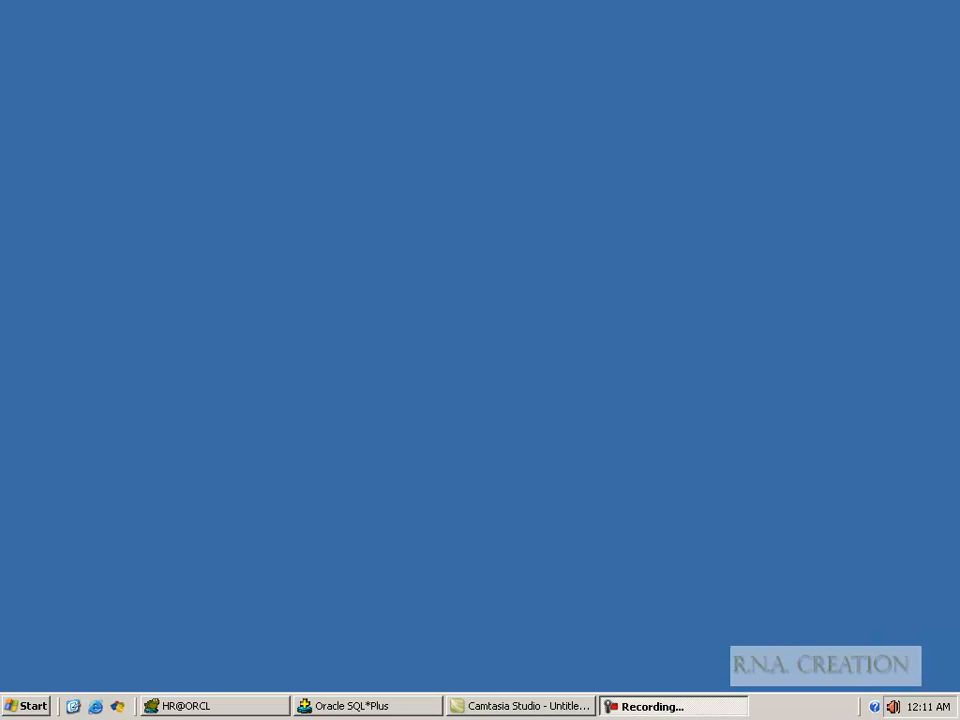
mouse_move(192, 706)
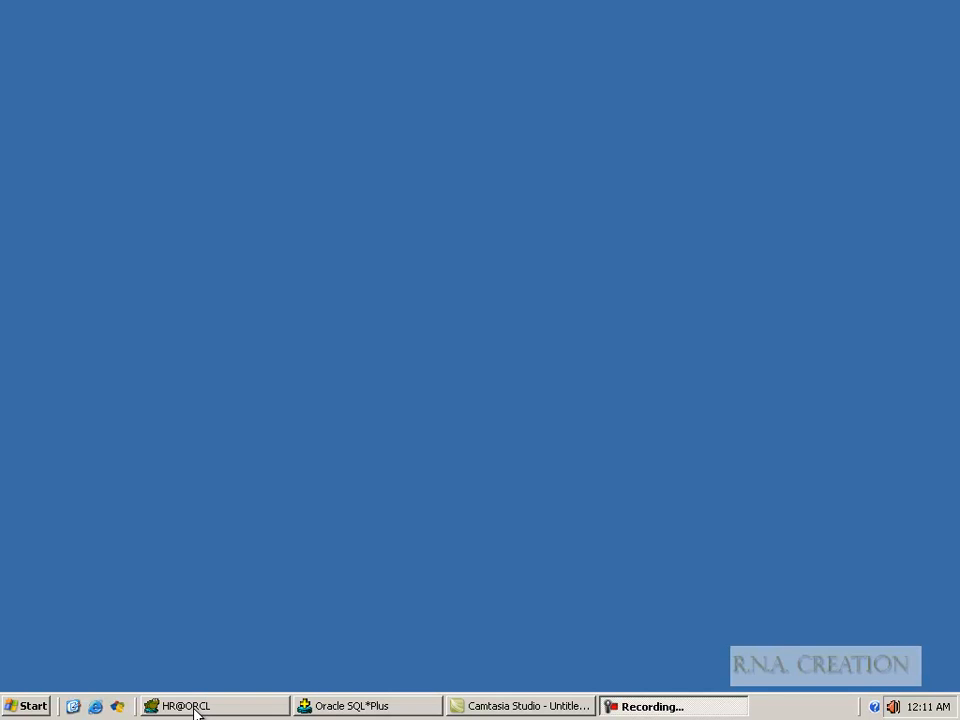
- Launch SQL Plus from the Start menu's Oracle Application Development group
left_click(30, 704)
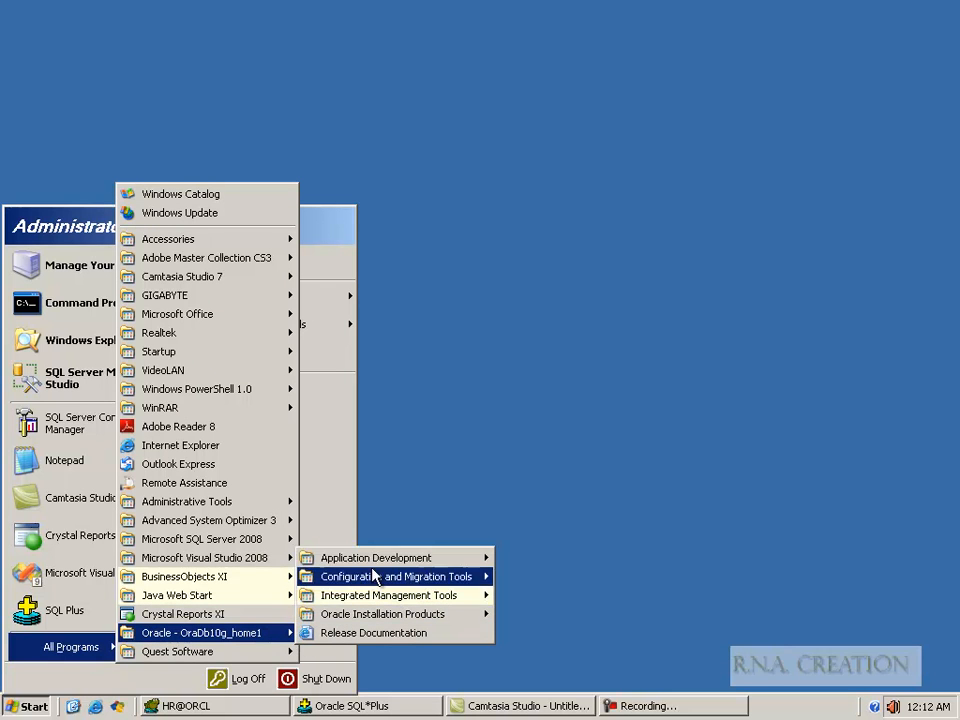
mouse_move(376, 556)
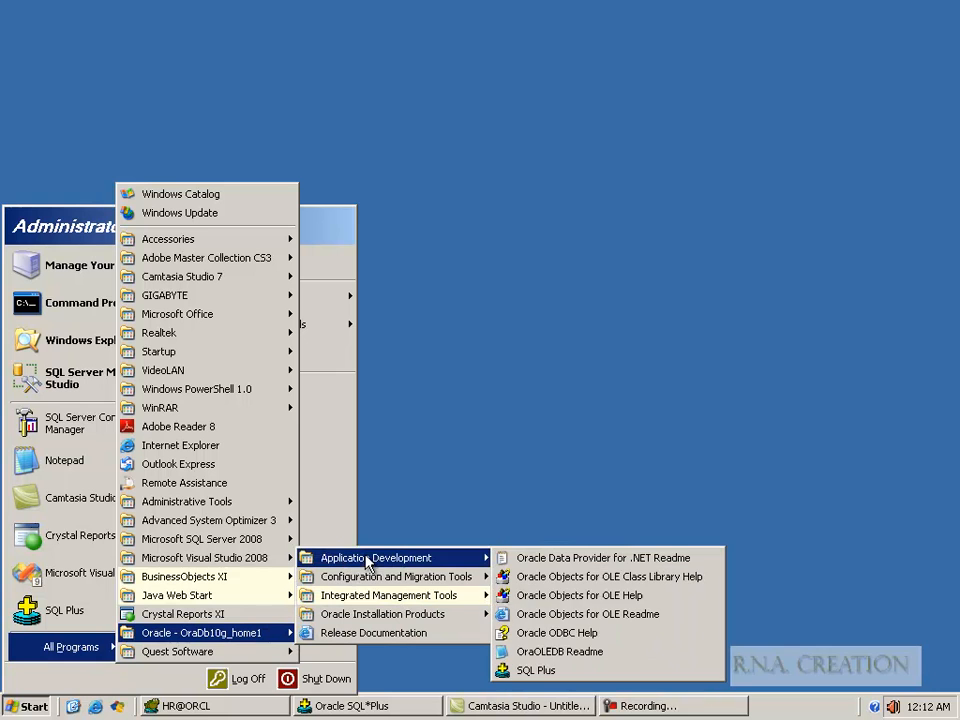
mouse_move(558, 652)
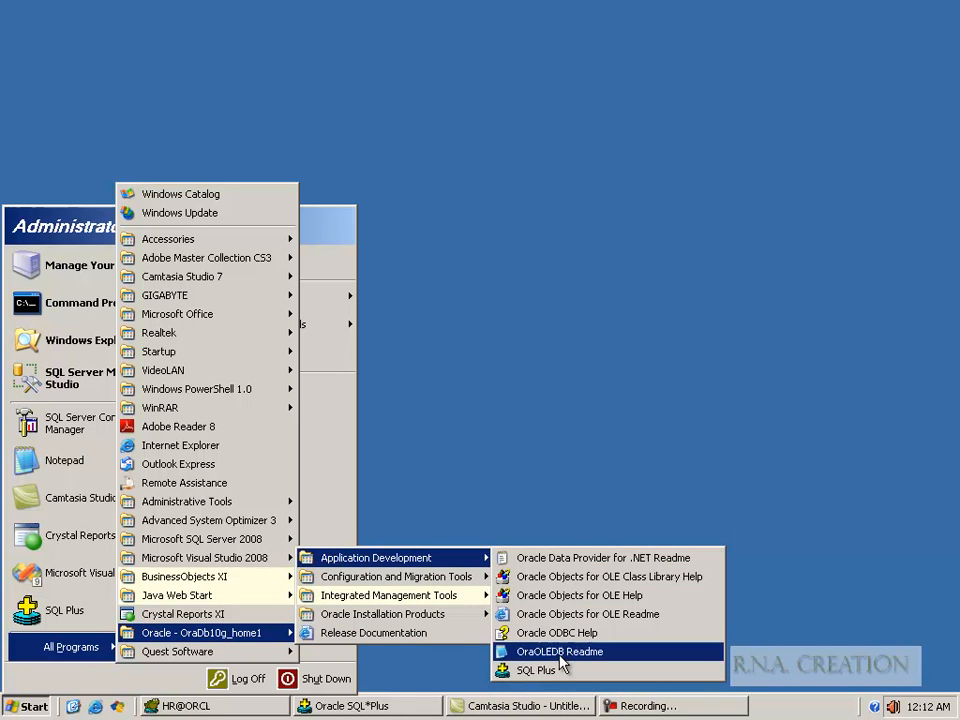
left_click(536, 670)
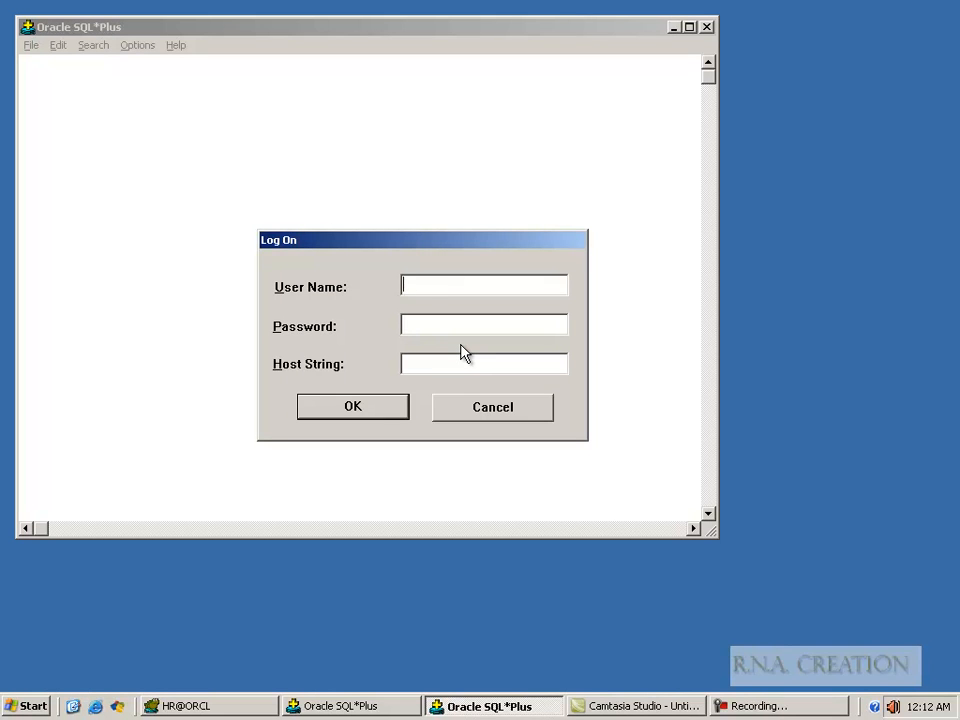
- Log on as user hr with its password and an empty Host String
type("hr")
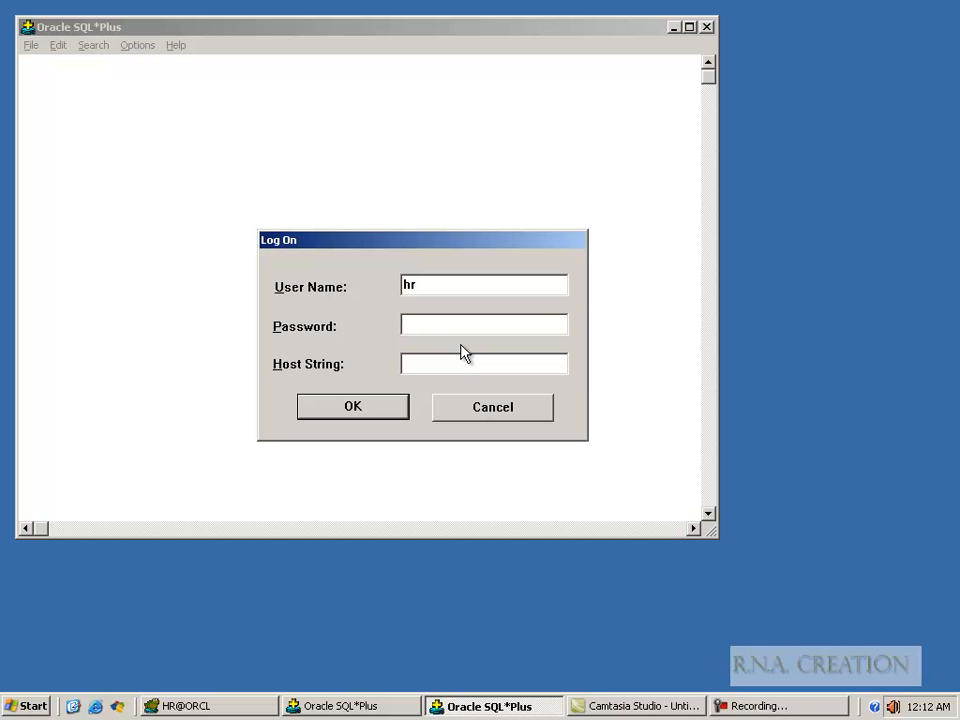
left_click(484, 324)
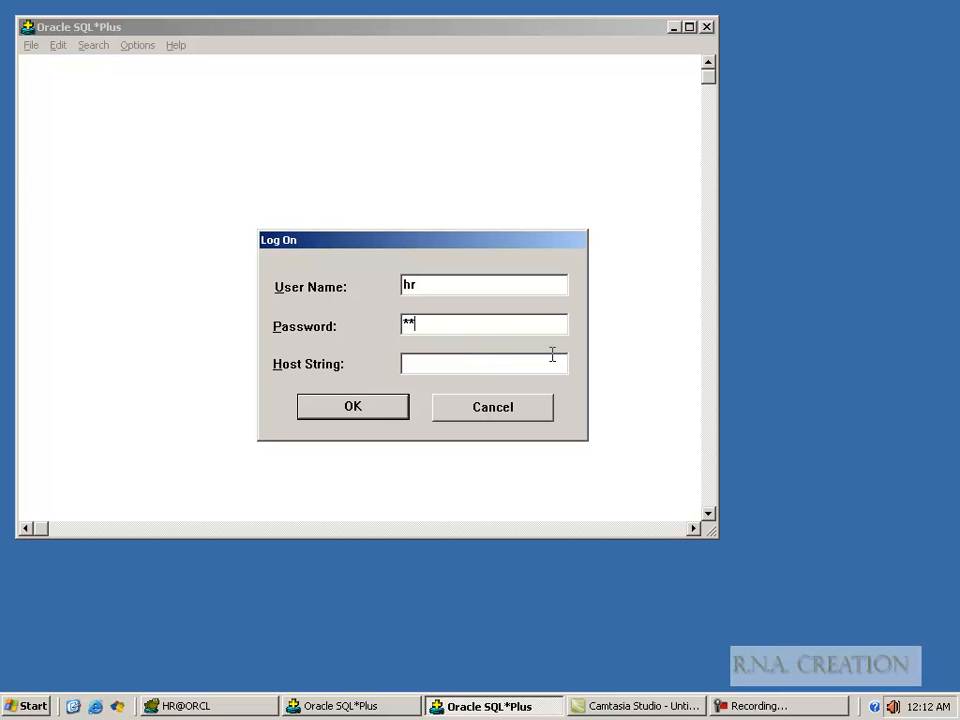
left_click(352, 406)
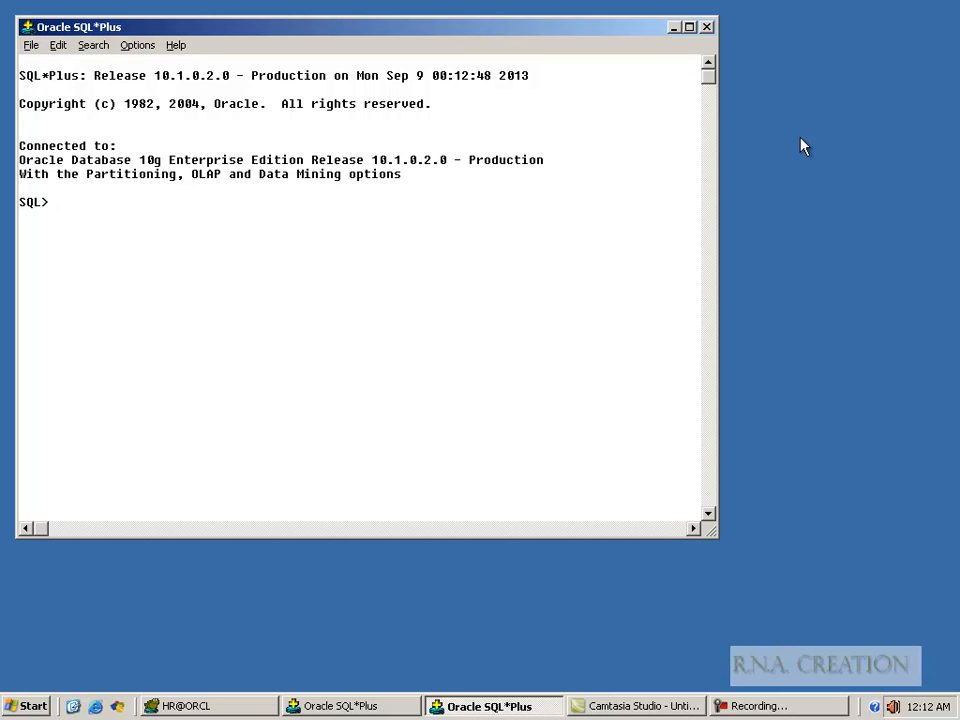
- Maximize SQL*Plus and run select * from user_tables; returning 7 rows
left_click(684, 24)
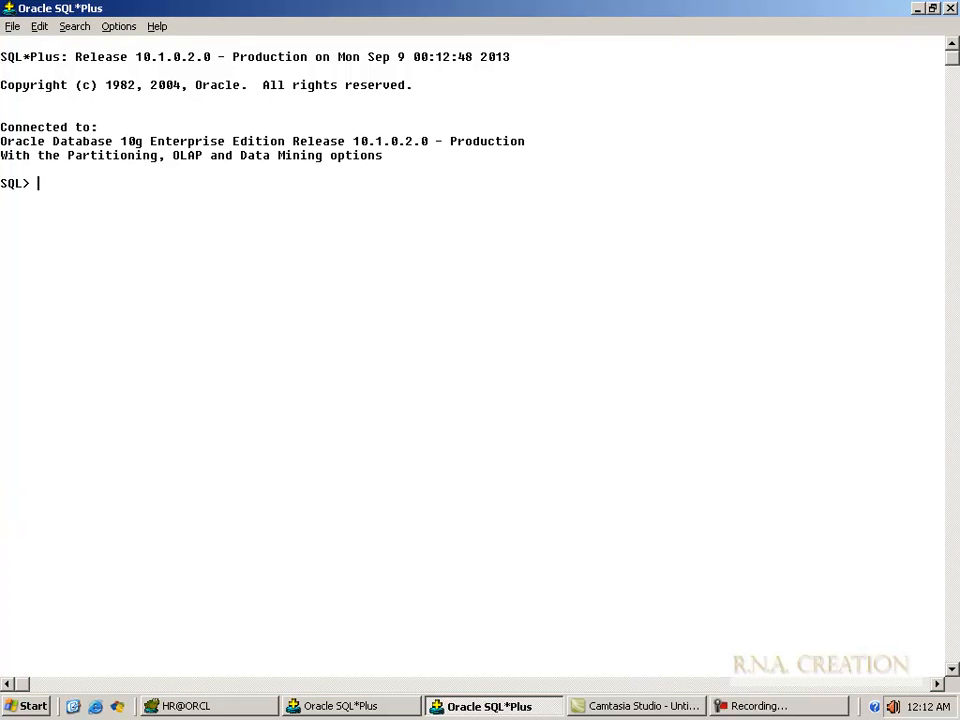
type("slee")
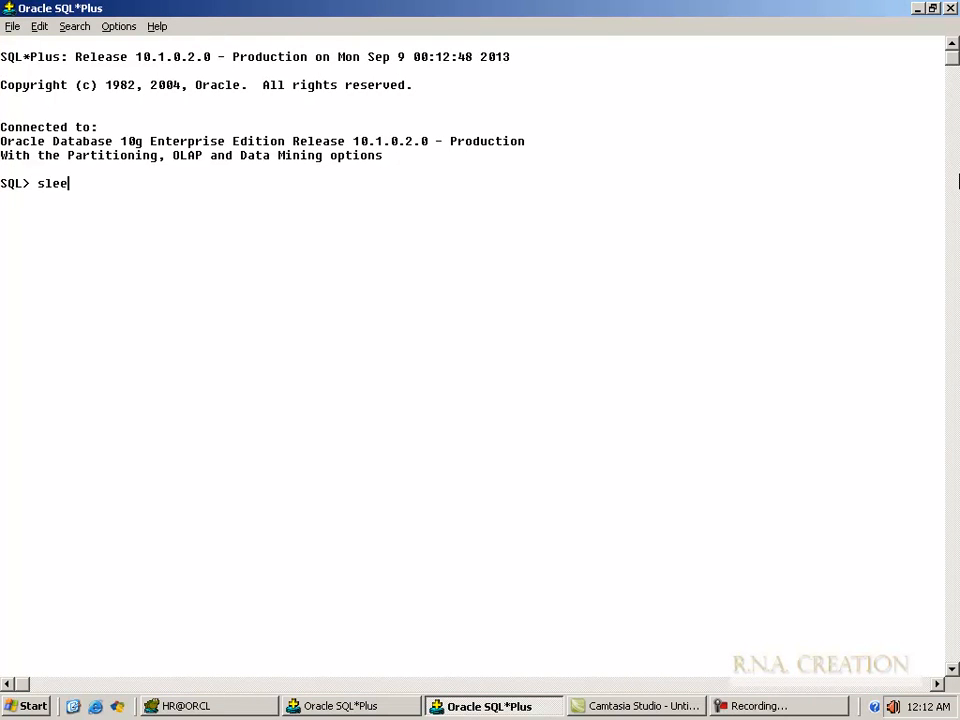
key("BackSpace")
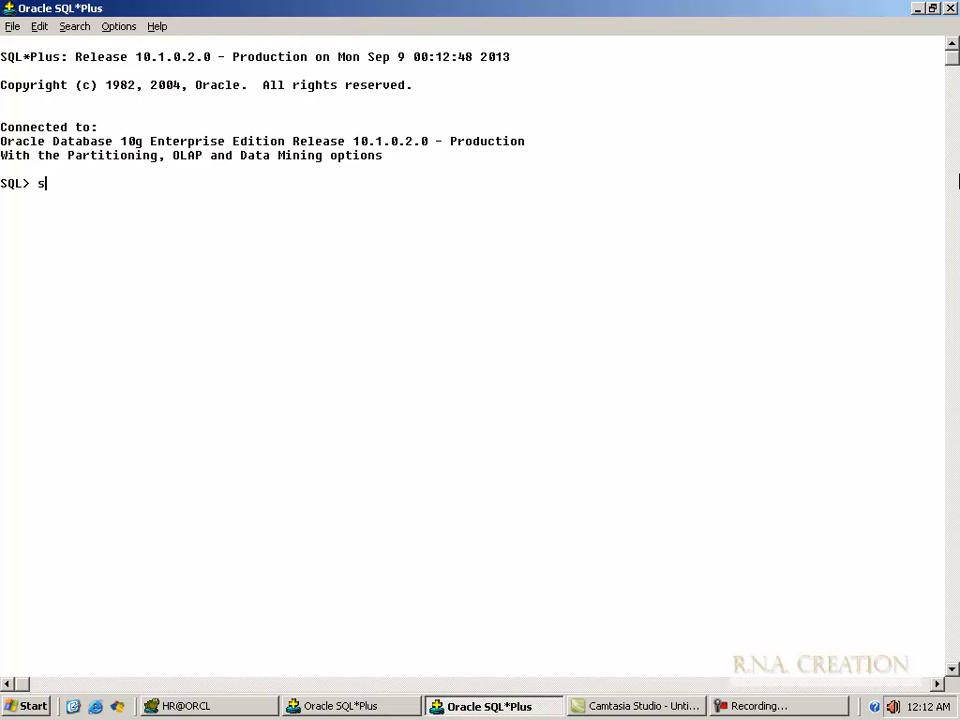
key("BackSpace")
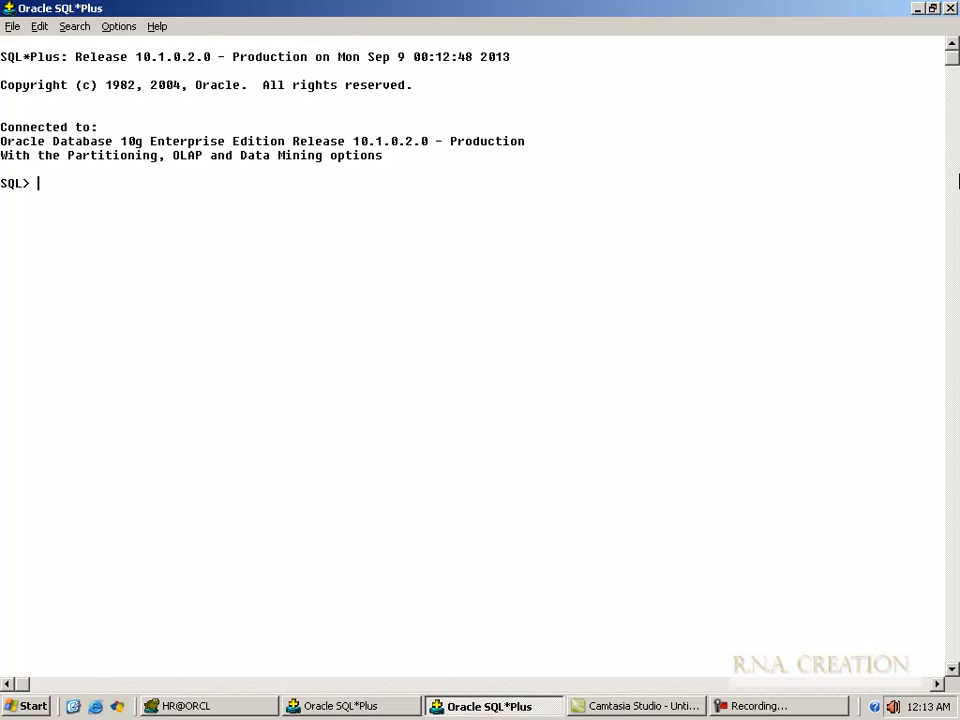
type("select * f")
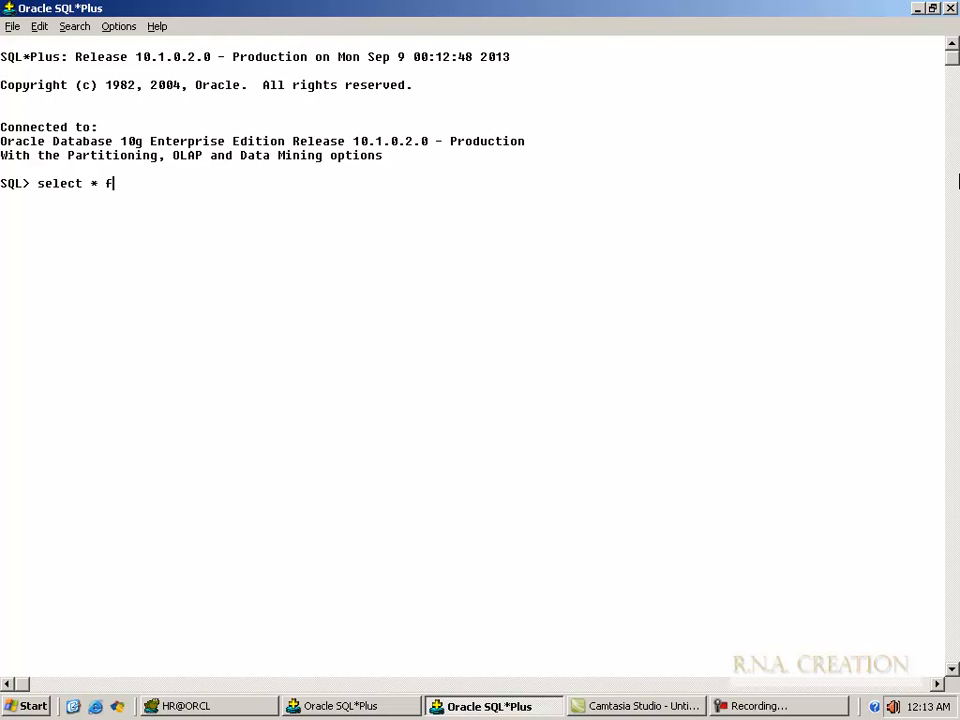
type("rom user")
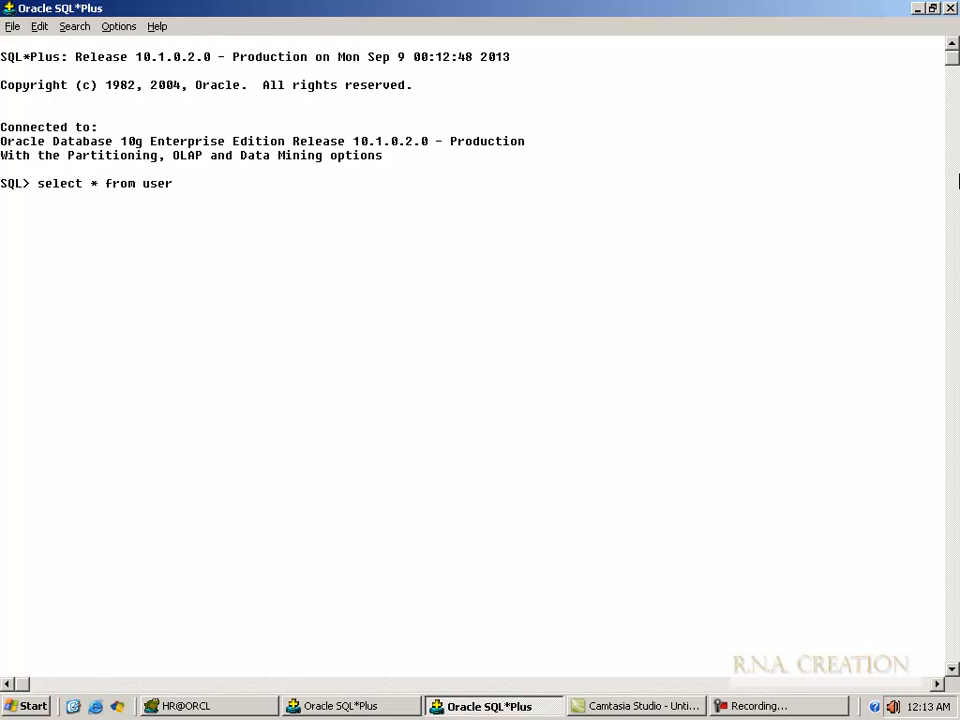
type("_tables1")
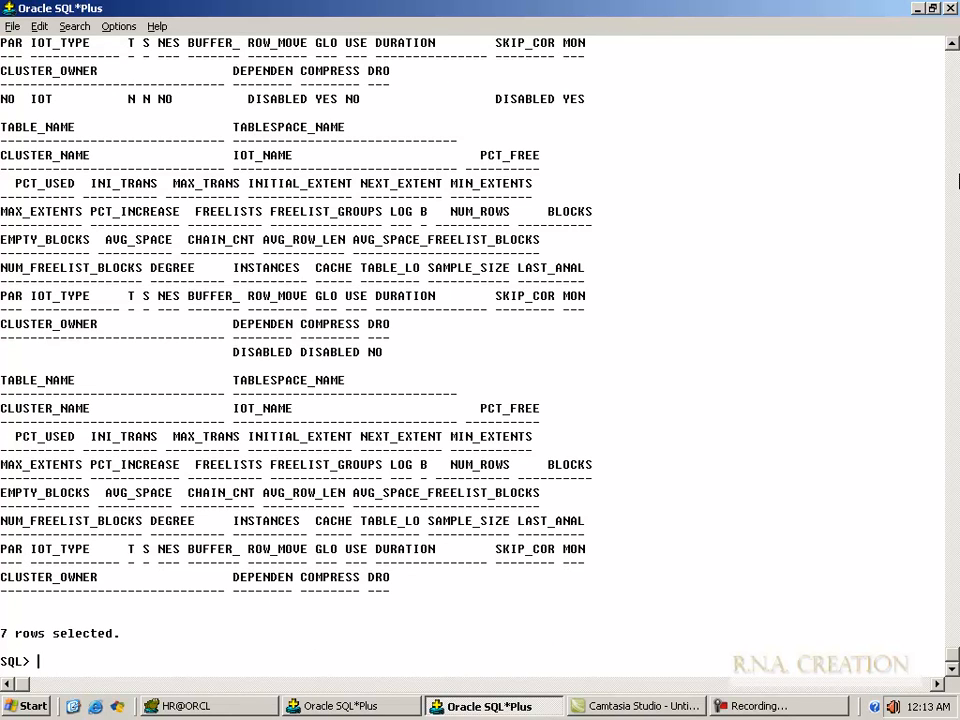
- Run select table_name from user_tables; to list the seven hr table names
type("s")
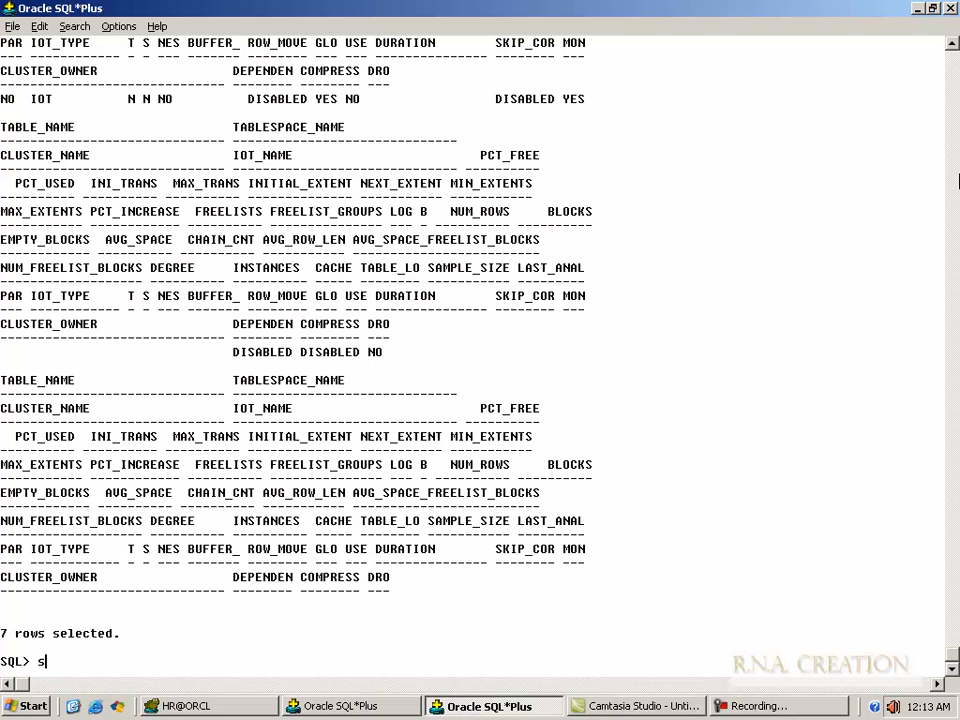
type("elect table")
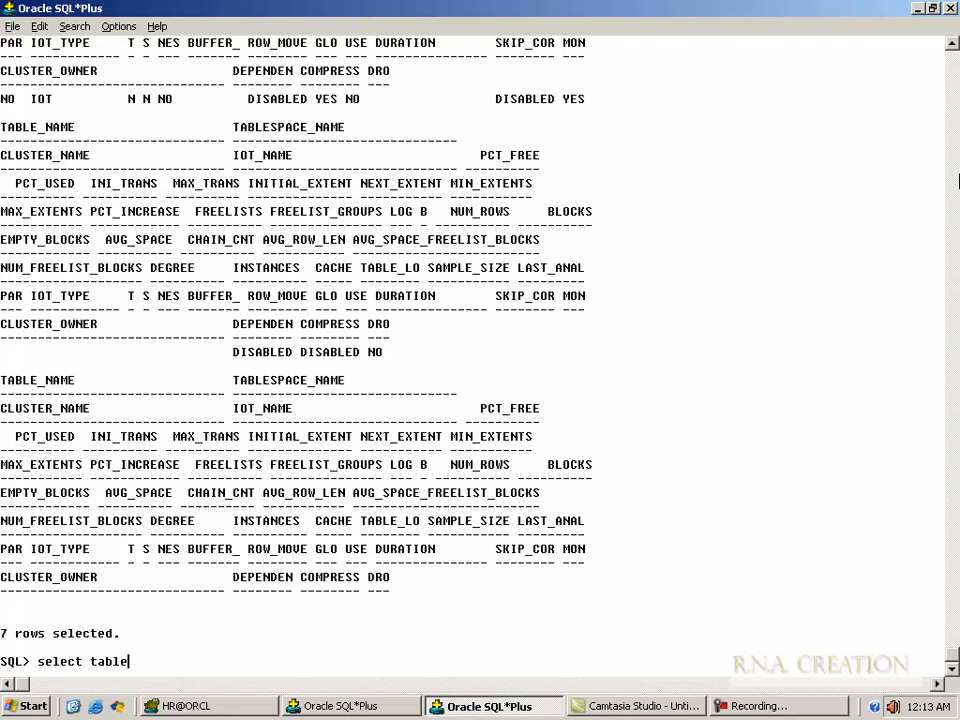
type("_name from th")
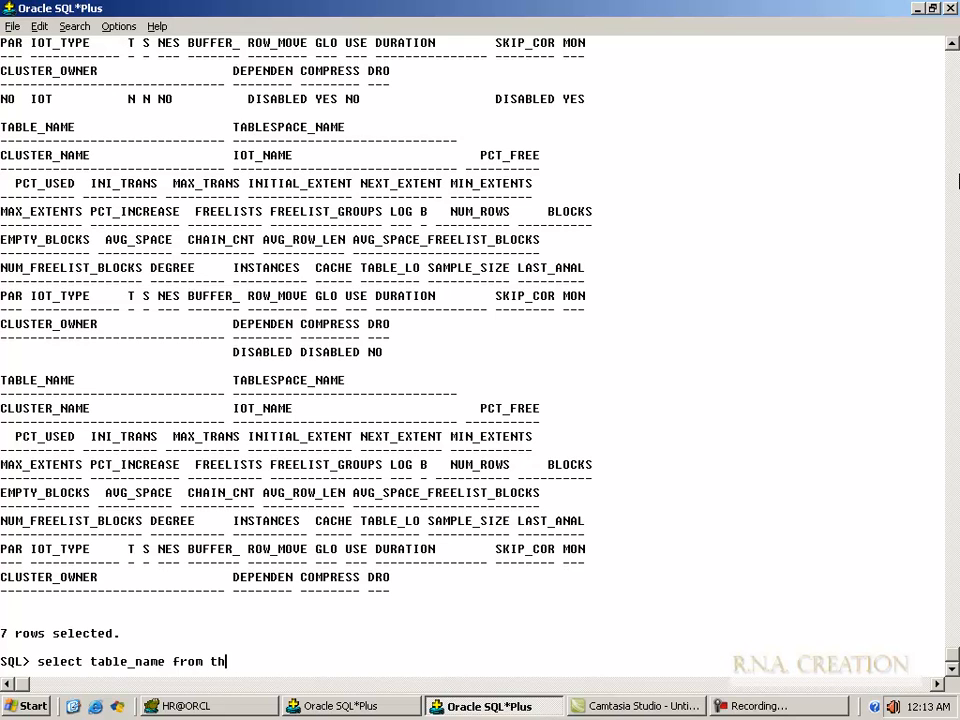
type("user_T")
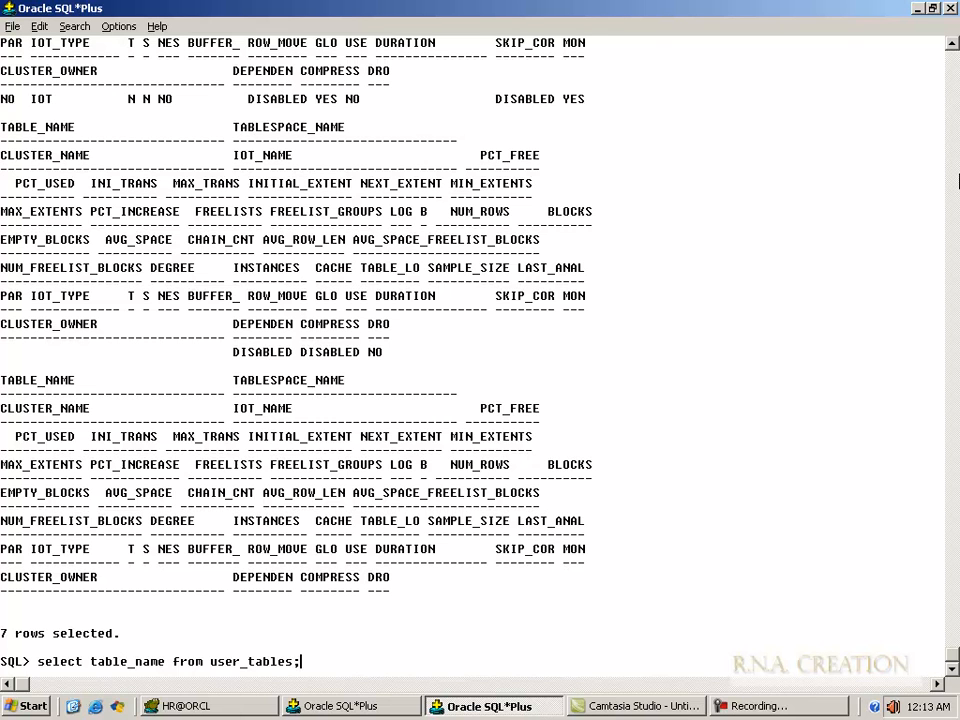
key("Return")
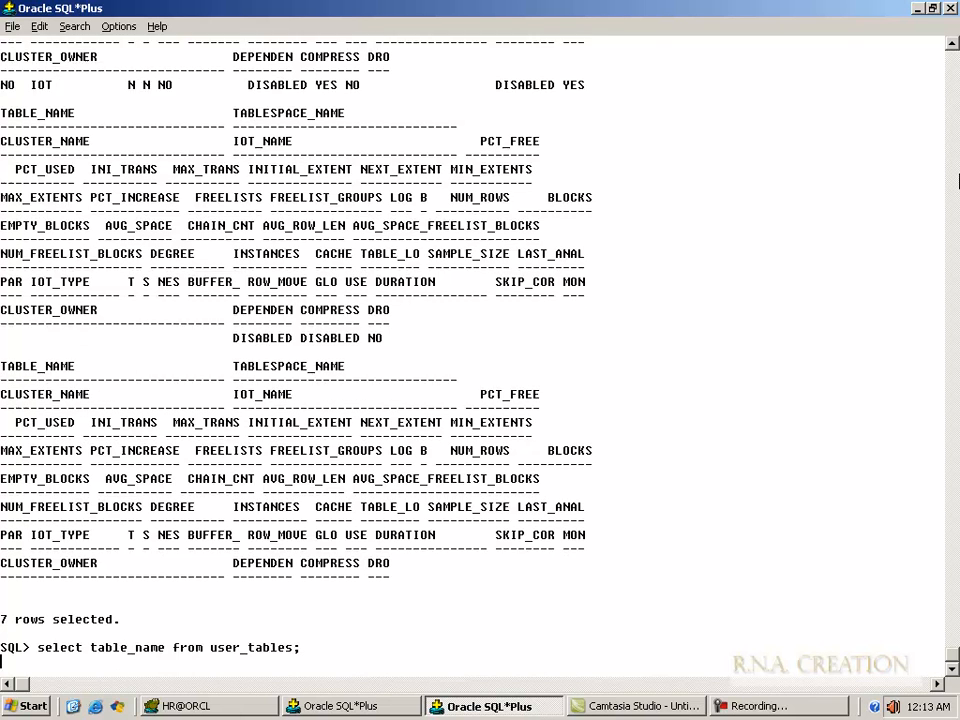
key("Return")
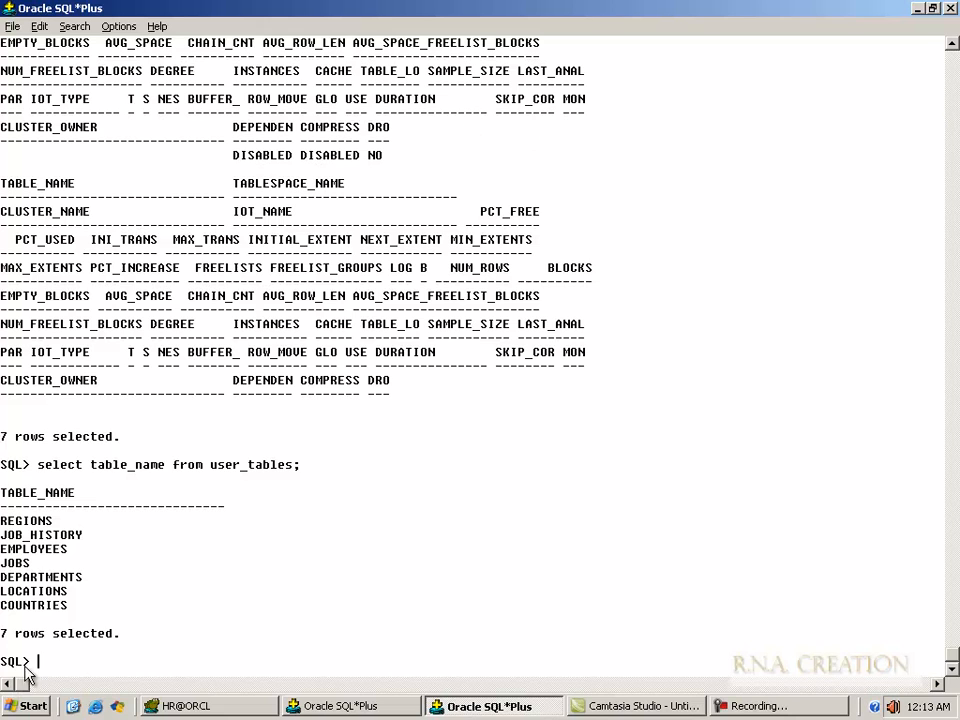
mouse_move(48, 534)
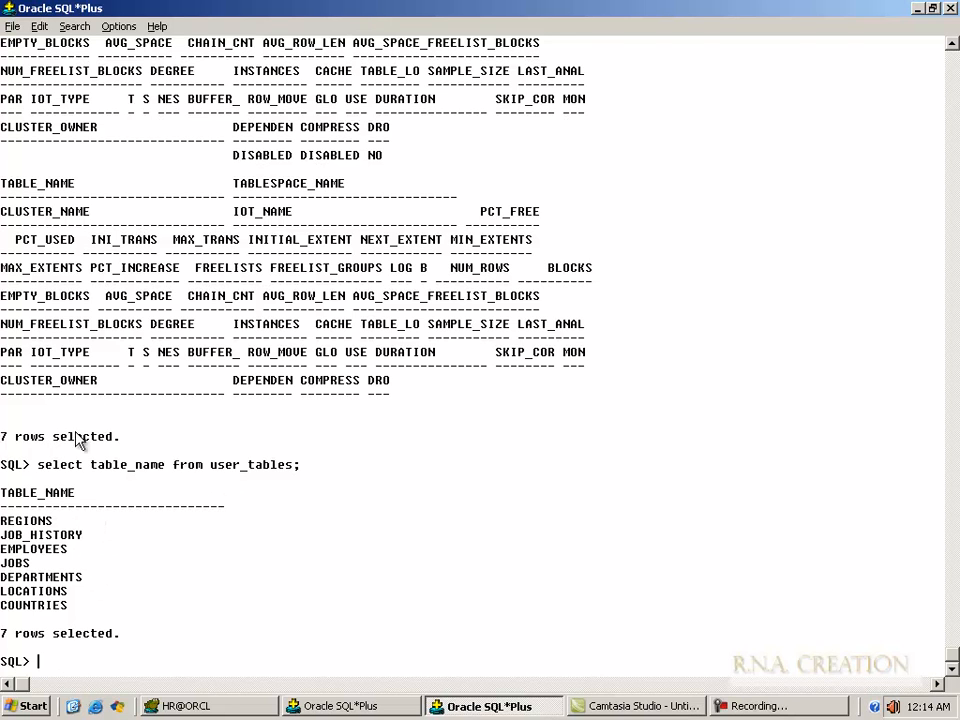
mouse_move(344, 512)
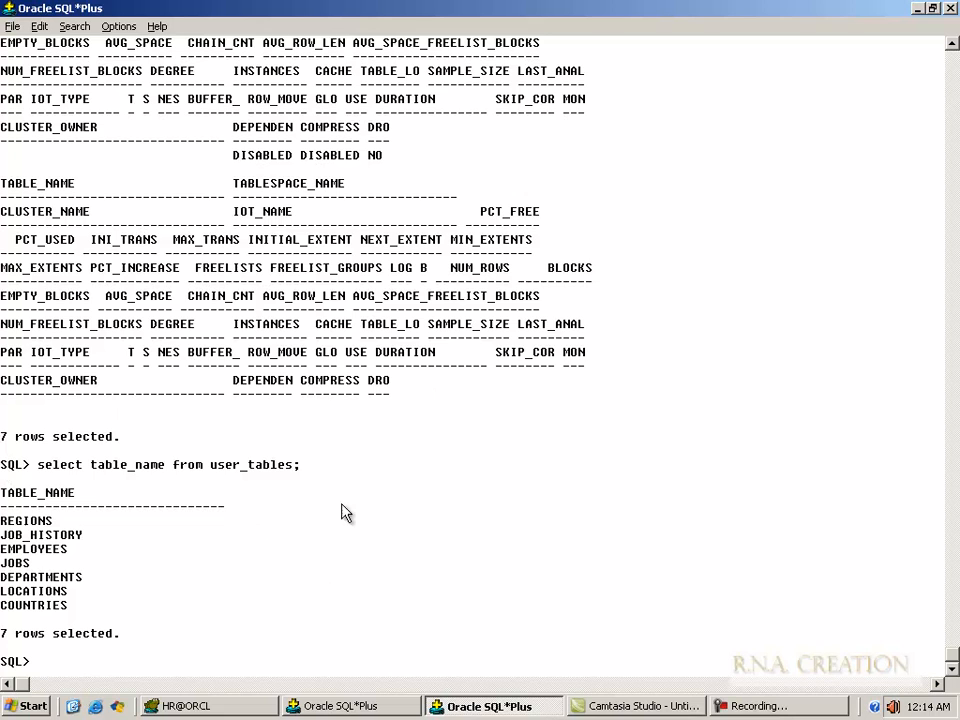
mouse_move(360, 516)
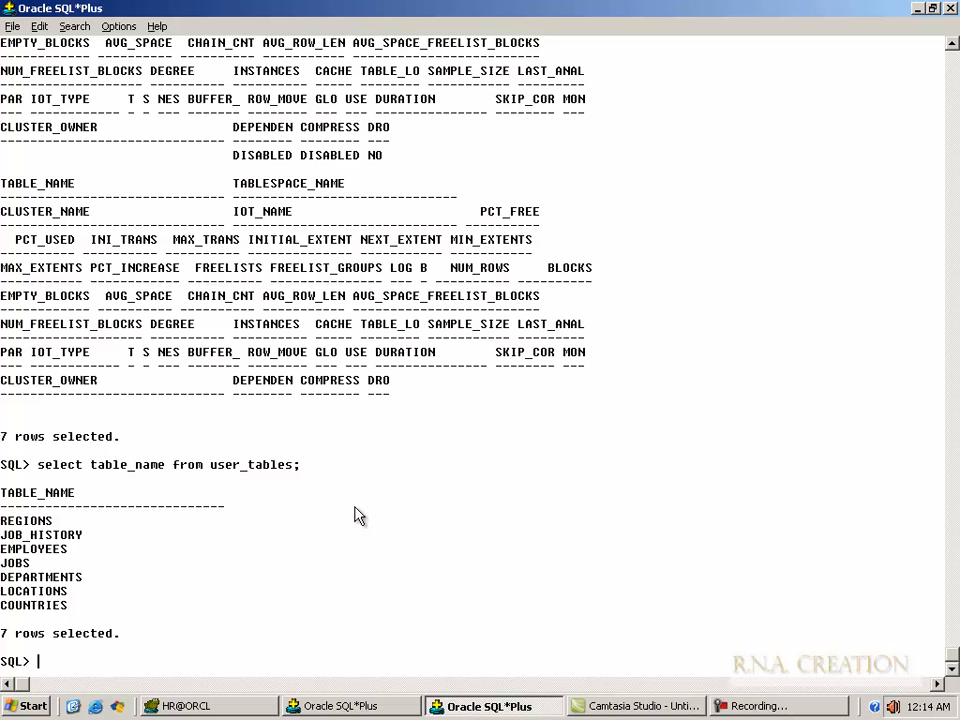
- Run the select on employees and let all 107 rows finish listing
type("select * from employees;")
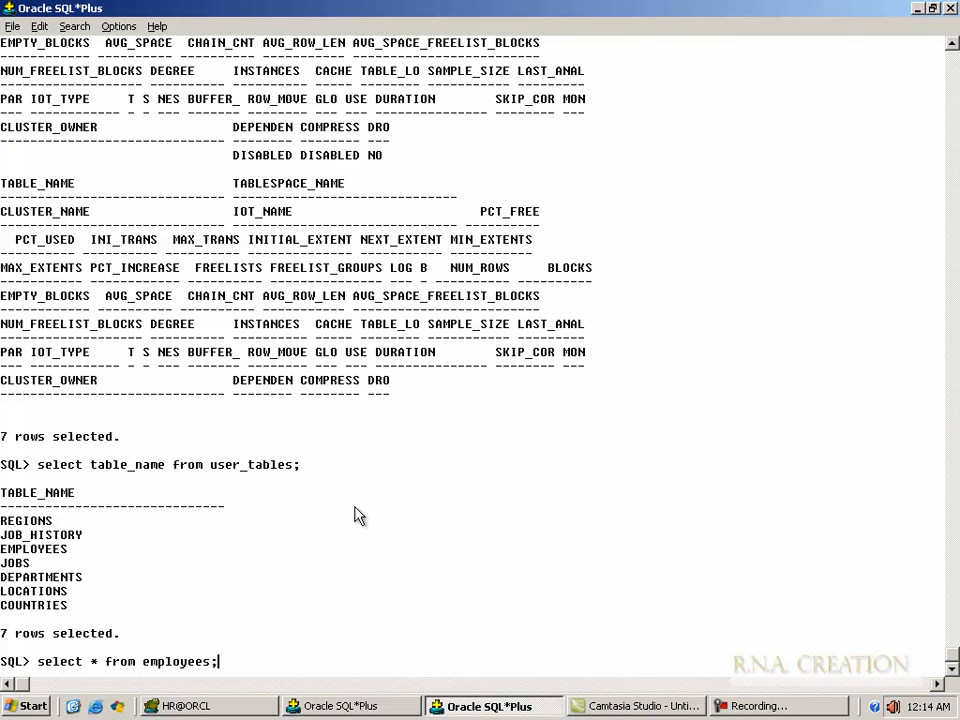
key("Return")
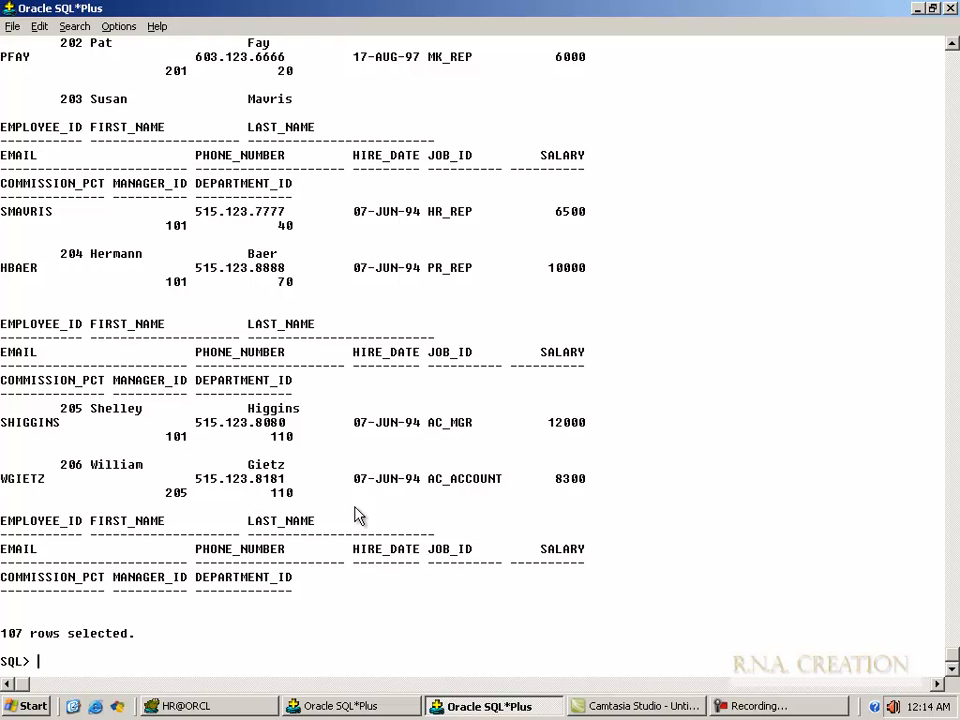
type("select")
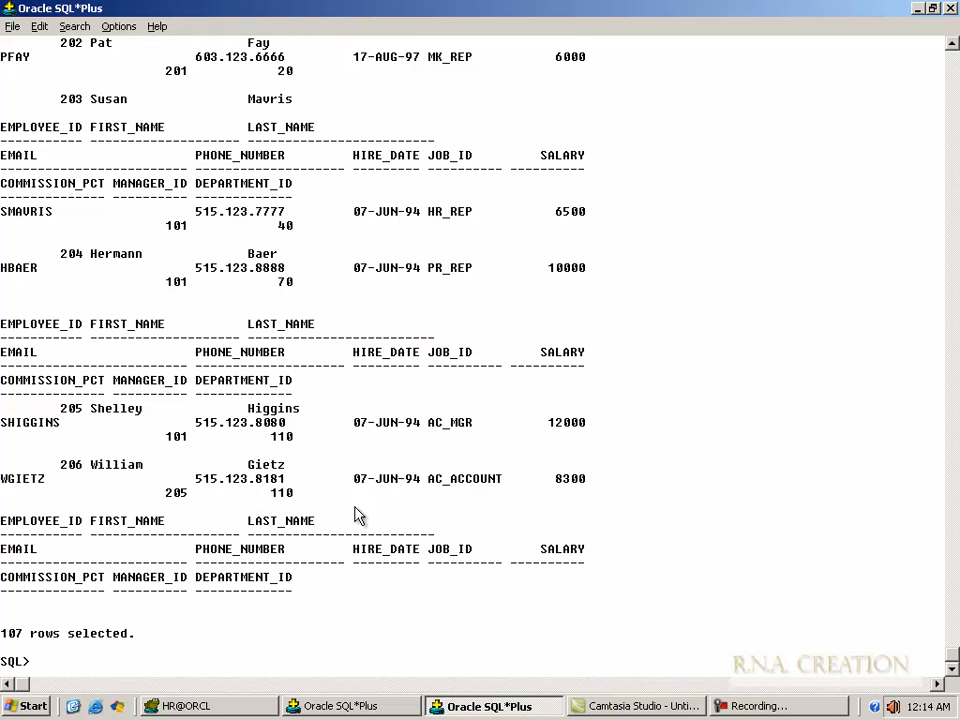
- Describe the employees table after a failed DESC employee, showing its eleven columns
type("desc")
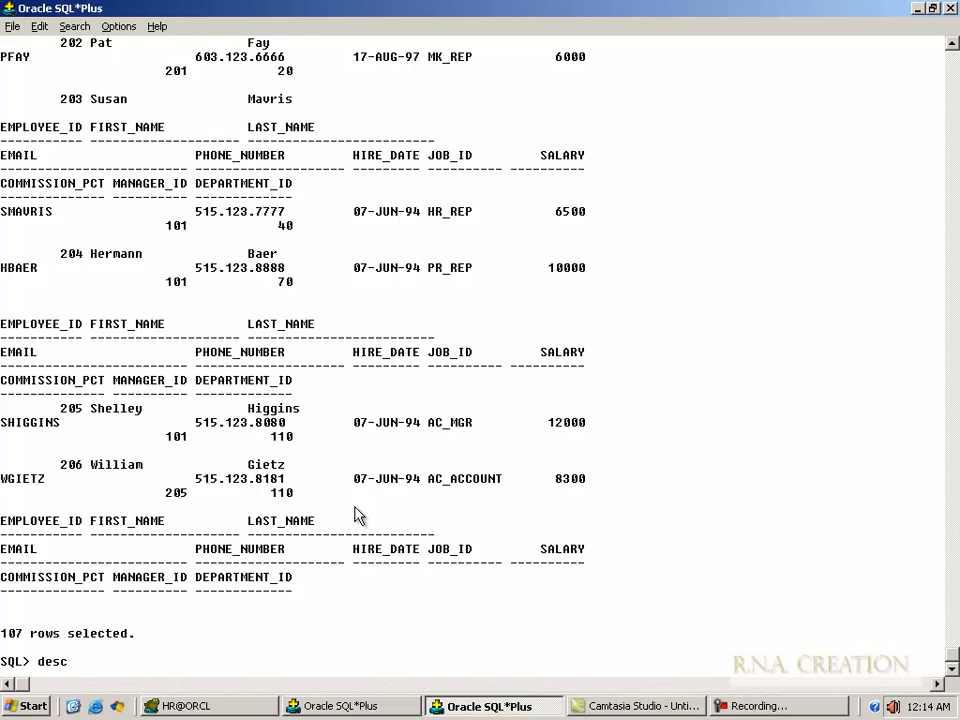
type("em")
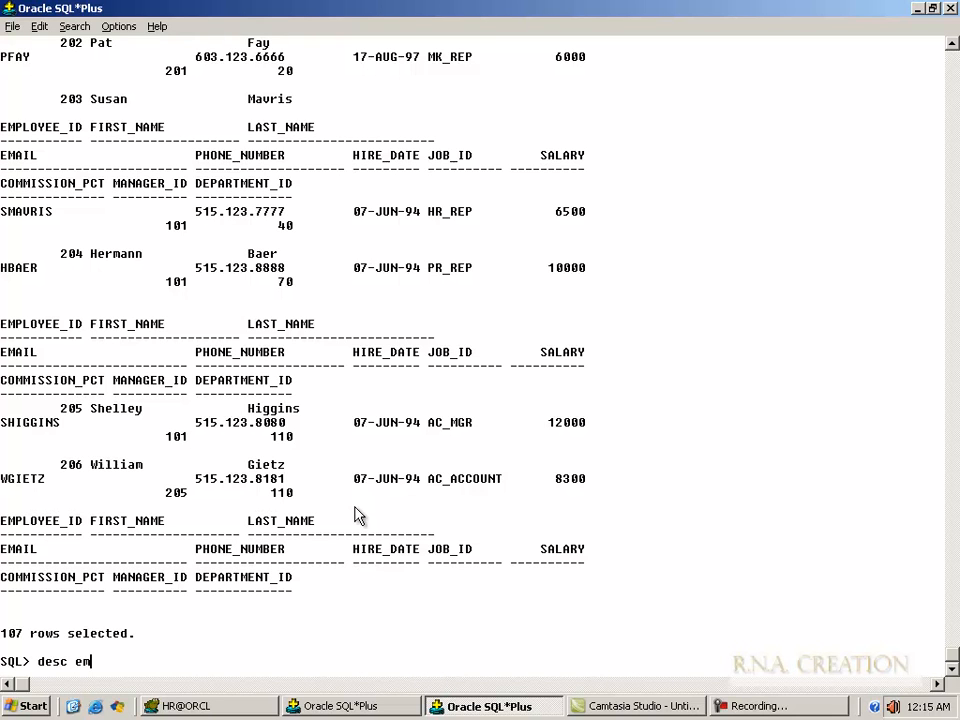
type("ployee;")
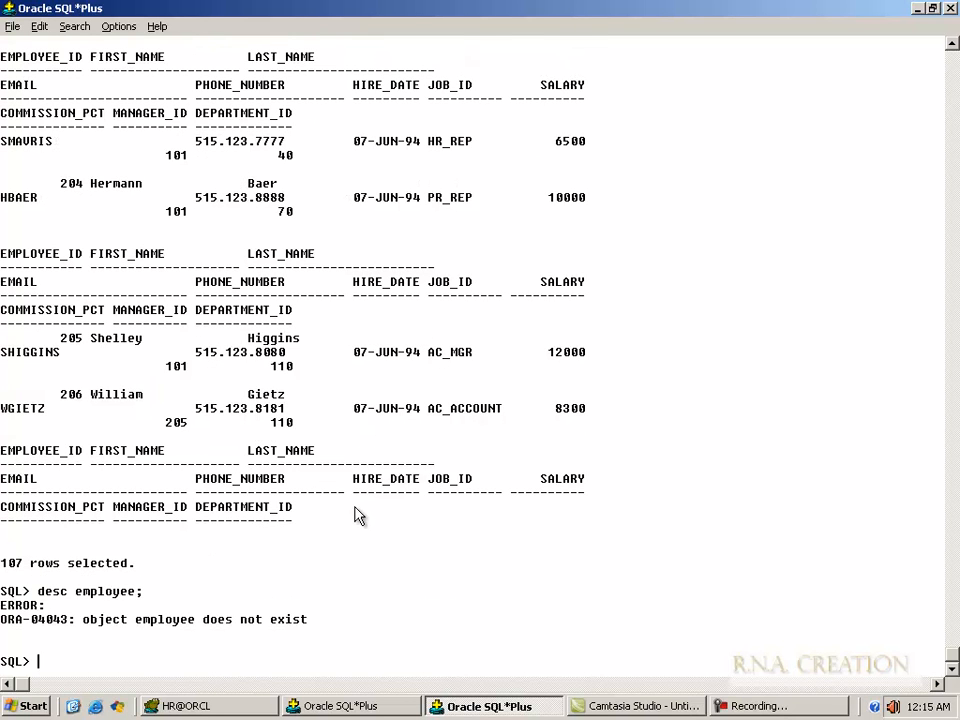
type("desc emp")
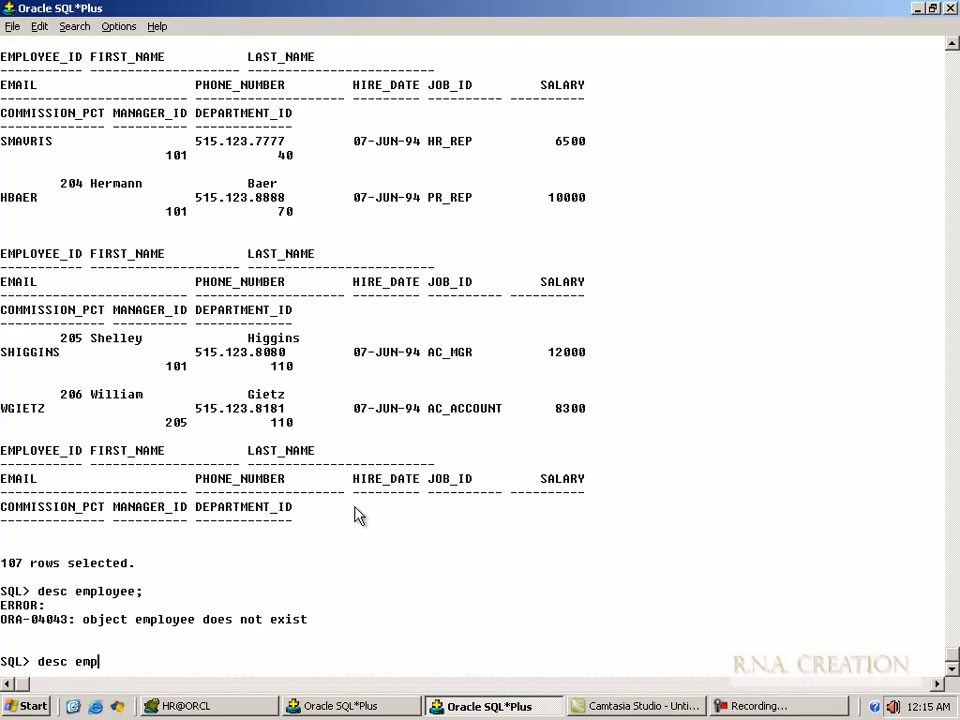
type("loyees")
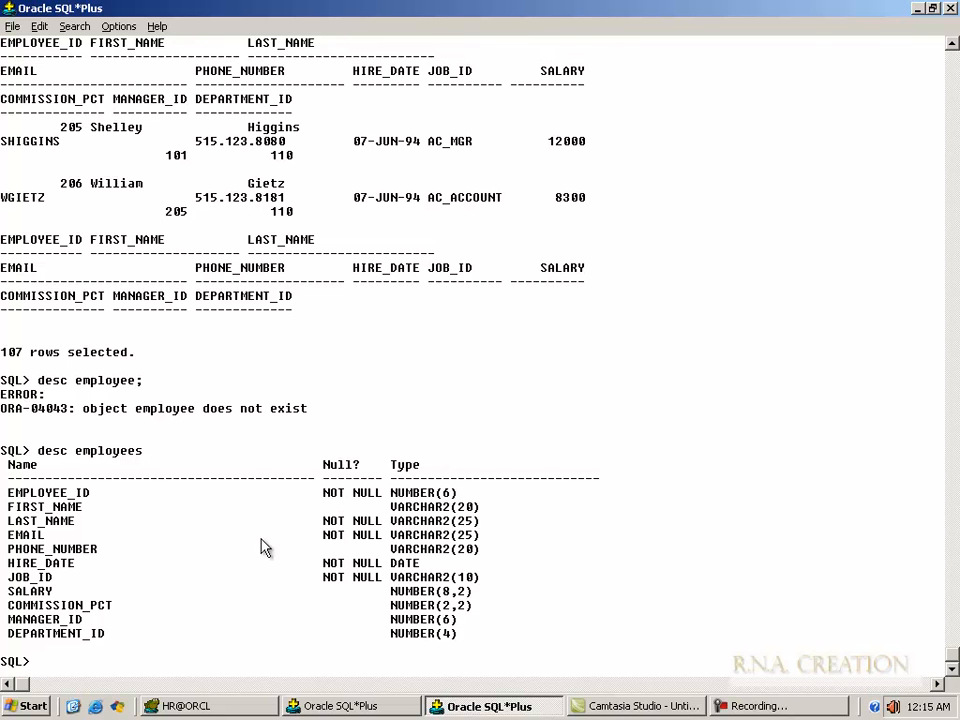
mouse_move(436, 544)
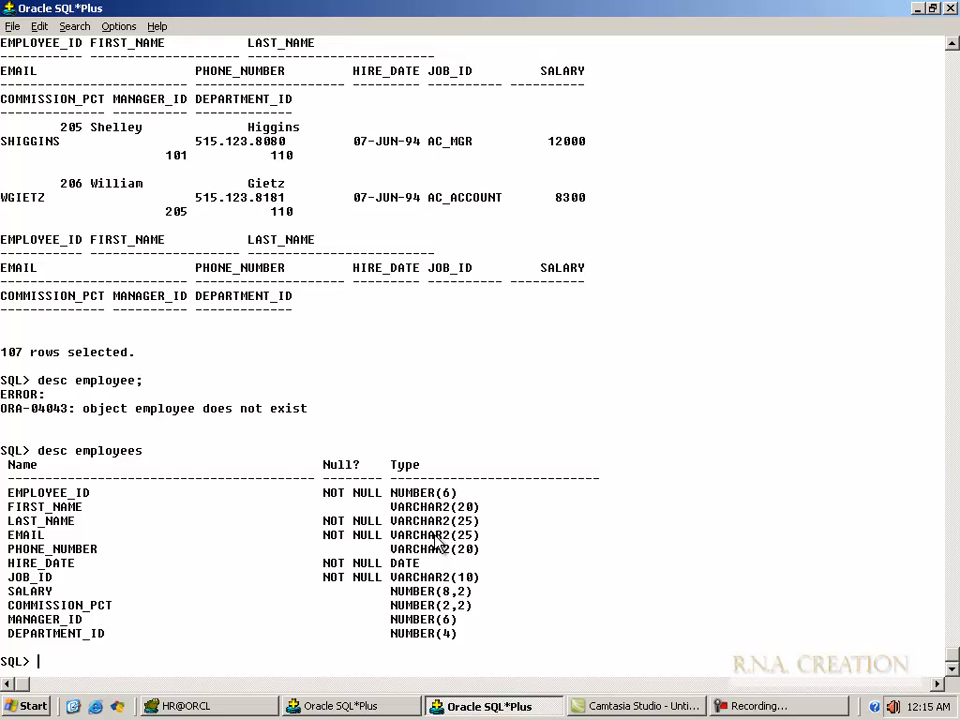
- Run SELECT * FROM employees; again, returning 107 rows
type("selet")
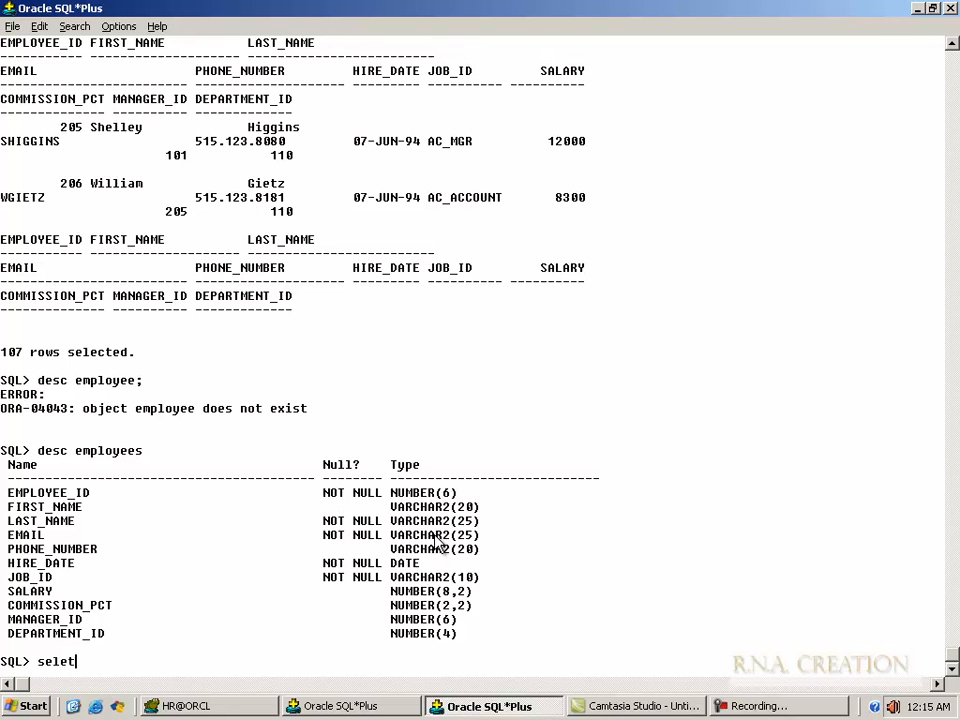
key("Backspace")
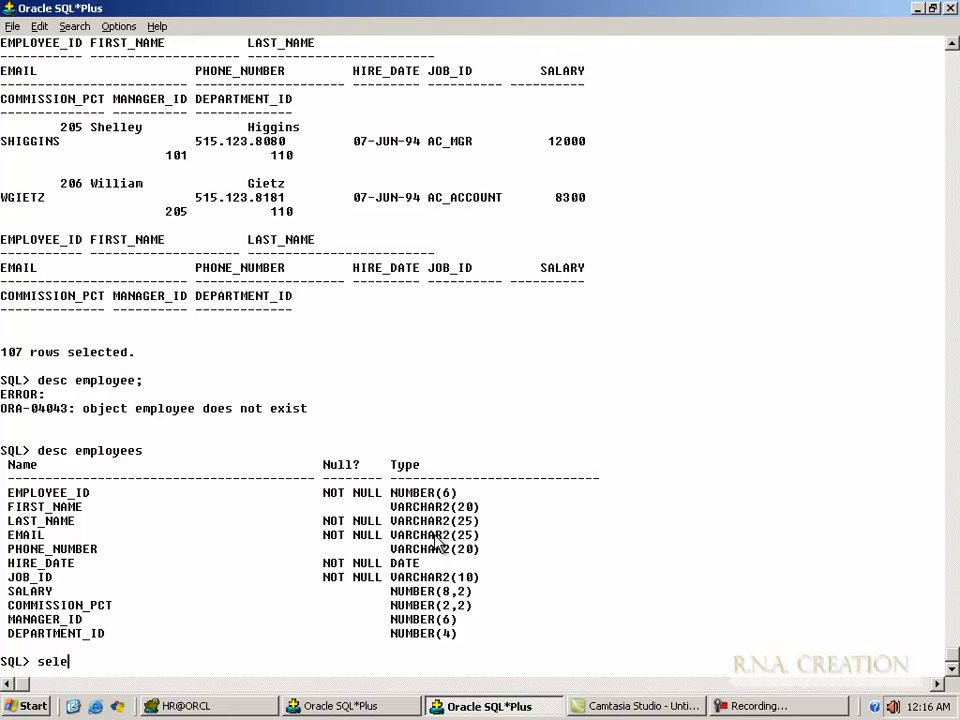
type("ct")
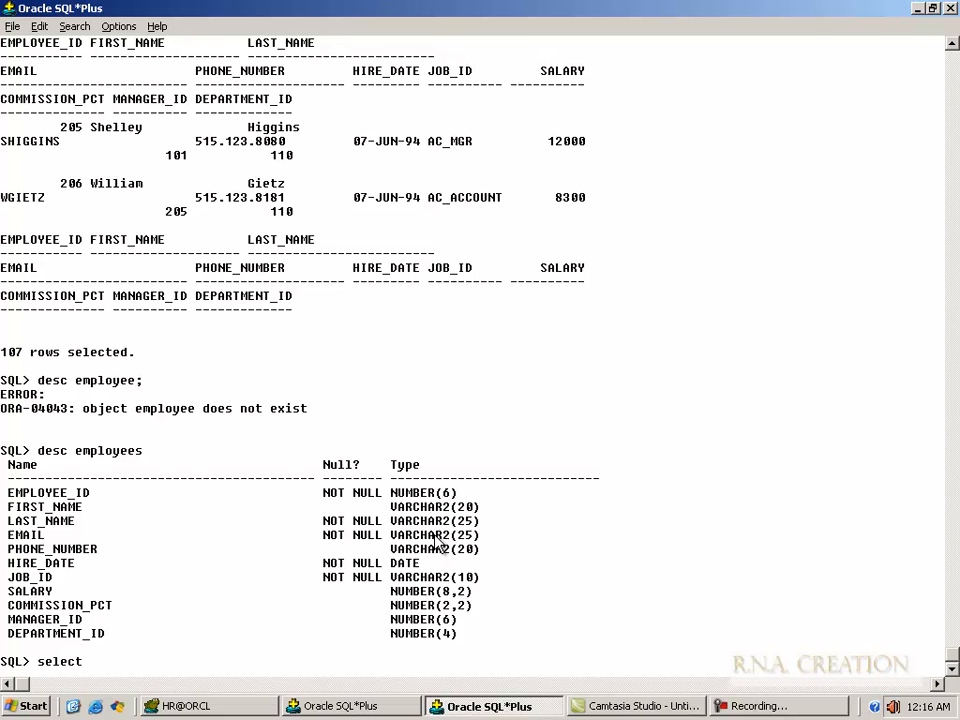
type("* from e")
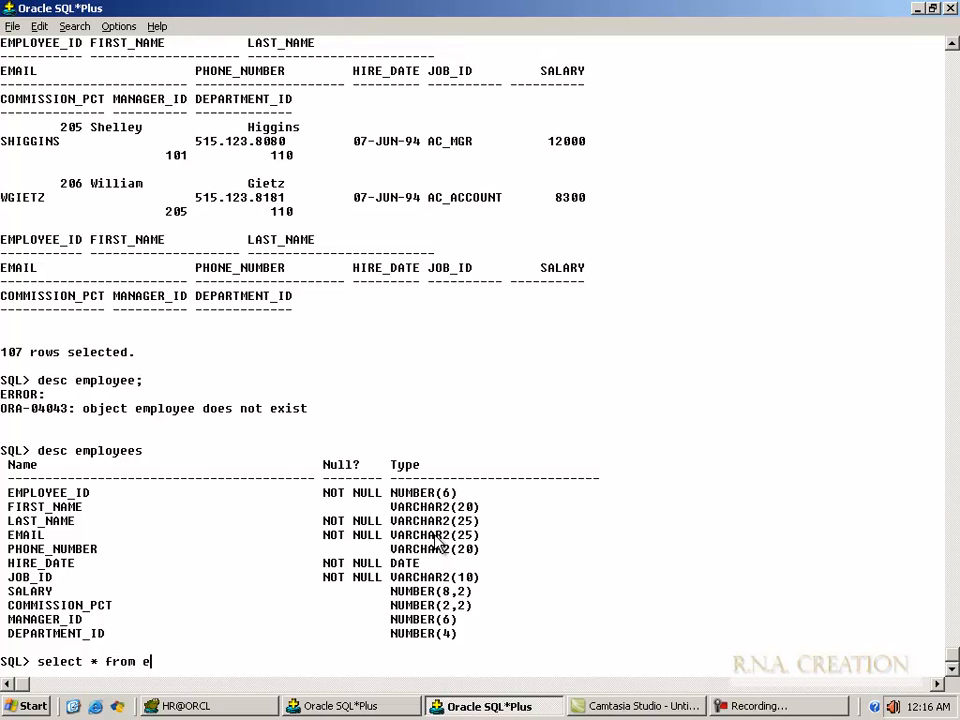
type("mpl")
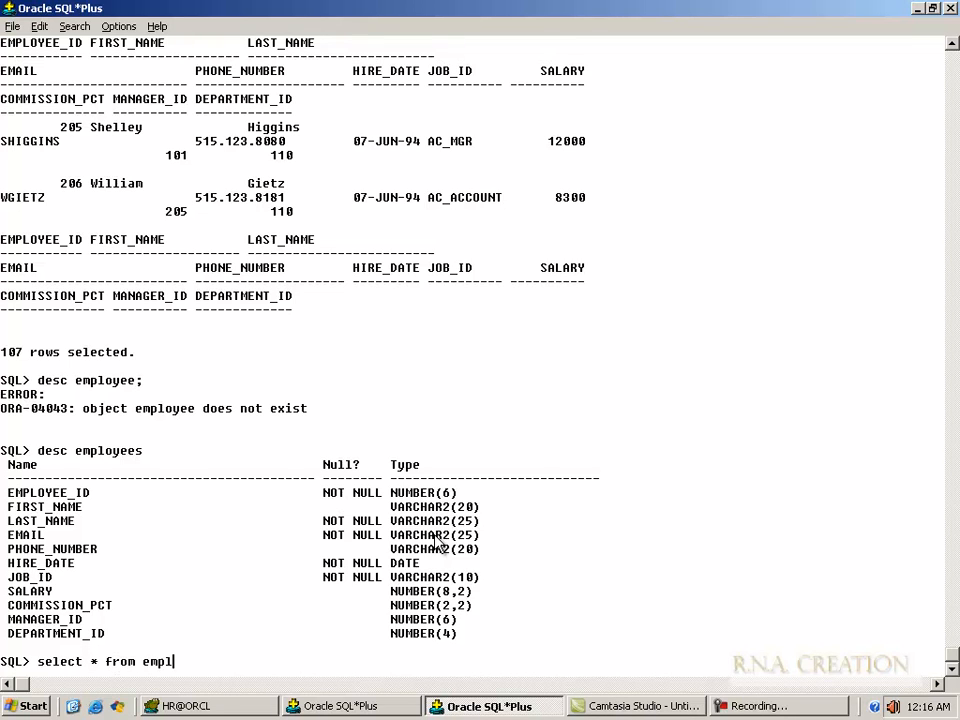
type("oyees")
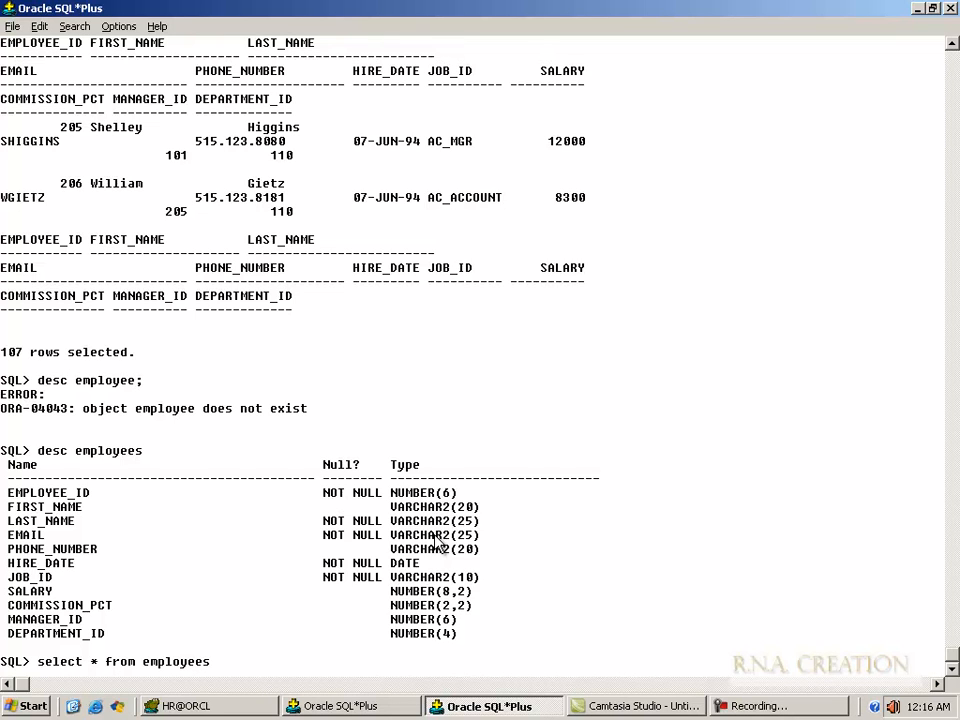
type(";")
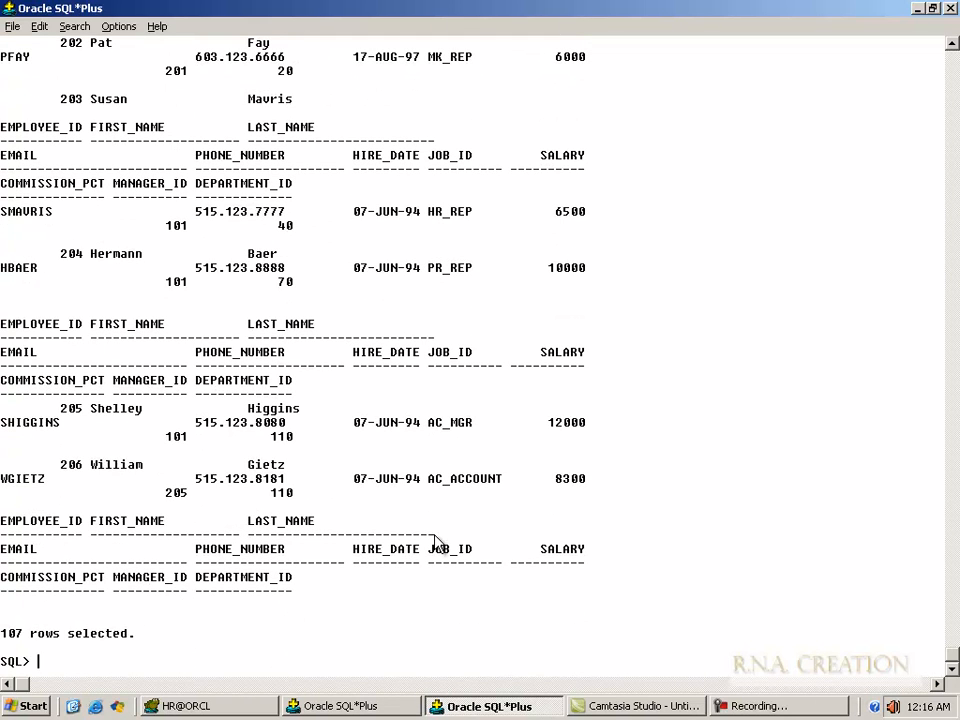
scroll("down", 3)
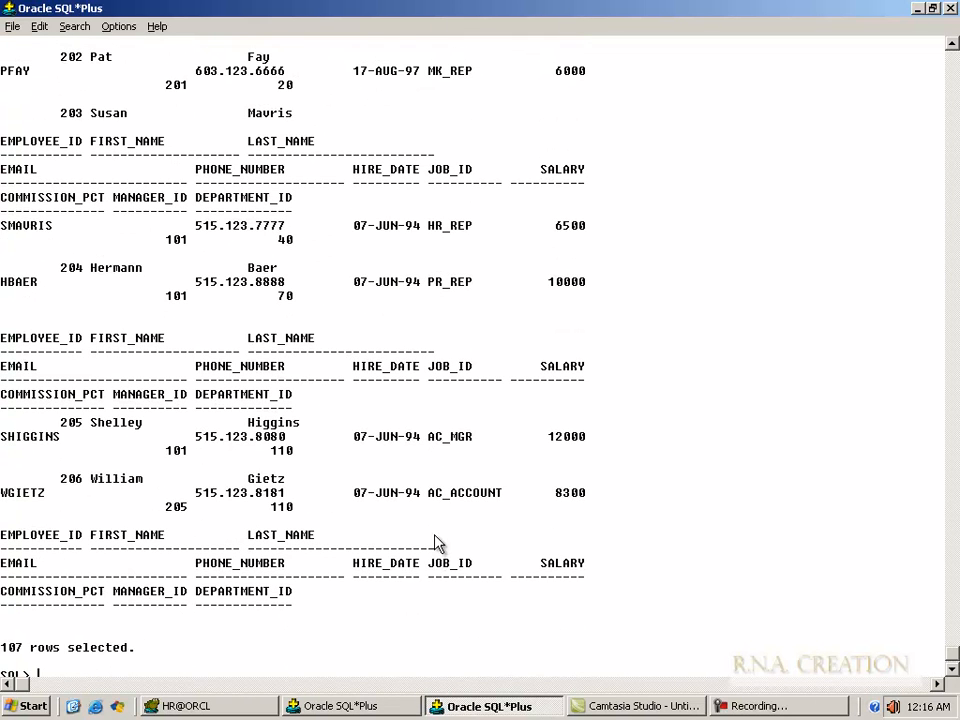
- Start a new select and backspace over the mistyped table name
type("select")
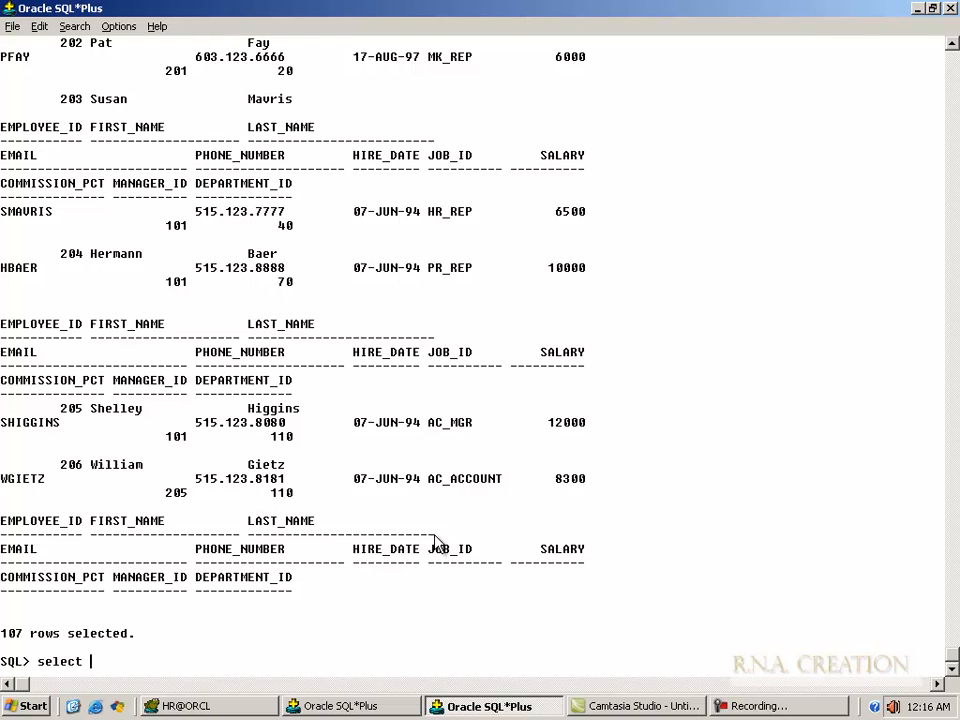
type("* from e")
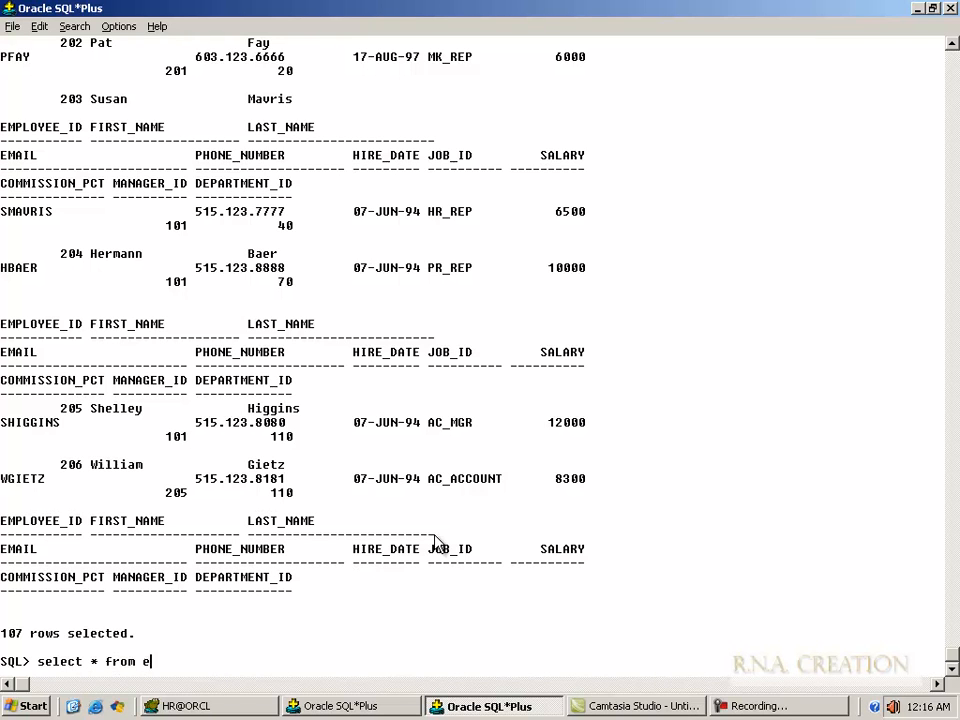
type("mpl")
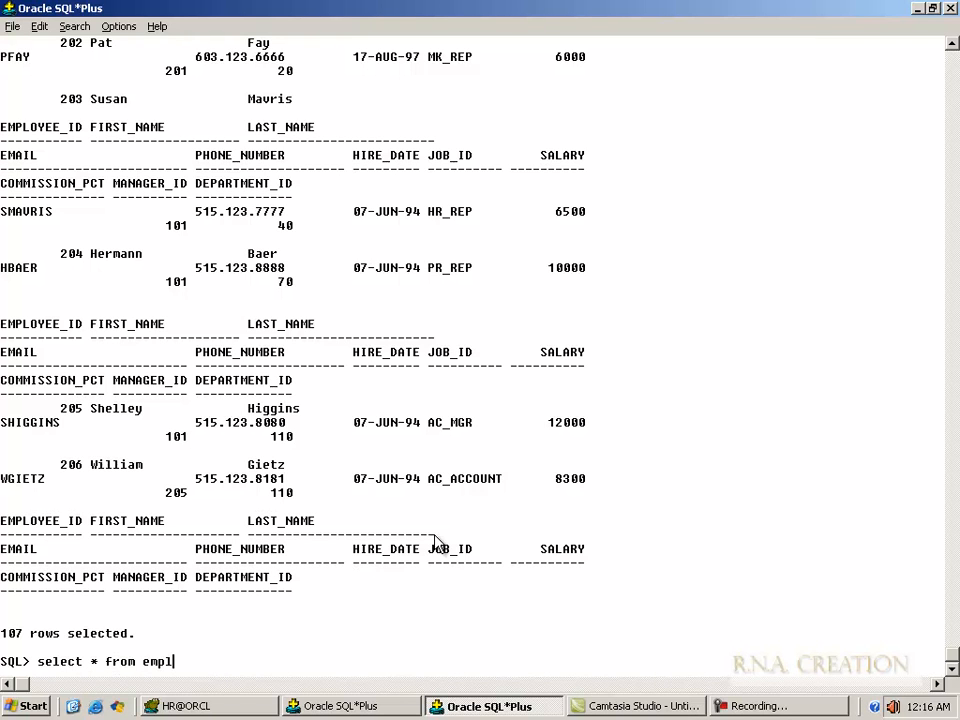
type("t")
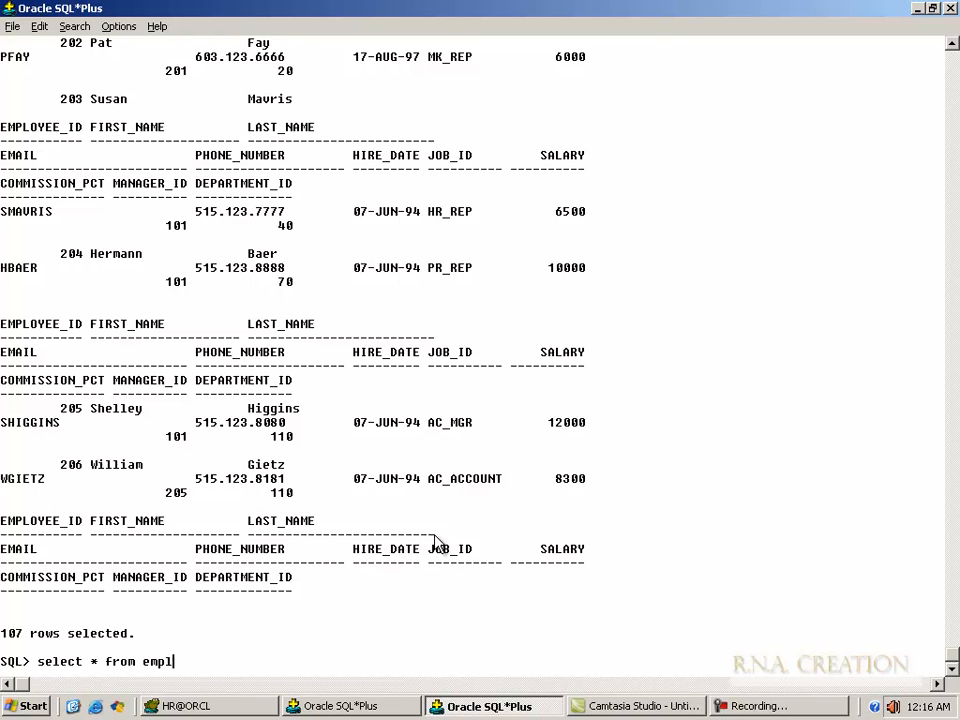
key("BackSpace")
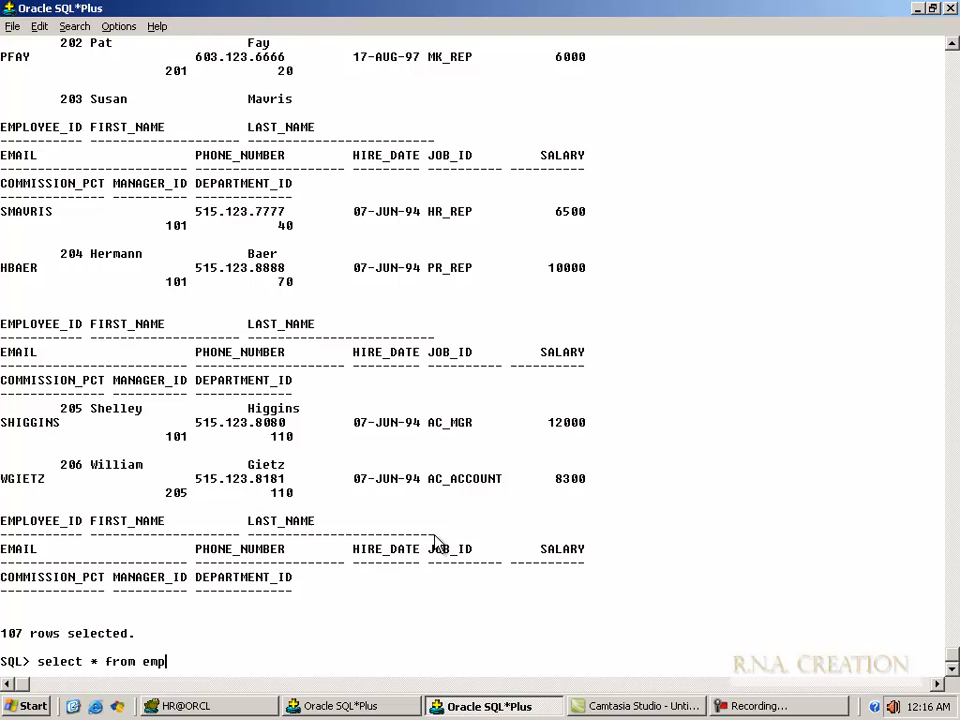
key("BackSpace")
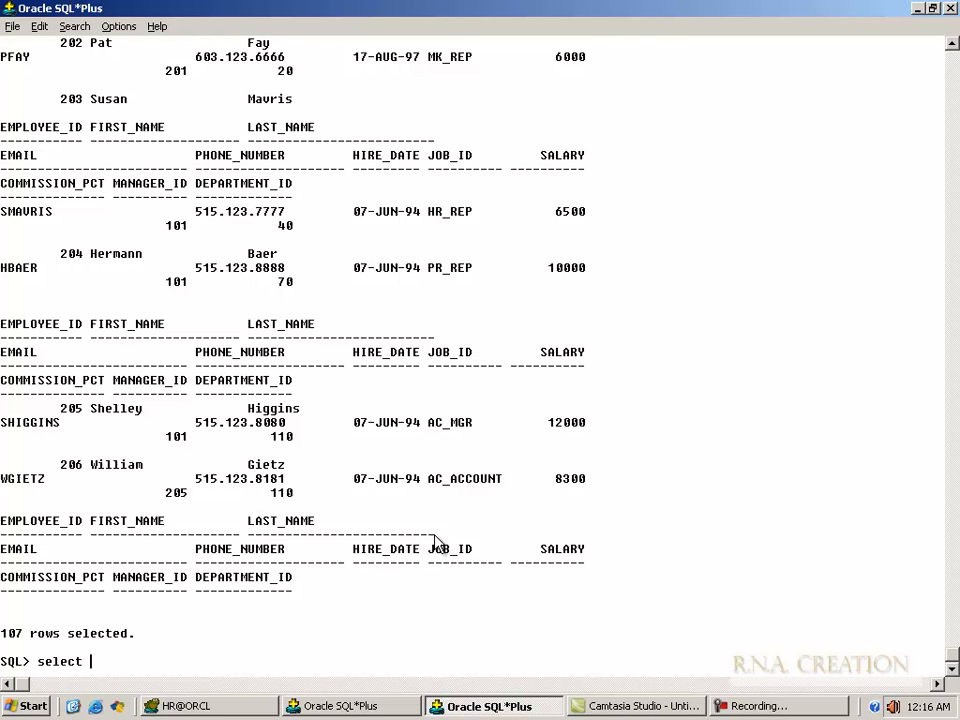
- Enter the select list first_name,last_name,employee_id,salary
type("e")
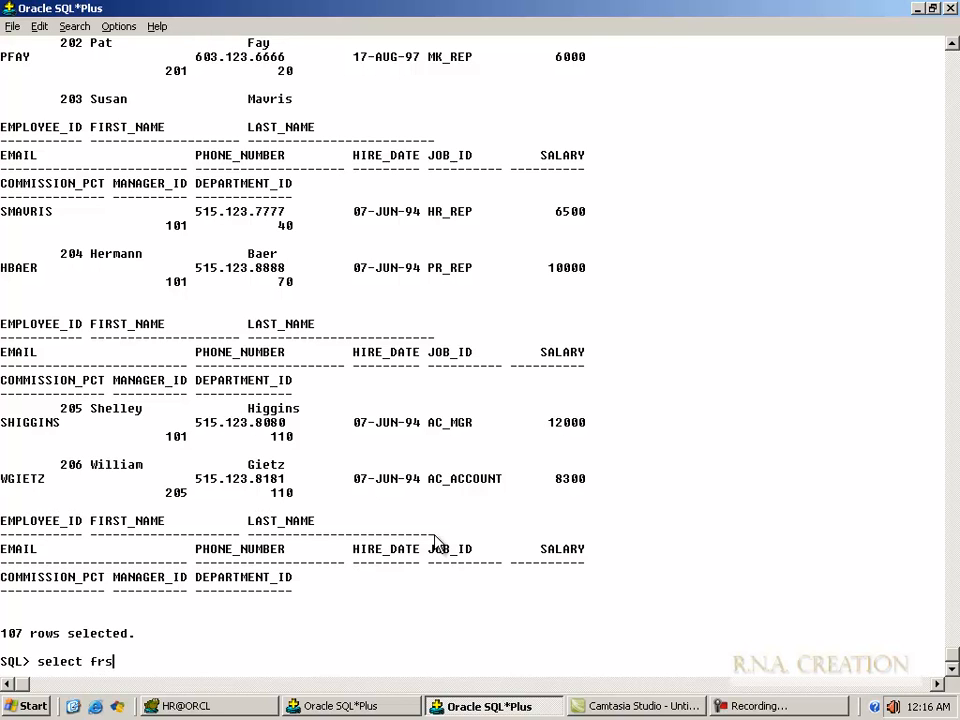
type("irst")
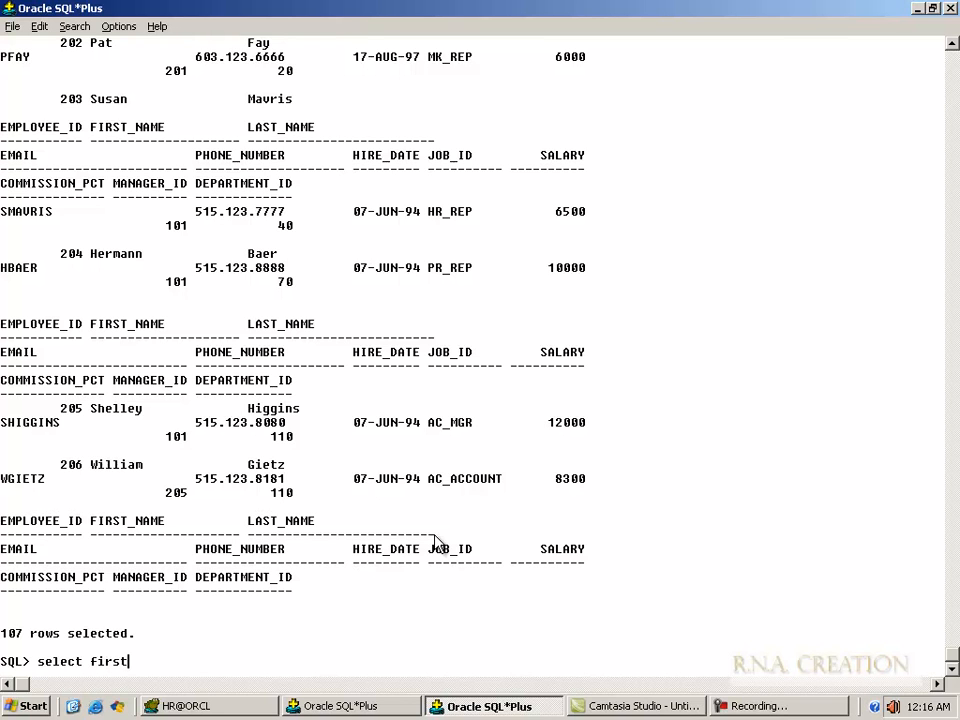
type("_nae")
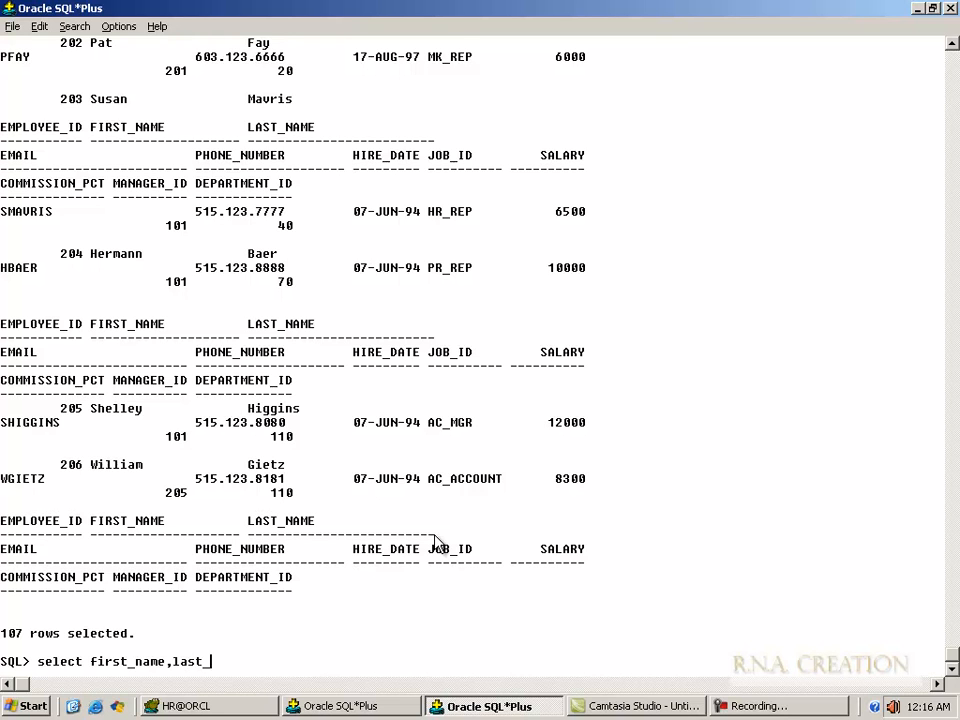
type("name,em")
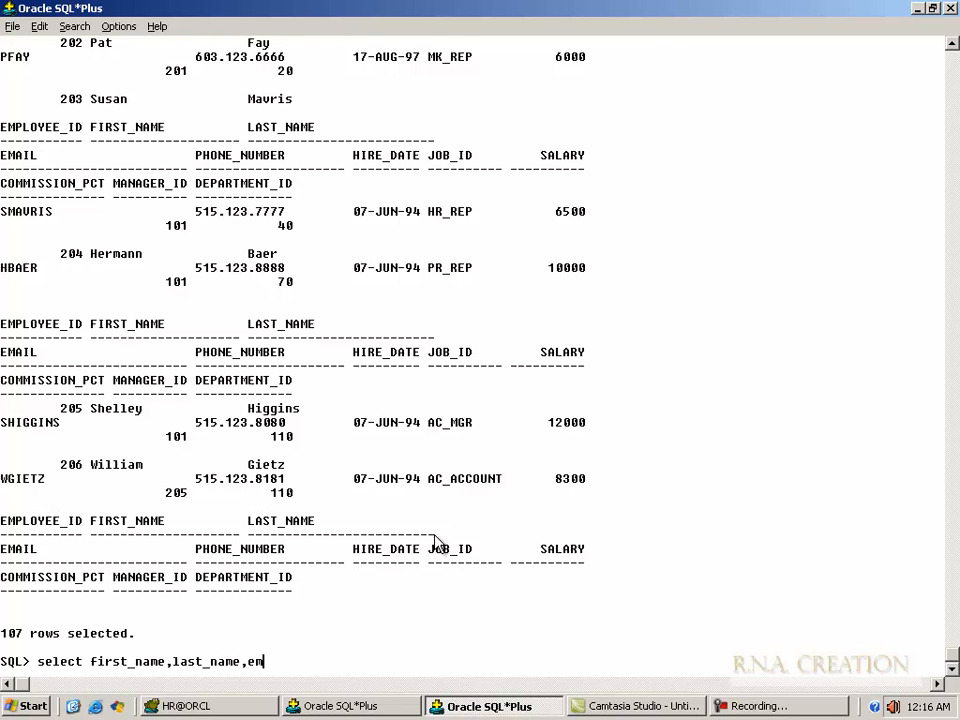
type("pl")
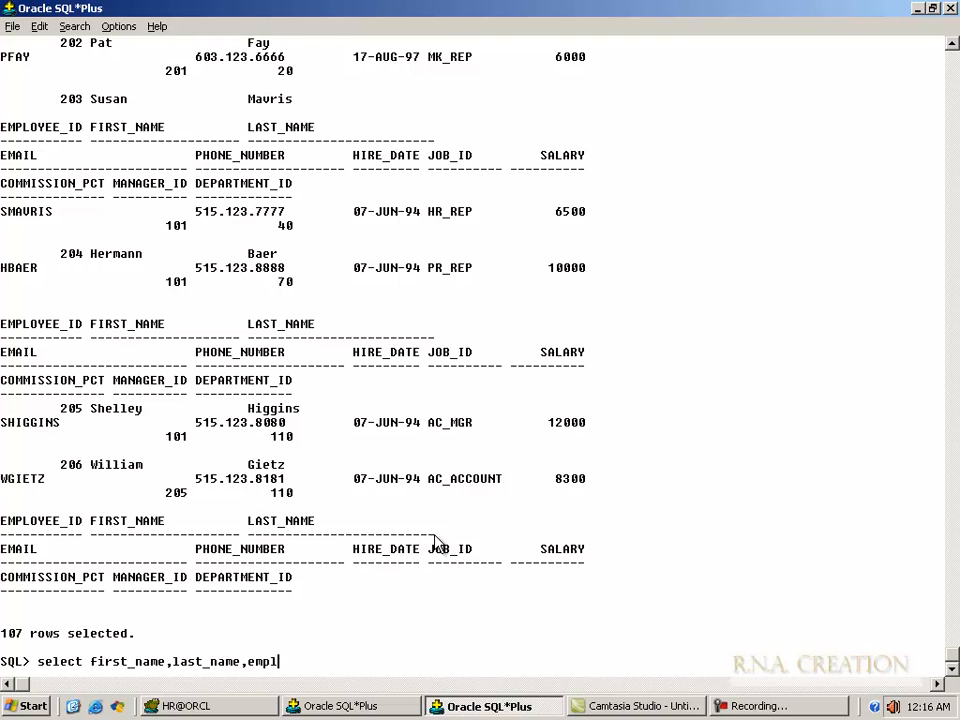
type("oyee_id")
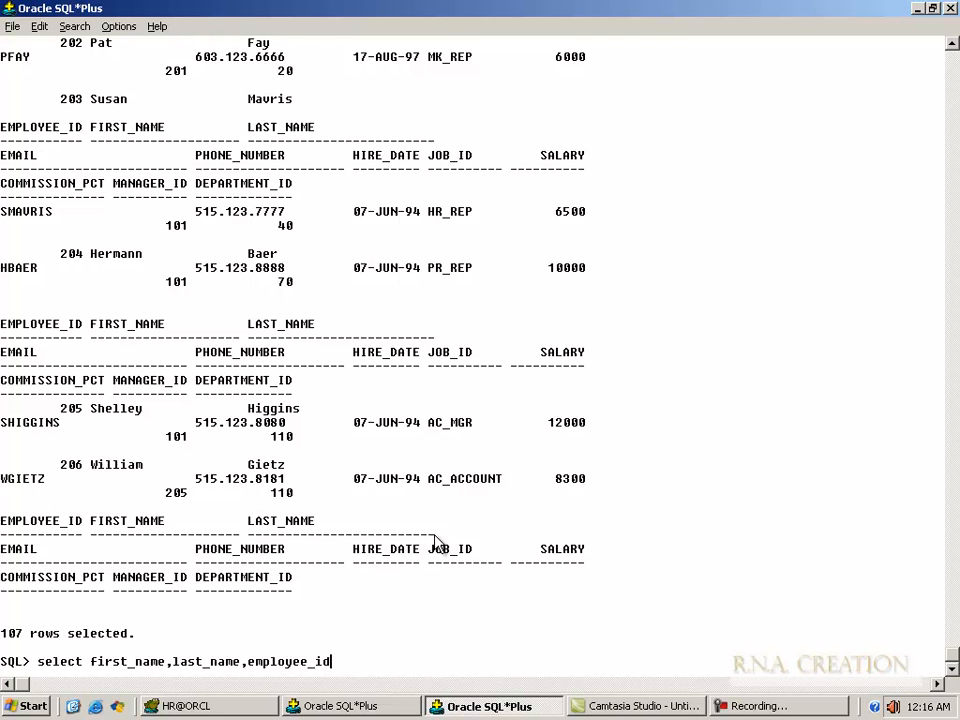
type(",sl")
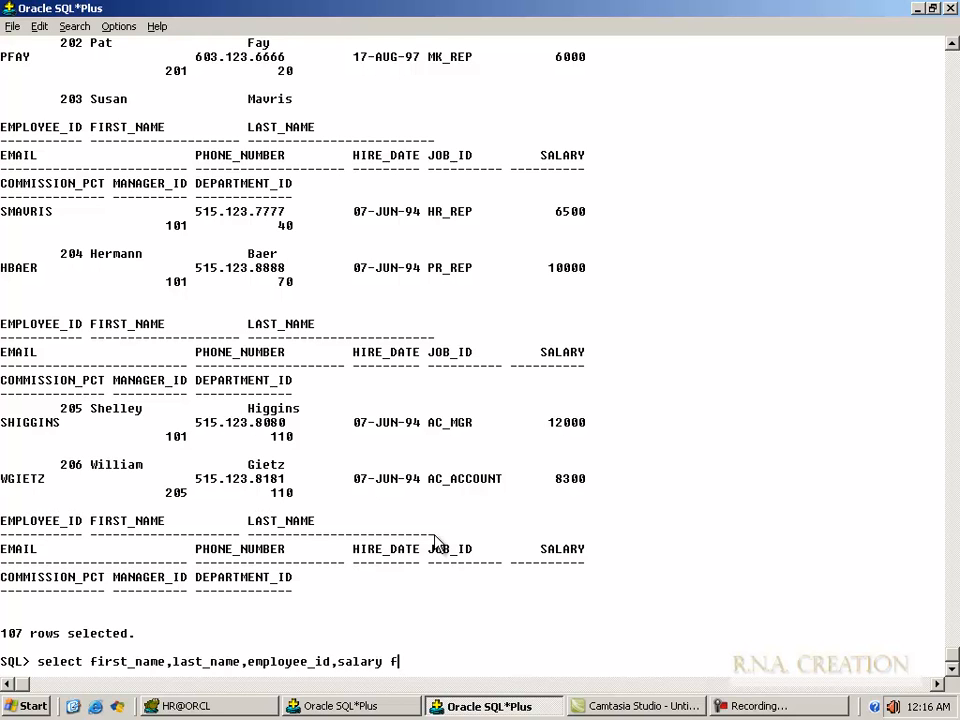
- Finish with from the employees where salary <=10000 and run it, getting ORA-00942
type("rom the")
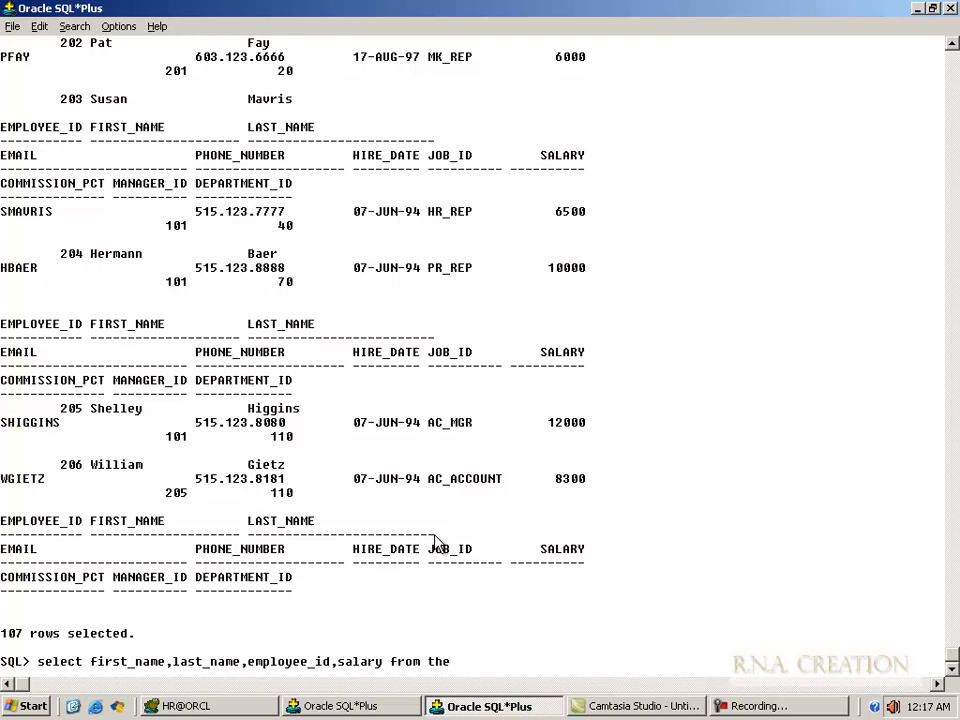
type("empl")
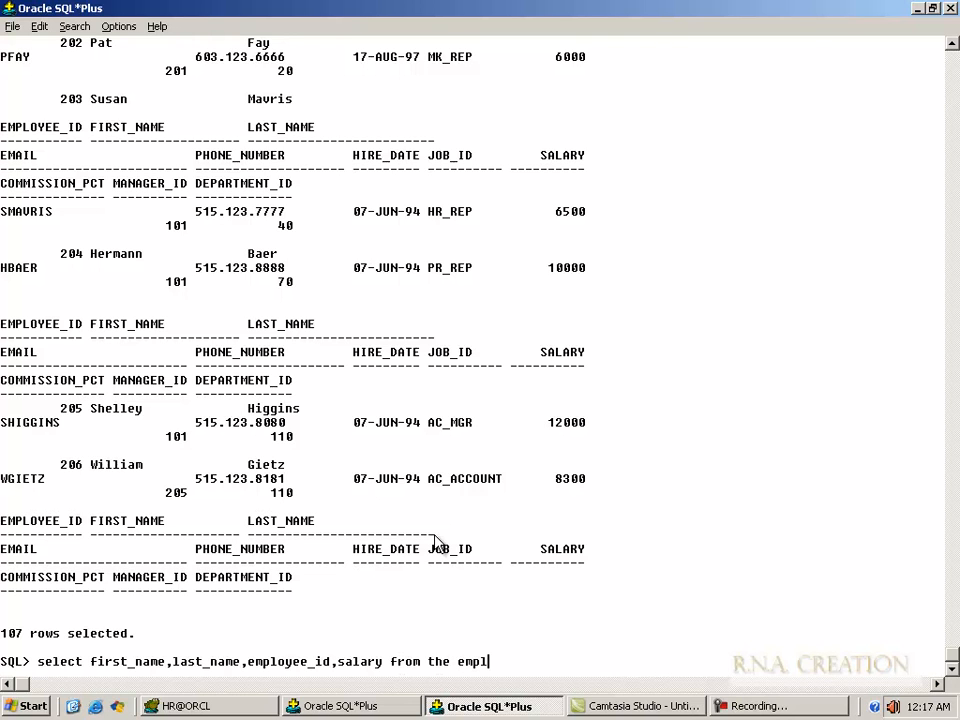
type("oyee")
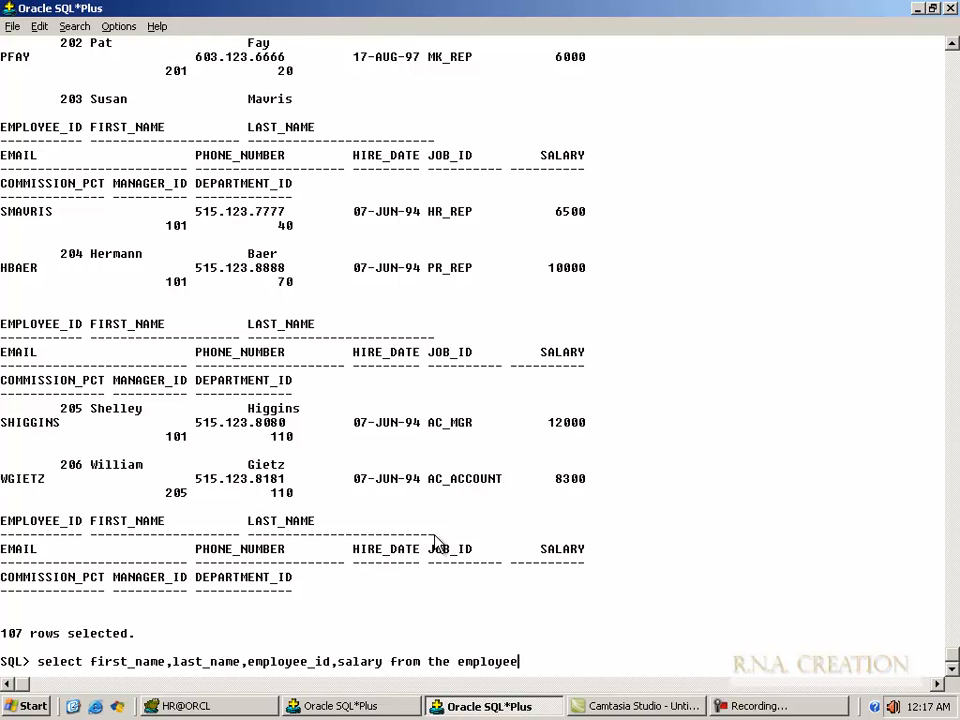
type("s where salarty")
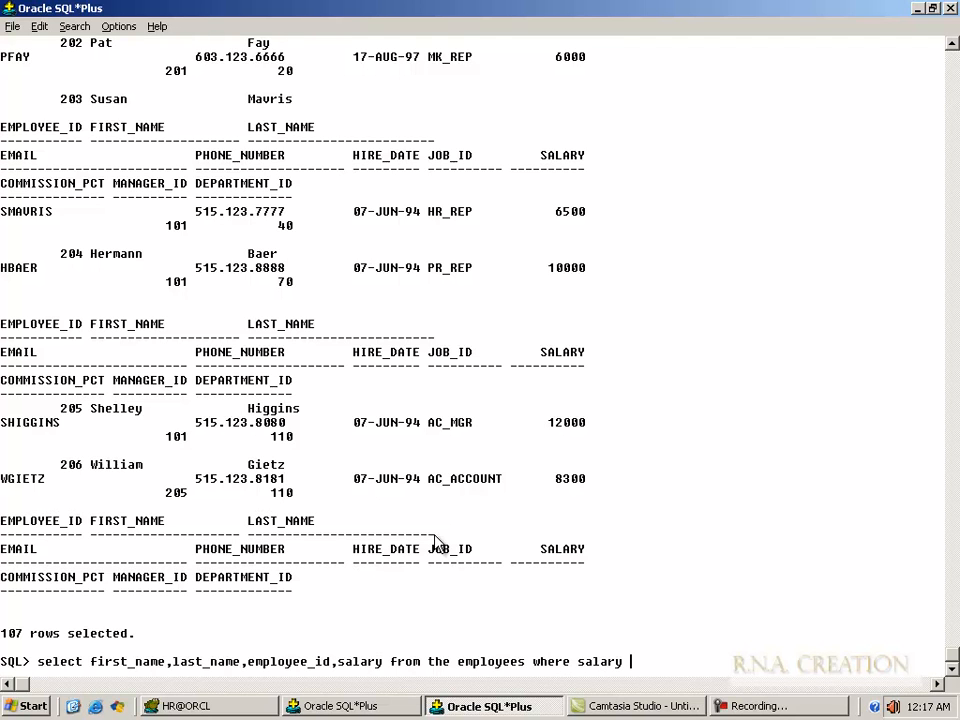
type("<=")
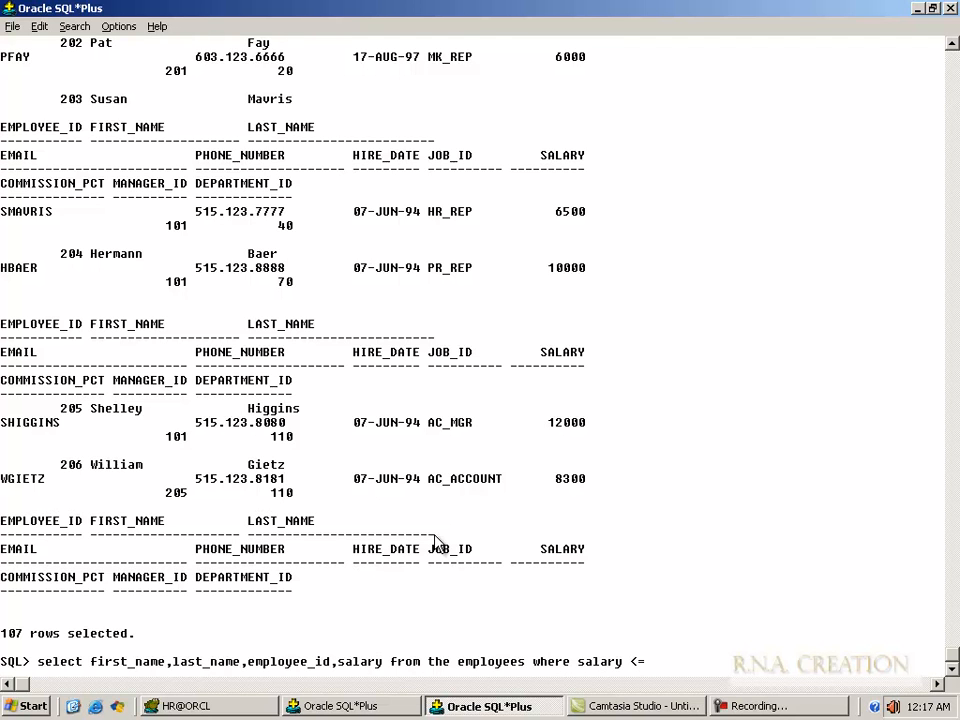
type("1")
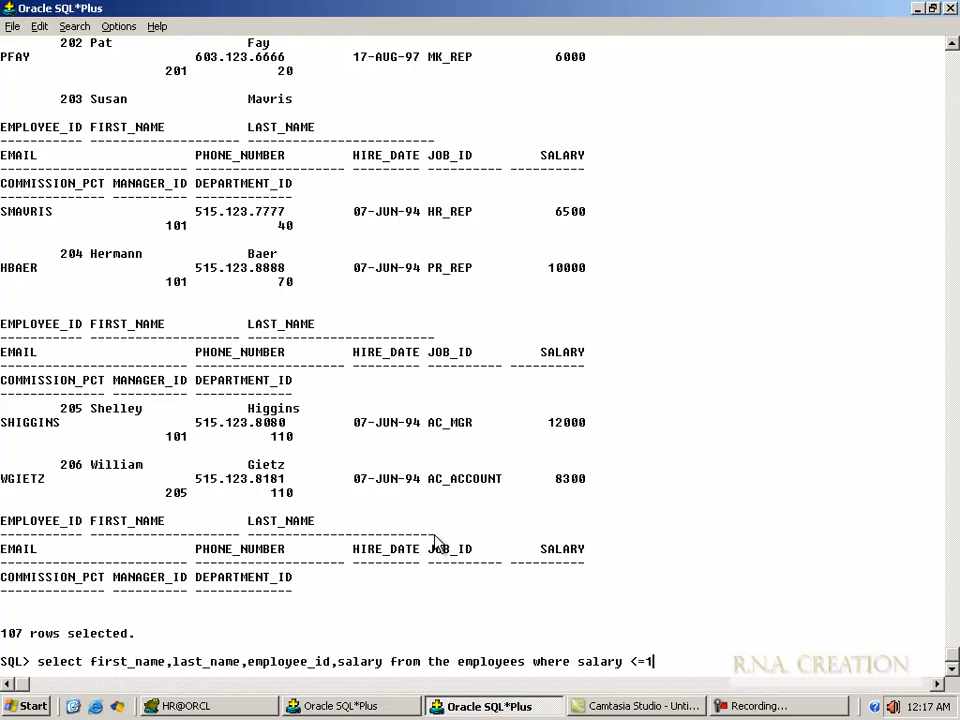
type("0000")
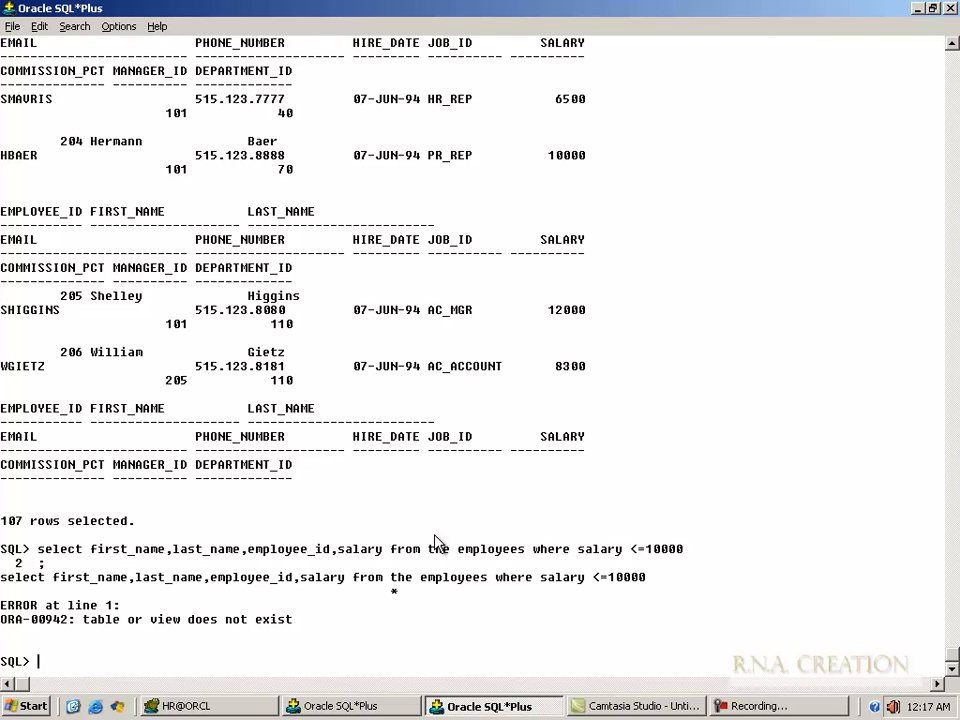
- Retype the salary <=10000 select at a fresh SQL> prompt
type("select first_name,last_name,employee_id,salary from the employees where salary <=10000")
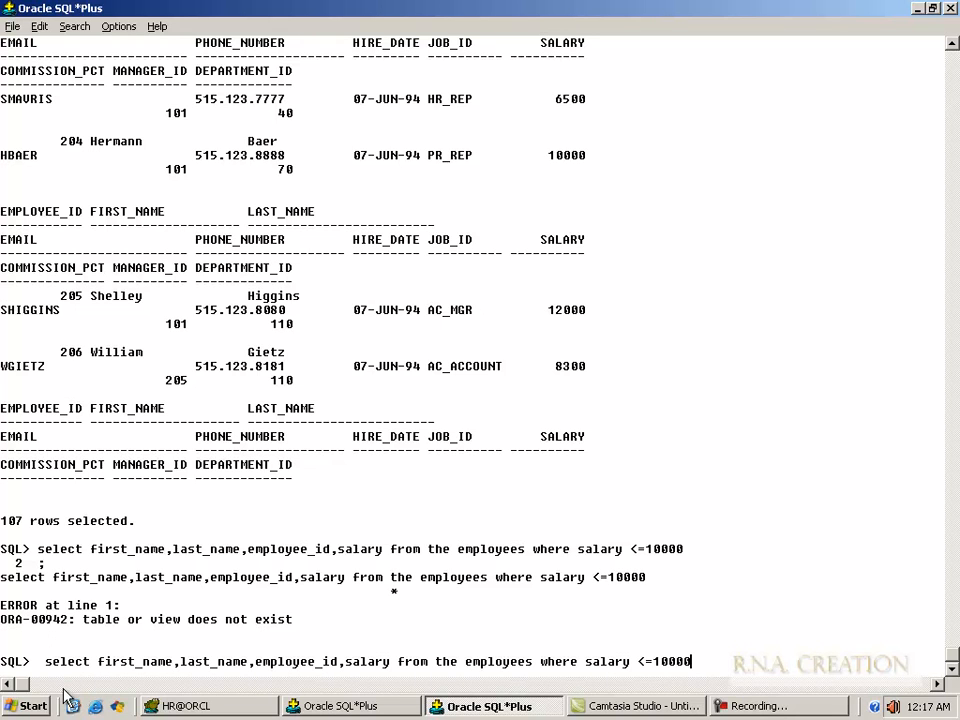
mouse_move(536, 668)
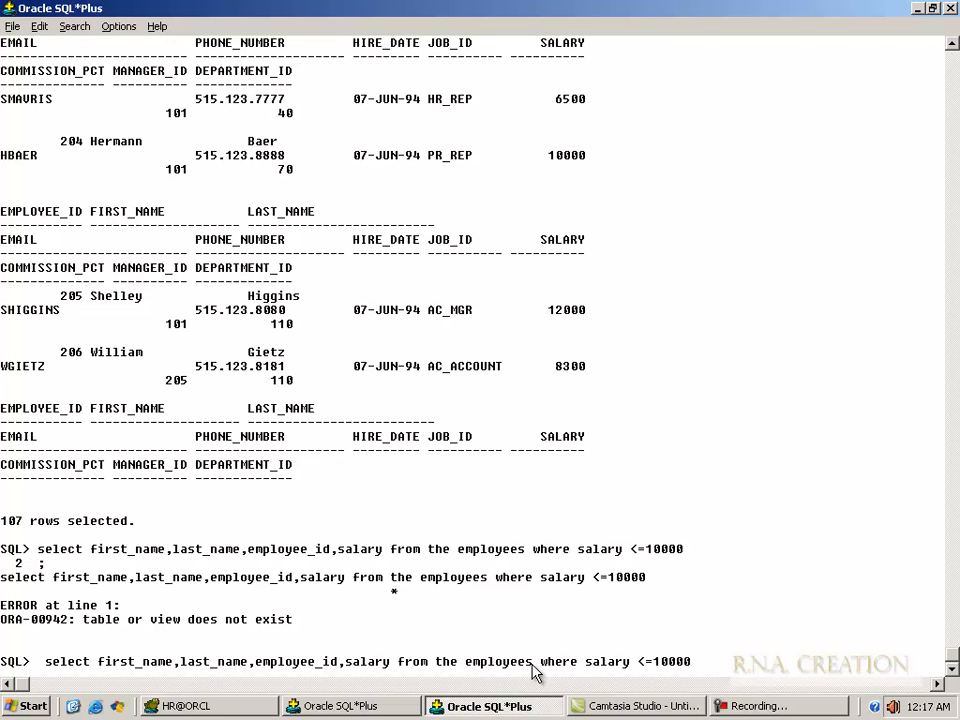
mouse_move(528, 672)
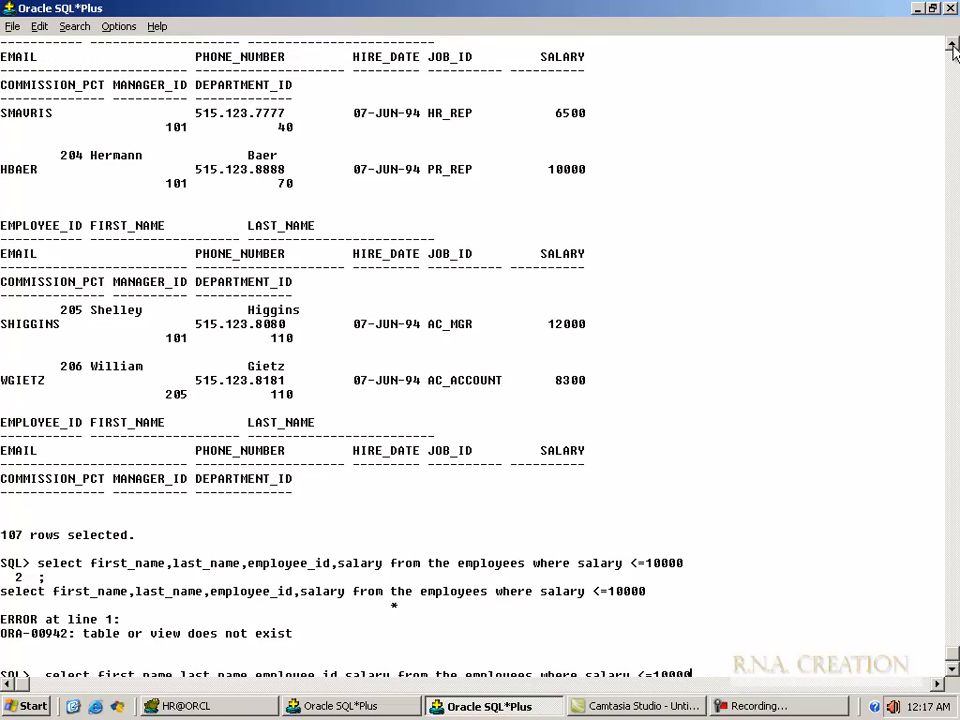
scroll("up", 3)
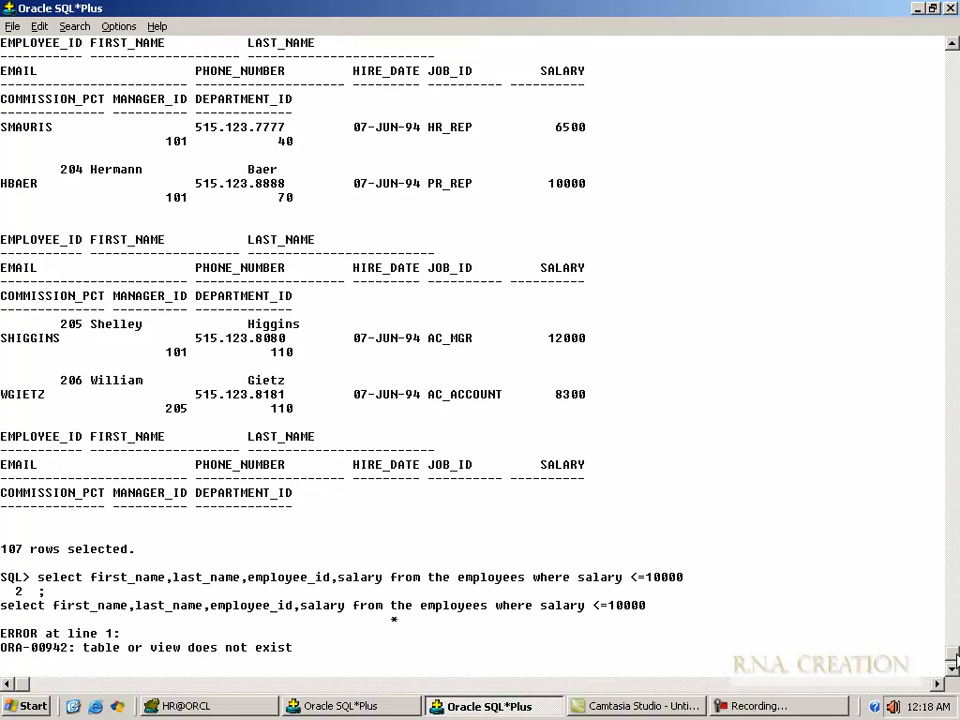
mouse_move(340, 664)
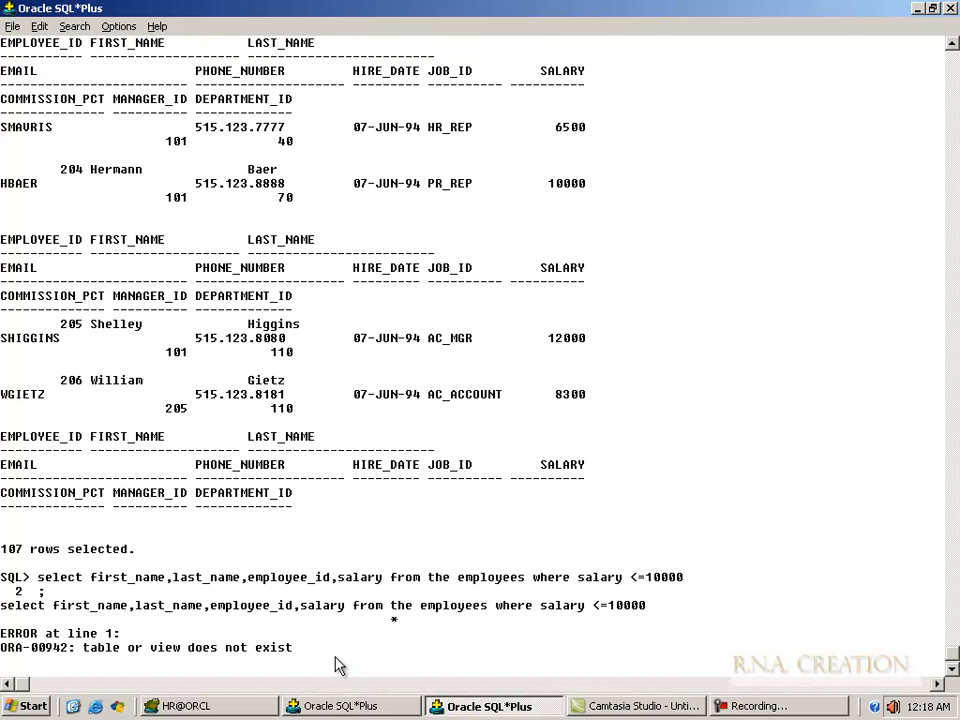
mouse_move(368, 656)
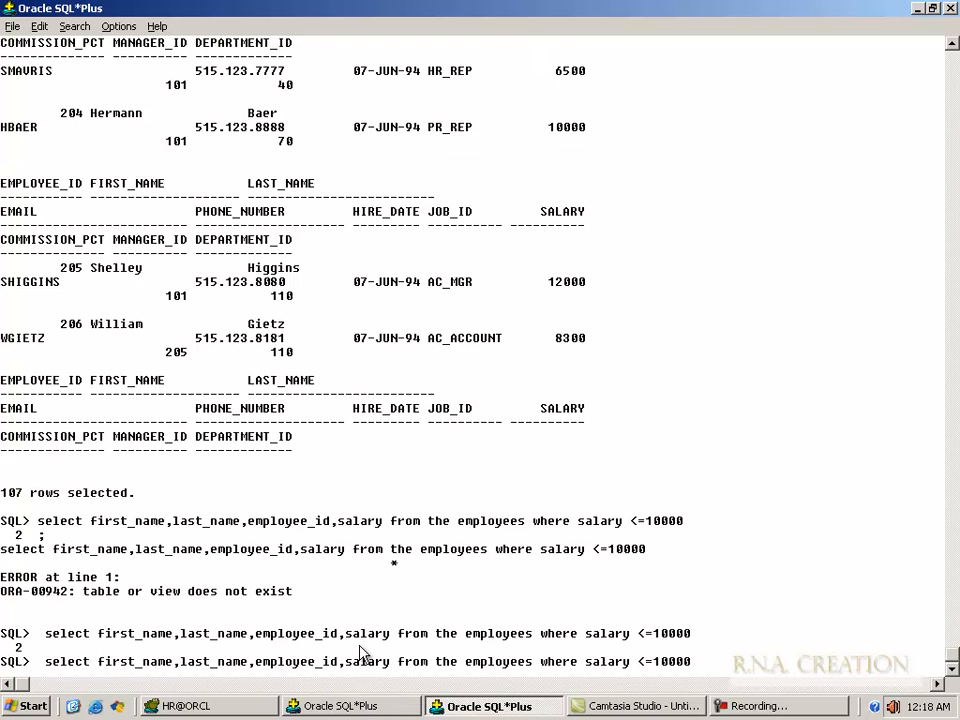
mouse_move(436, 640)
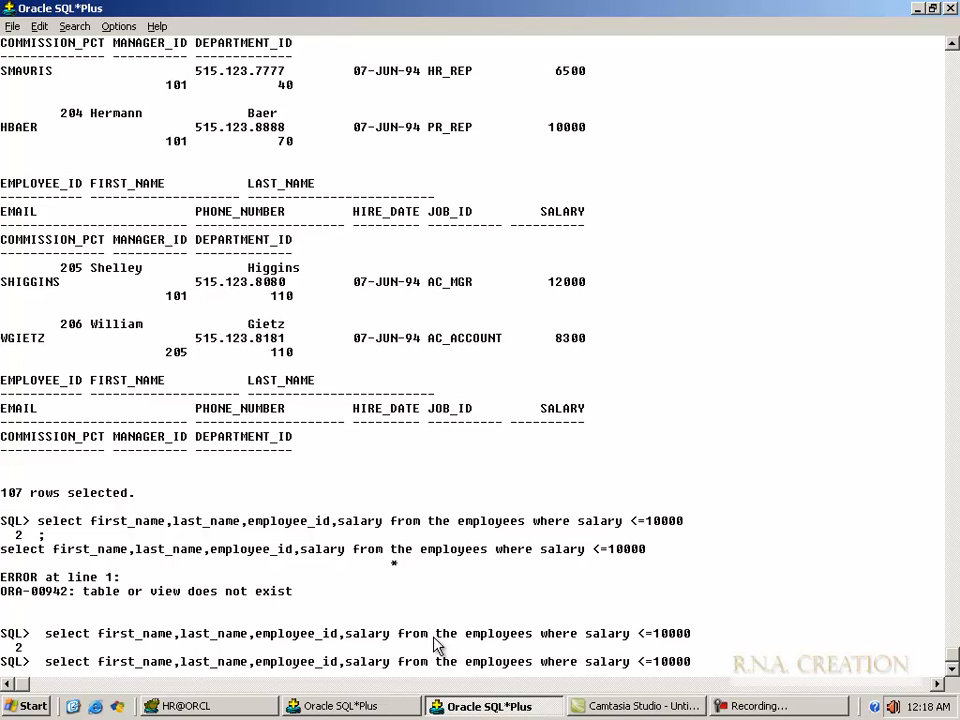
mouse_move(444, 676)
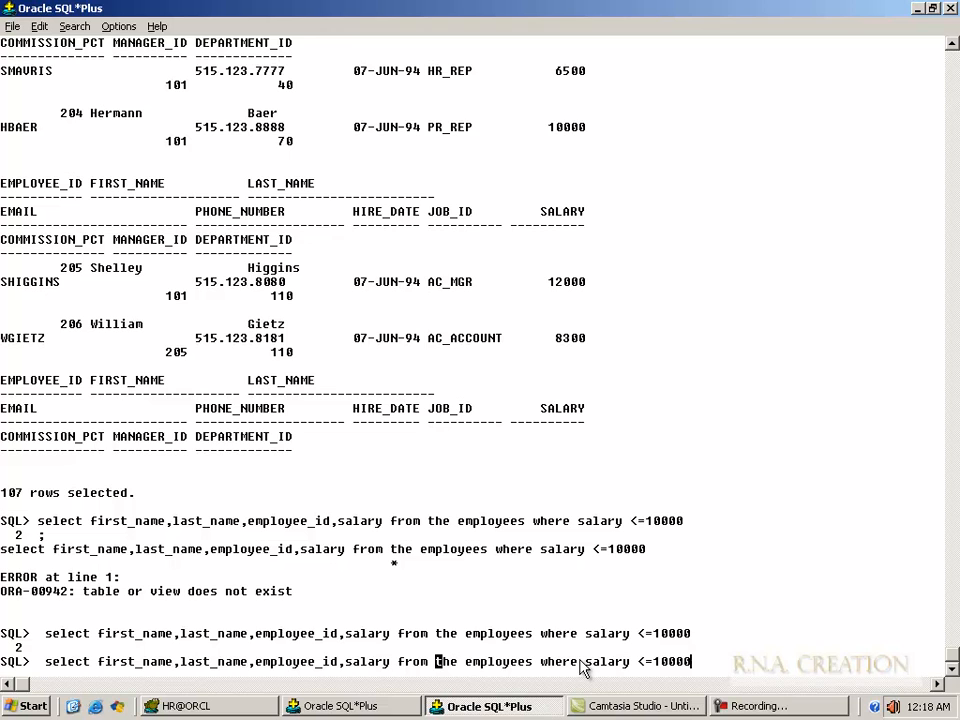
- Rerun the query against employes where salary <=10000; again getting ORA-00942, then select its text
key("BackSpace")
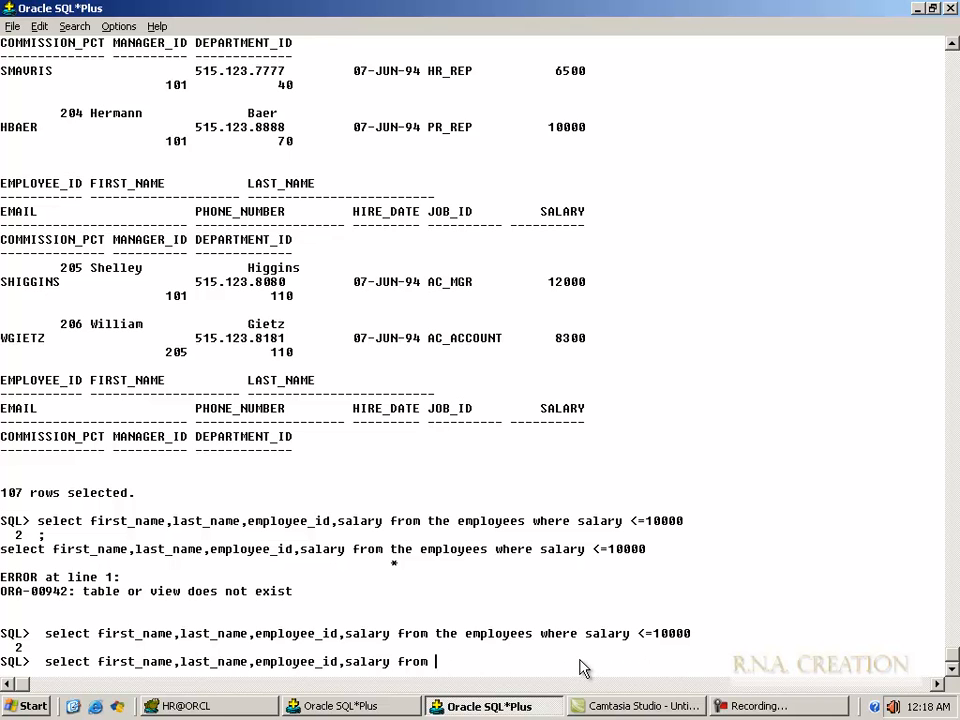
type("employes where sal")
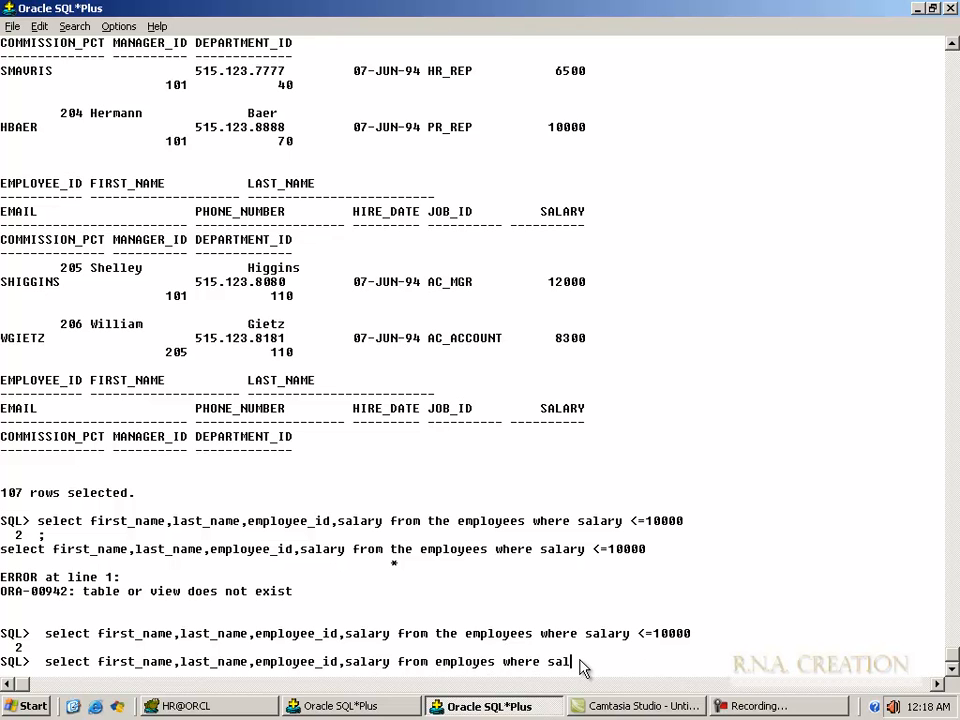
type("<")
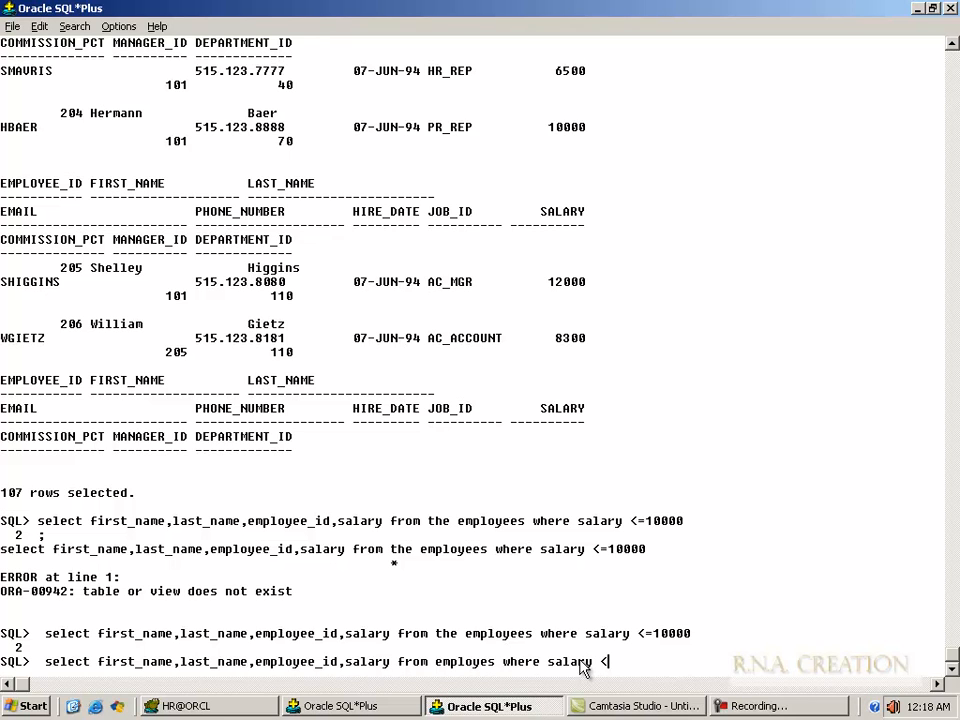
type("=100")
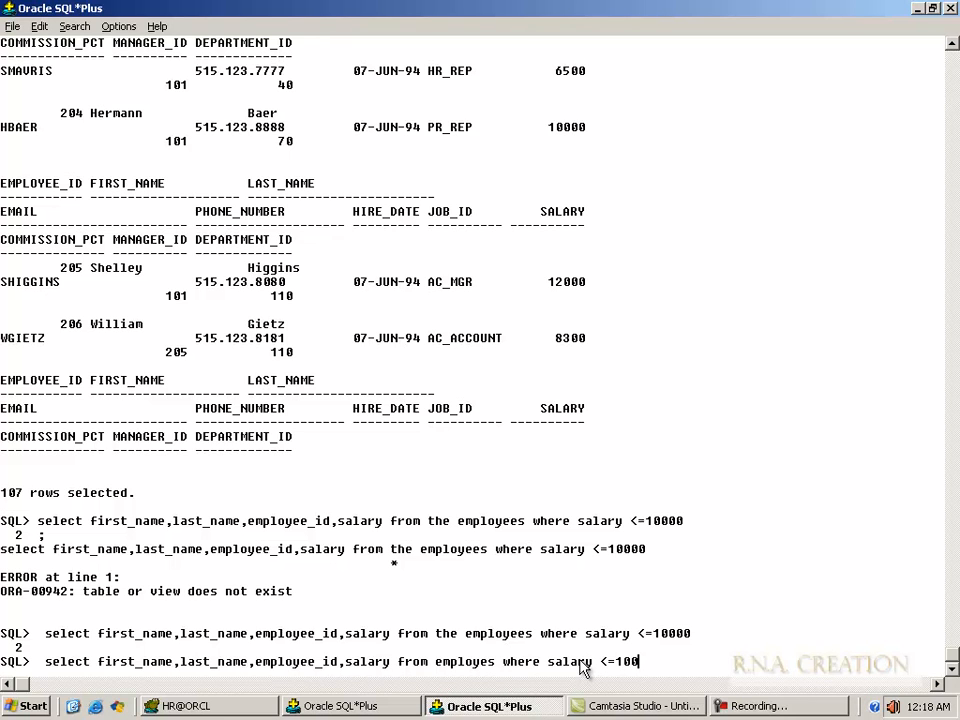
type("00;")
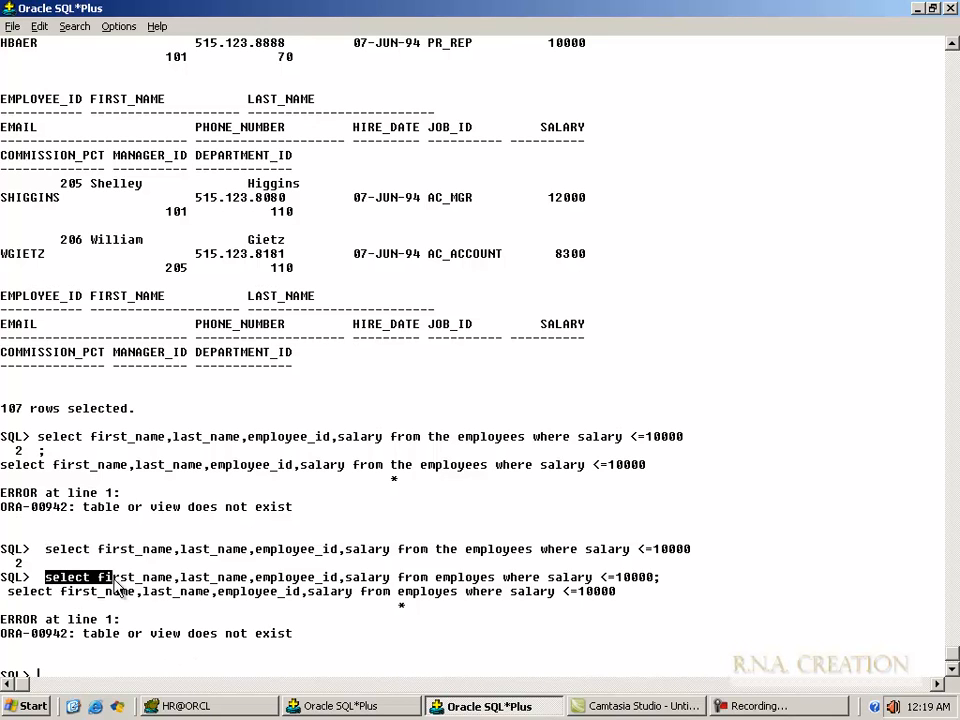
left_click_drag(116, 576, 680, 576)
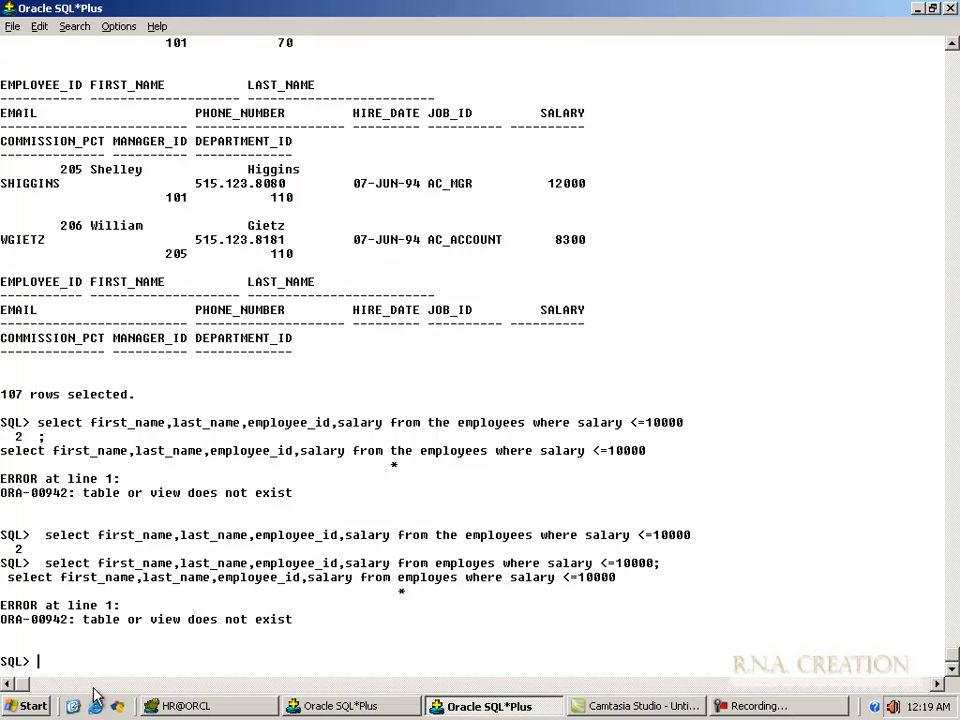
- Run the first_name, last_name, employee_id, salary query for salary <= 10000, returning 92 rows
type("select first_name,last_name,employee_id,salary from employes where salary <=10000;")
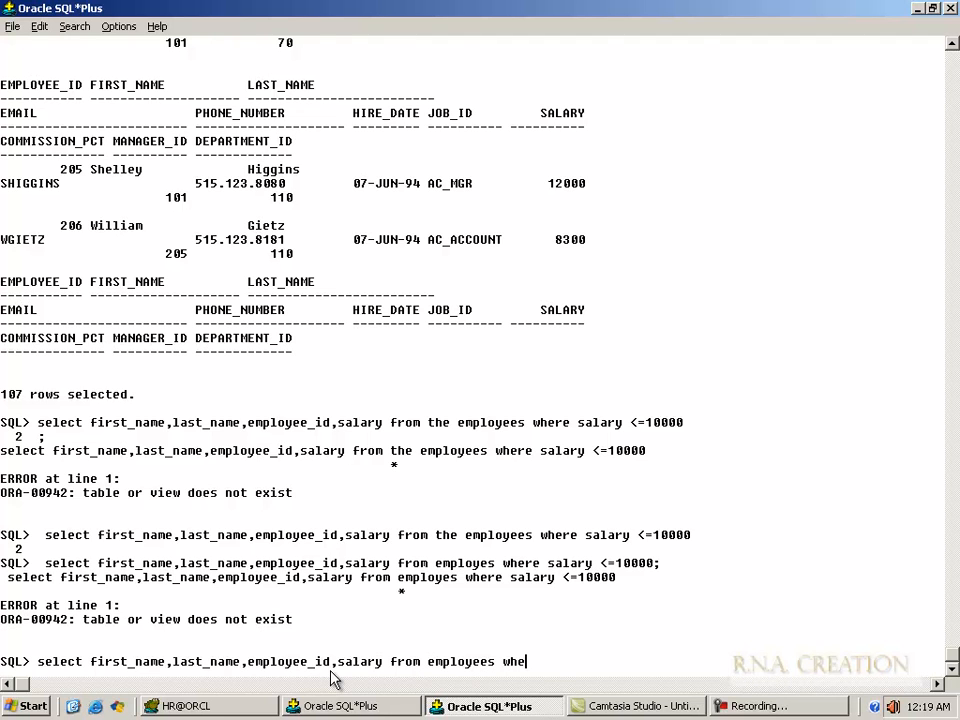
type("re salary")
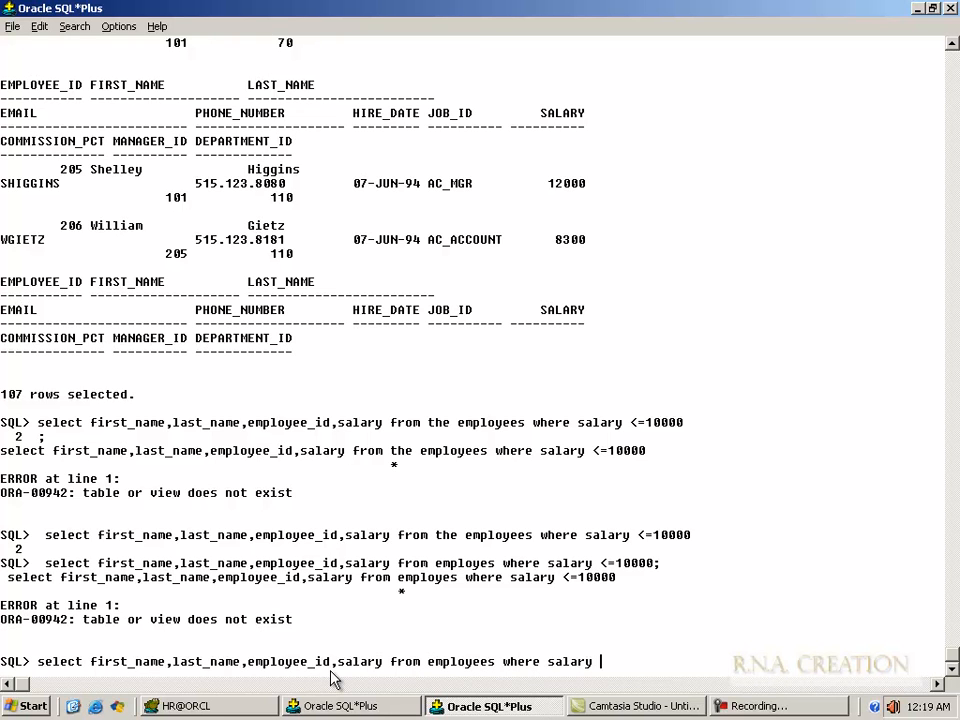
type("<=")
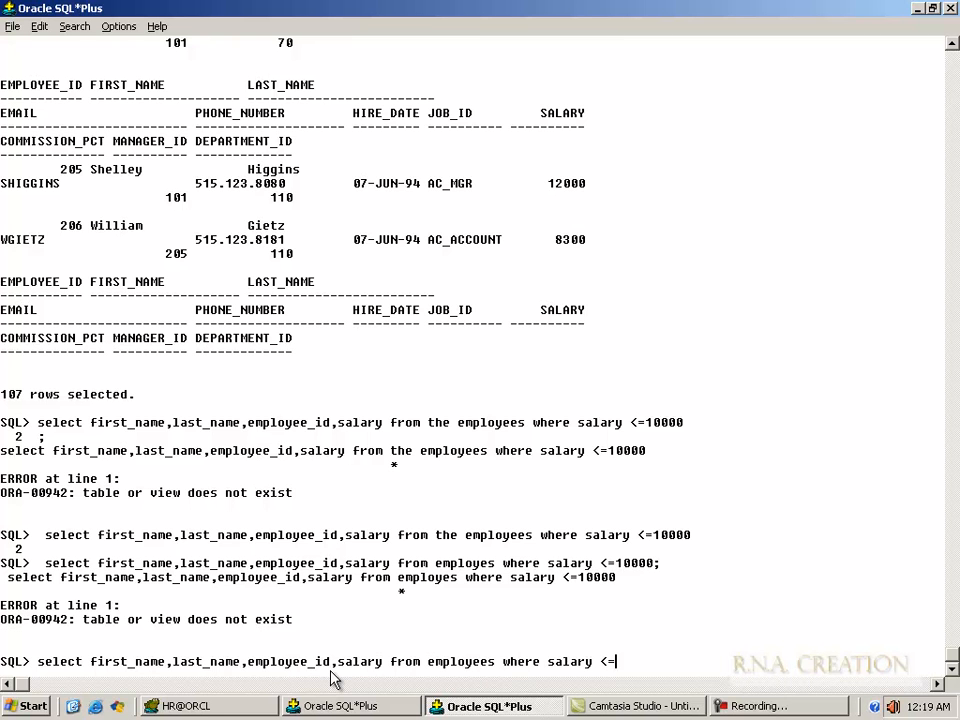
type("00")
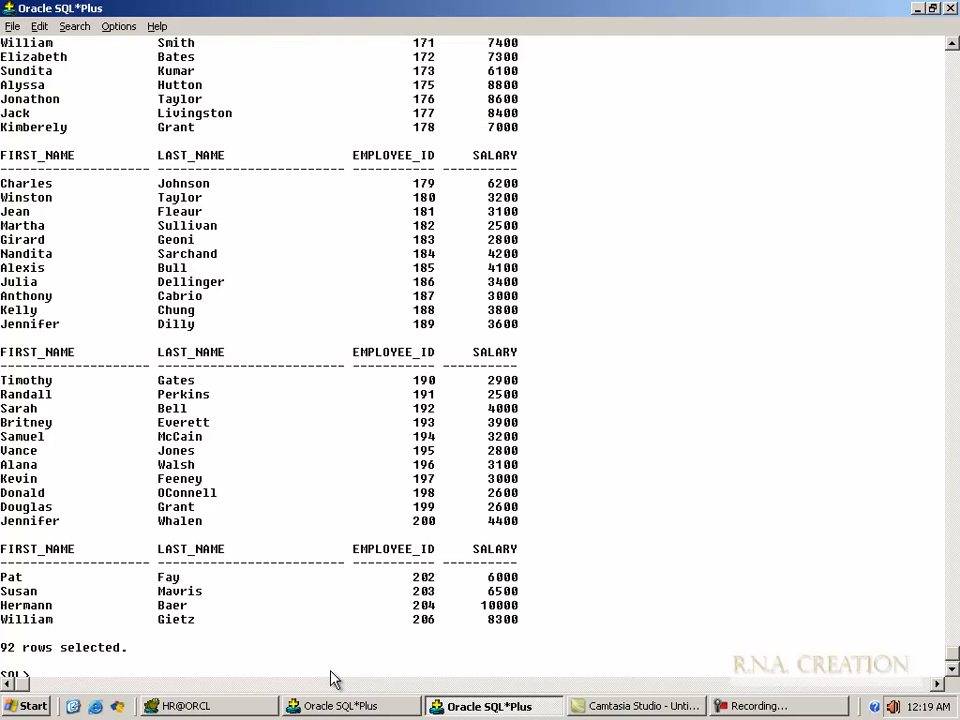
scroll("down", 3)
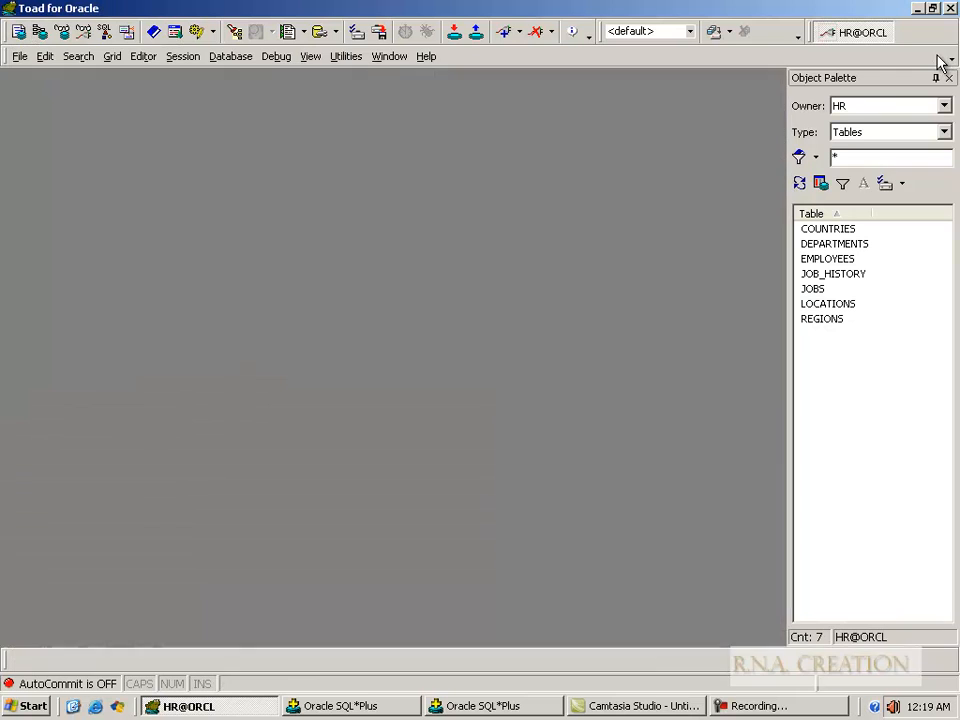
- Exit Toad via File > Exit and relaunch the application
left_click(16, 56)
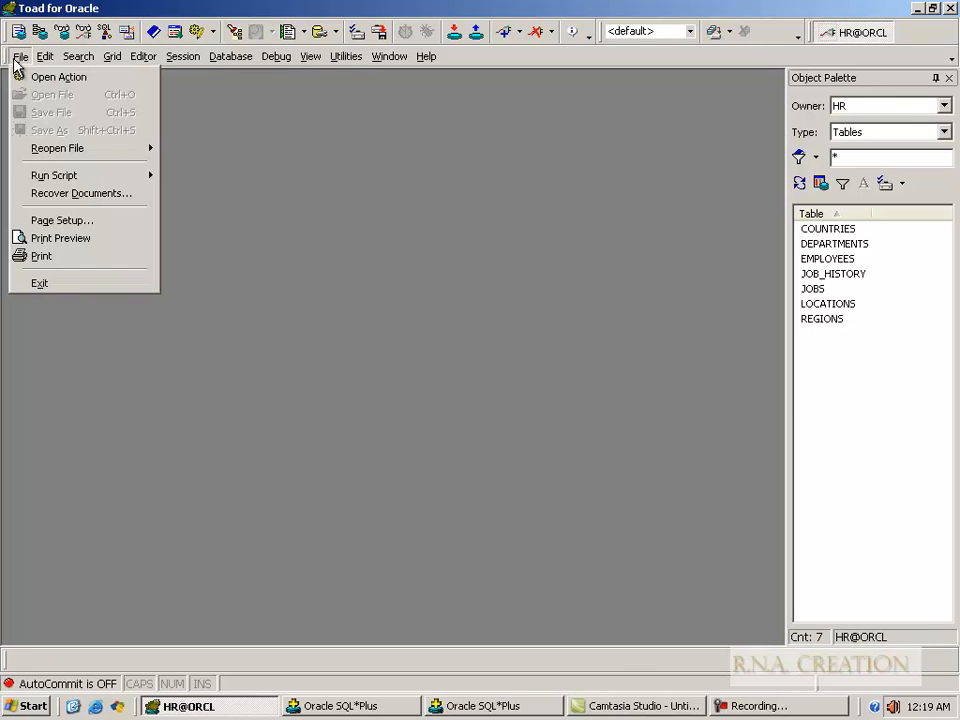
left_click(56, 76)
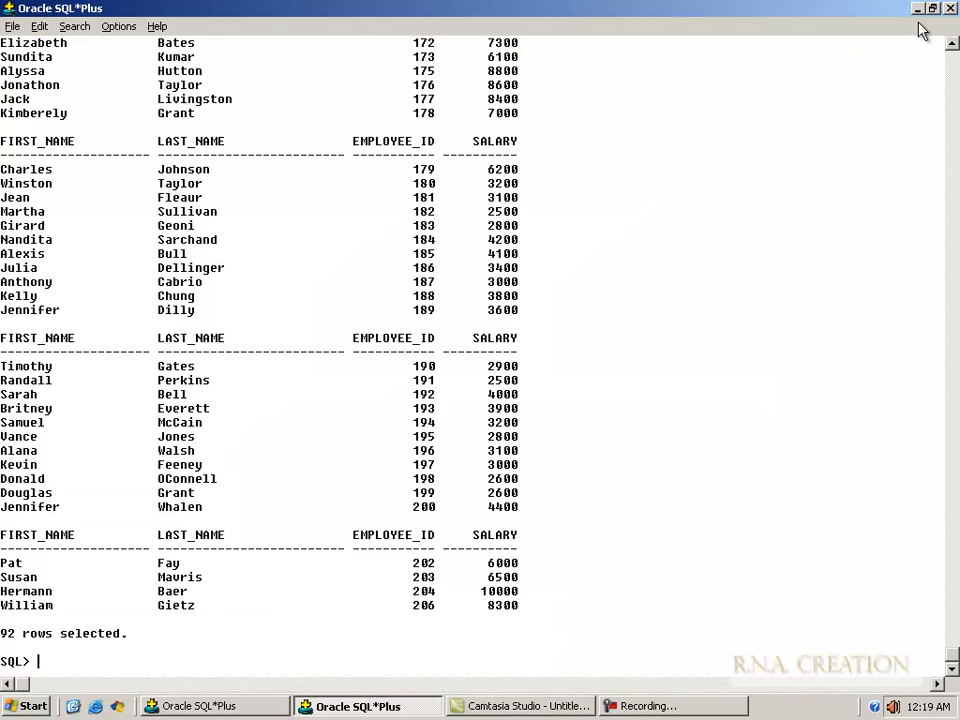
left_click(26, 704)
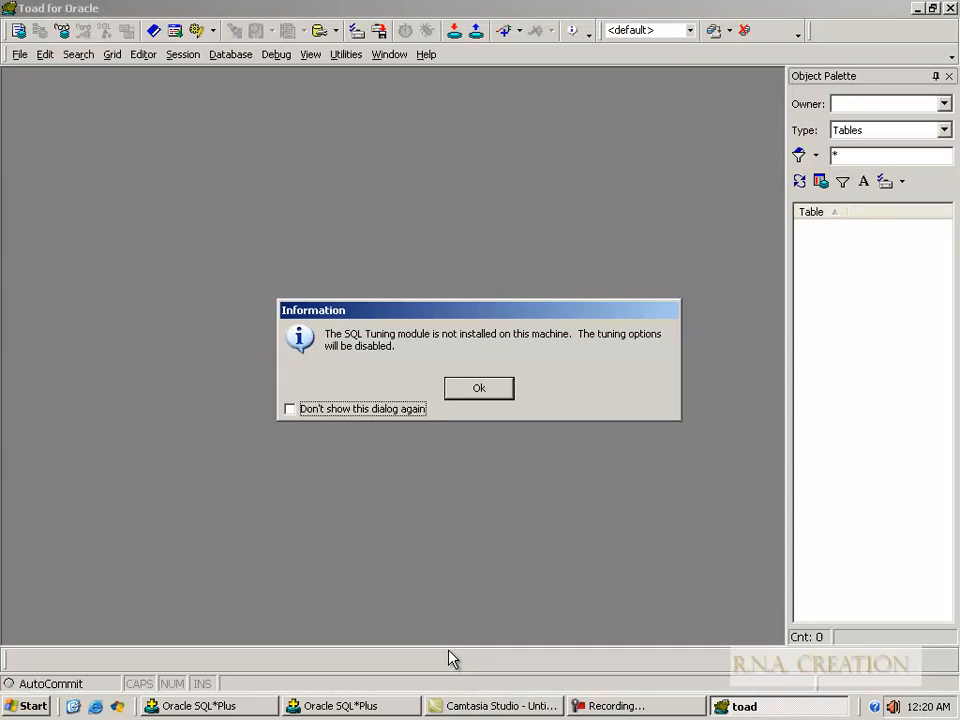
- Dismiss the tuning notice and connect to ORCL as HR
left_click(478, 388)
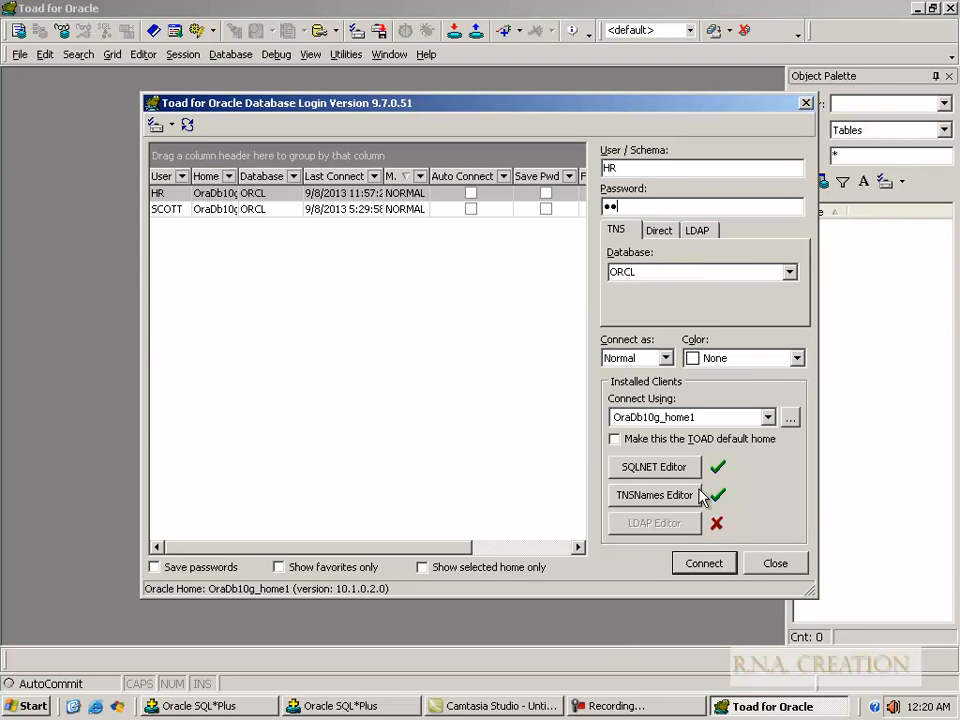
left_click(704, 564)
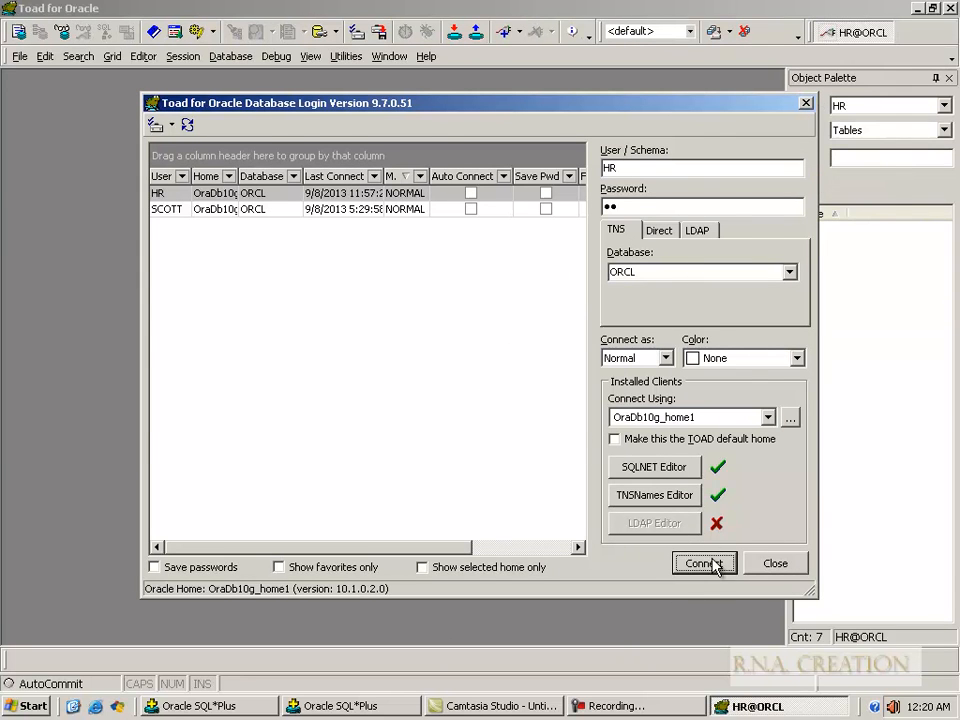
left_click(704, 564)
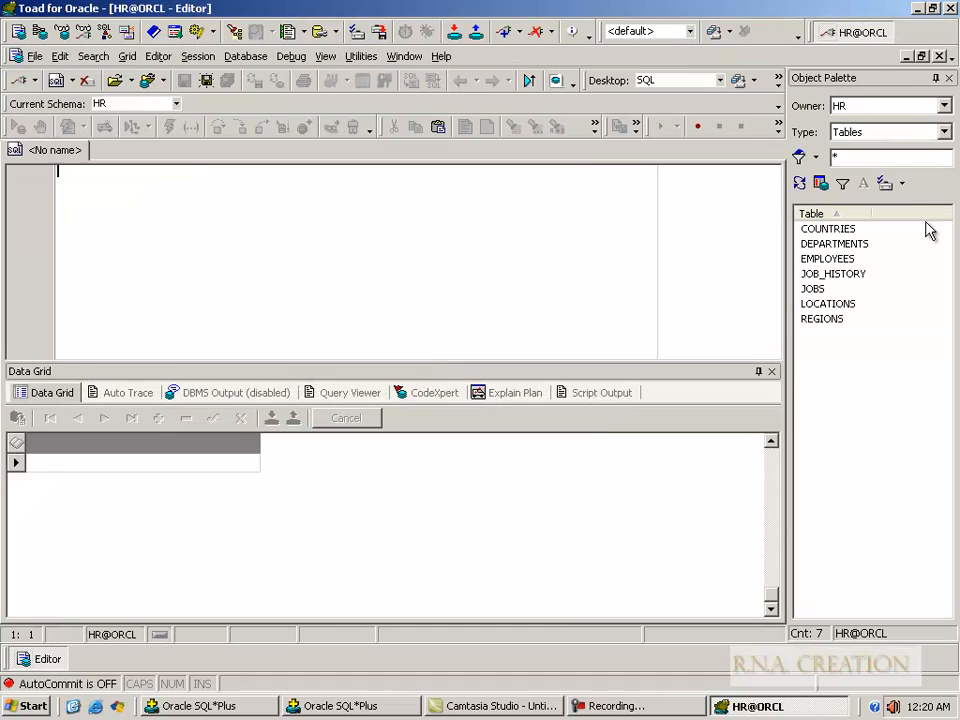
mouse_move(916, 192)
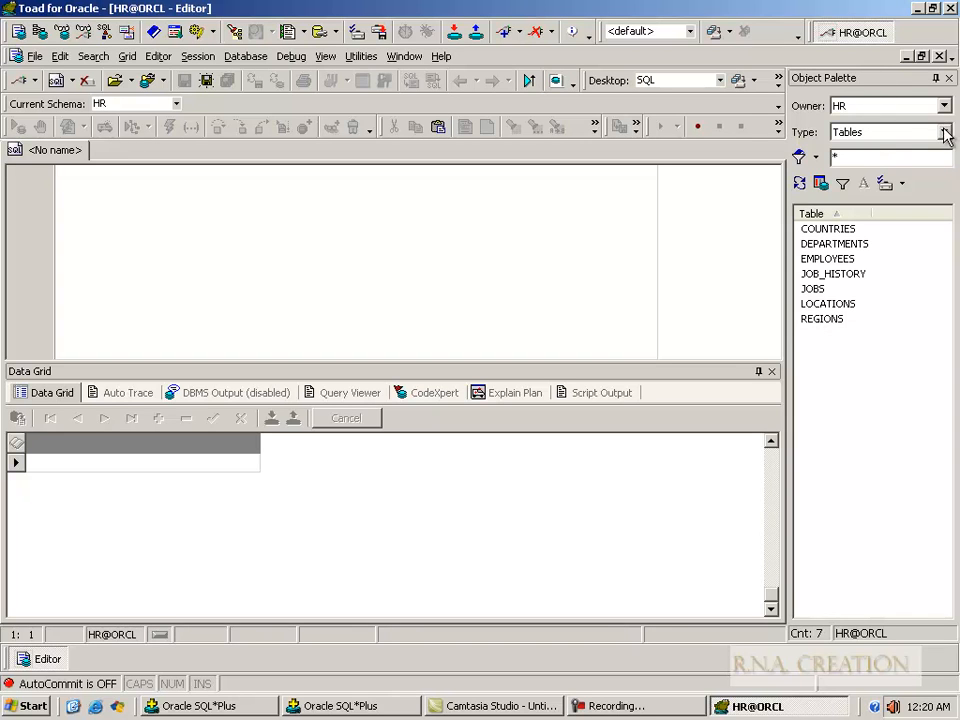
left_click(944, 132)
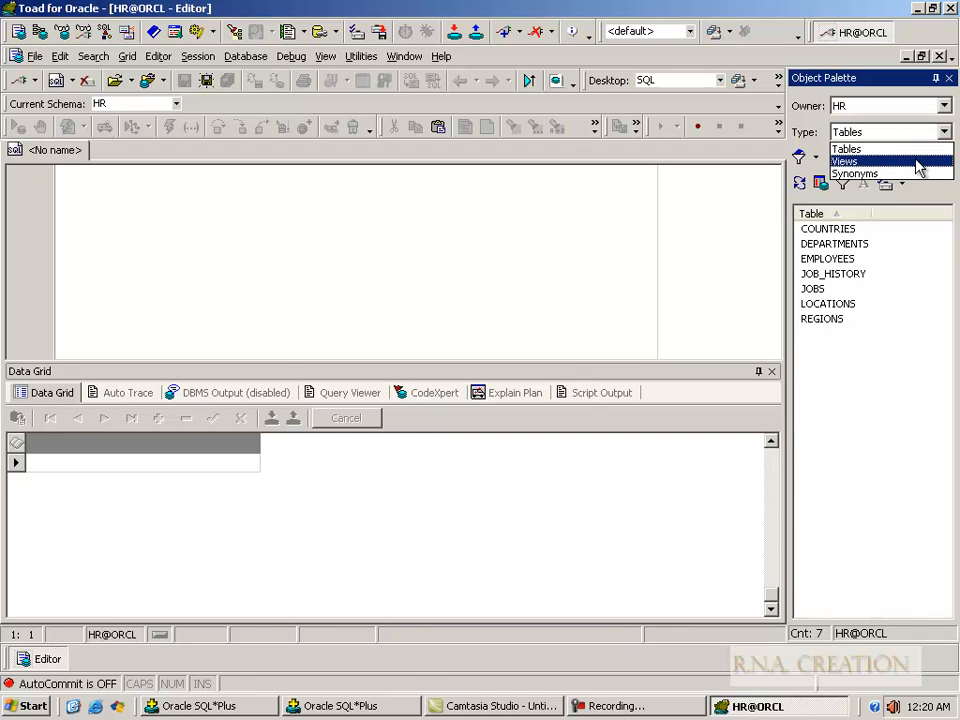
left_click(832, 160)
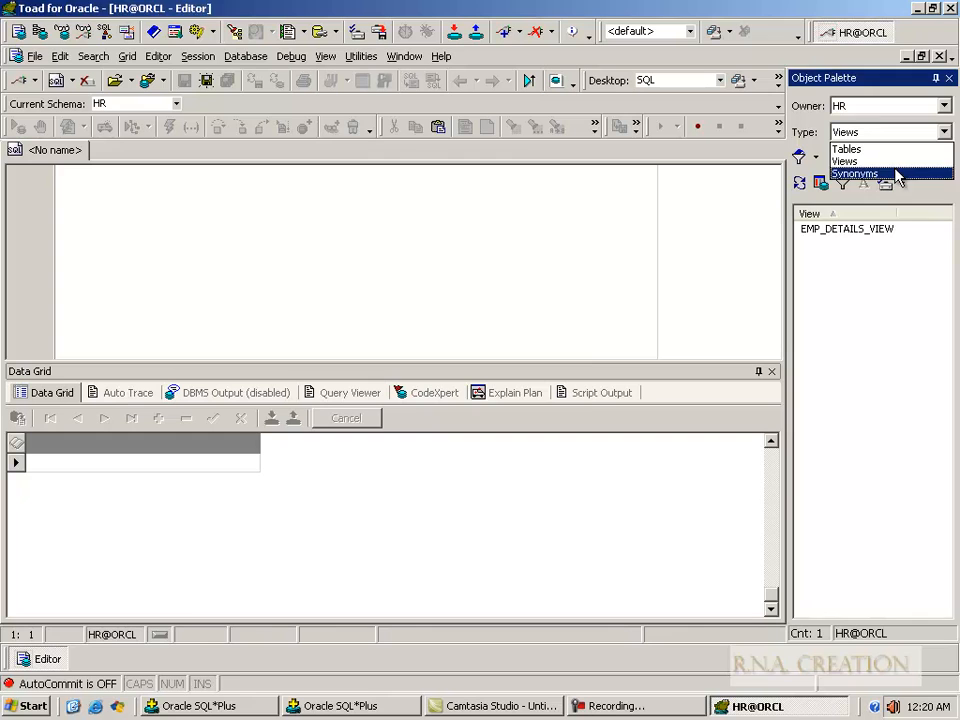
left_click(848, 172)
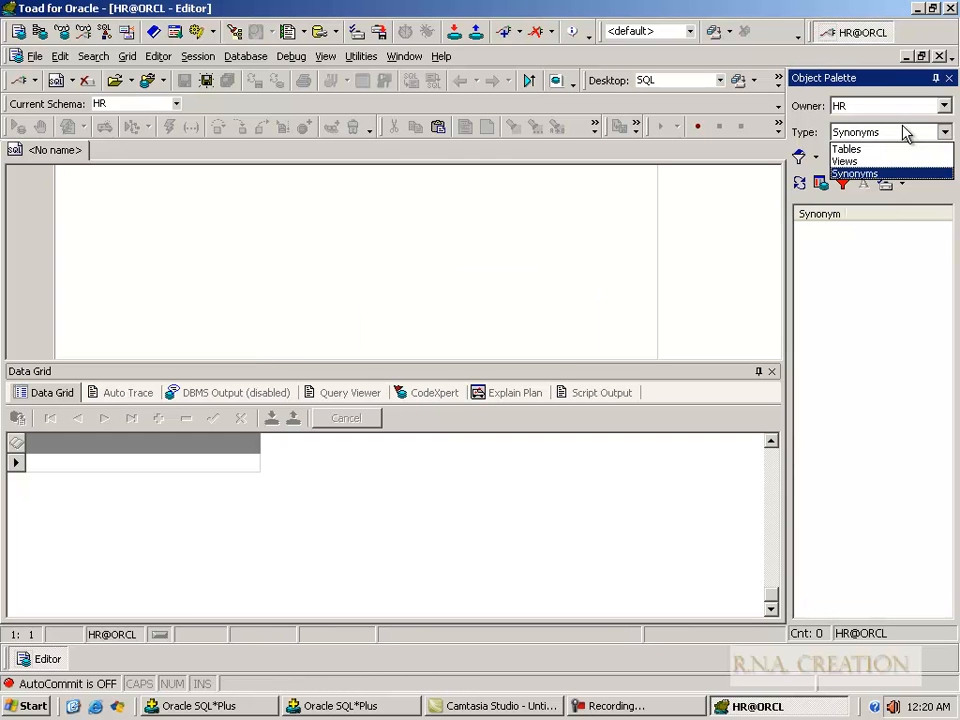
left_click(846, 148)
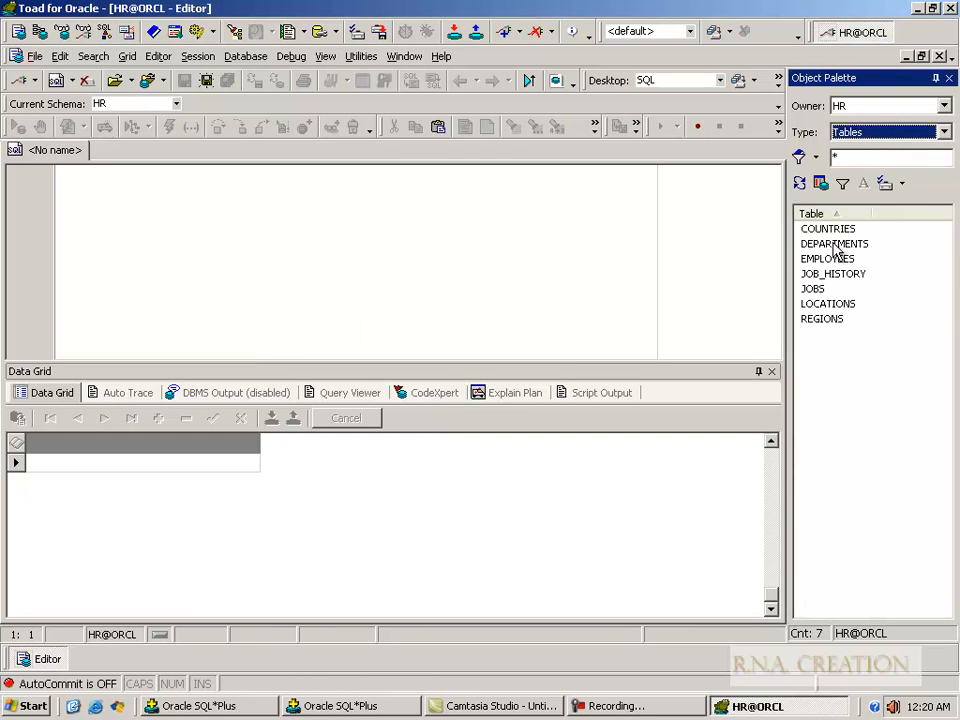
right_click(828, 228)
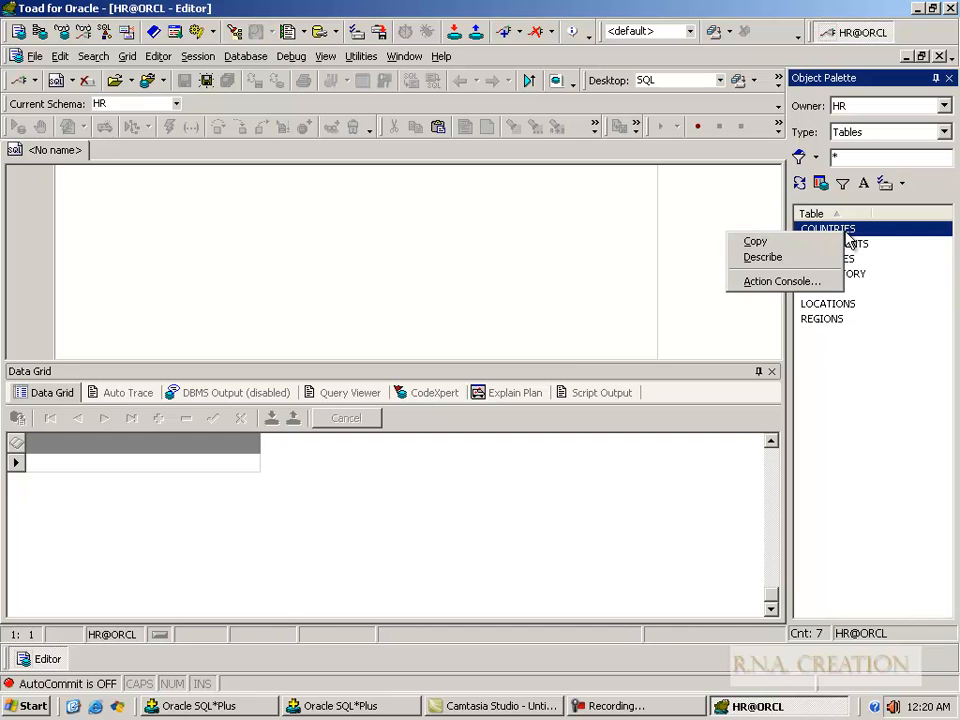
mouse_move(796, 220)
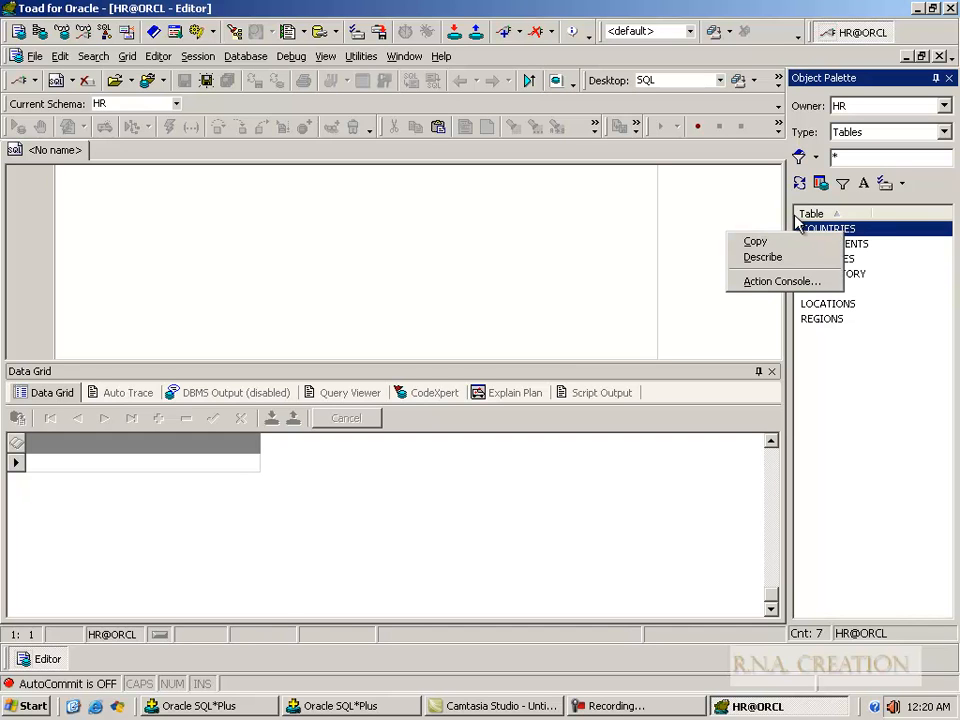
left_click(818, 520)
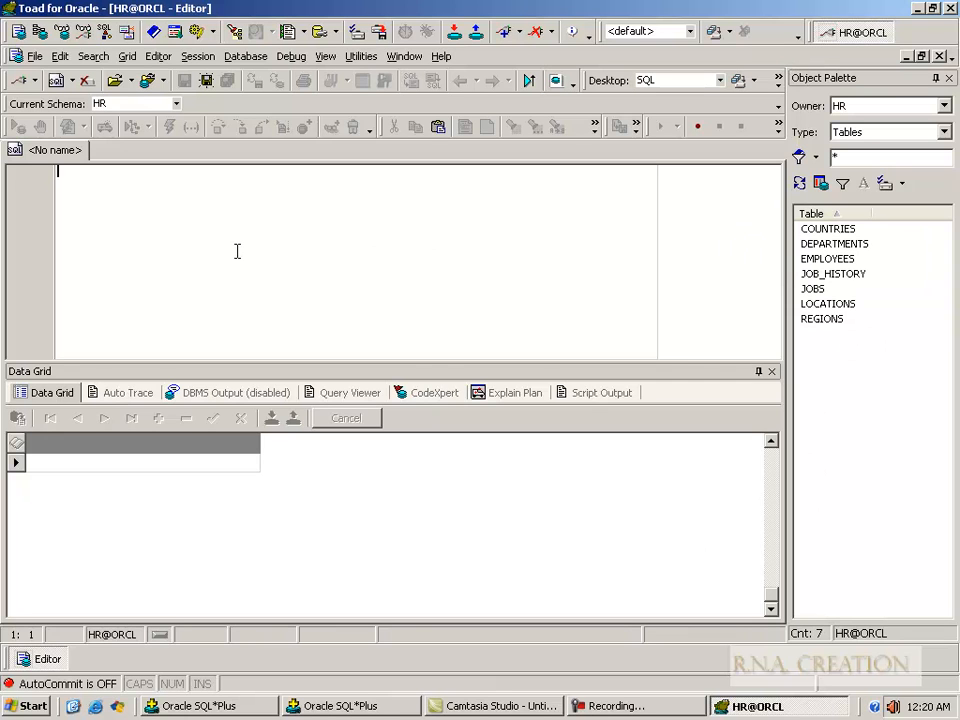
- Run select * from employees and review the 107 rows in the data grid
type("select")
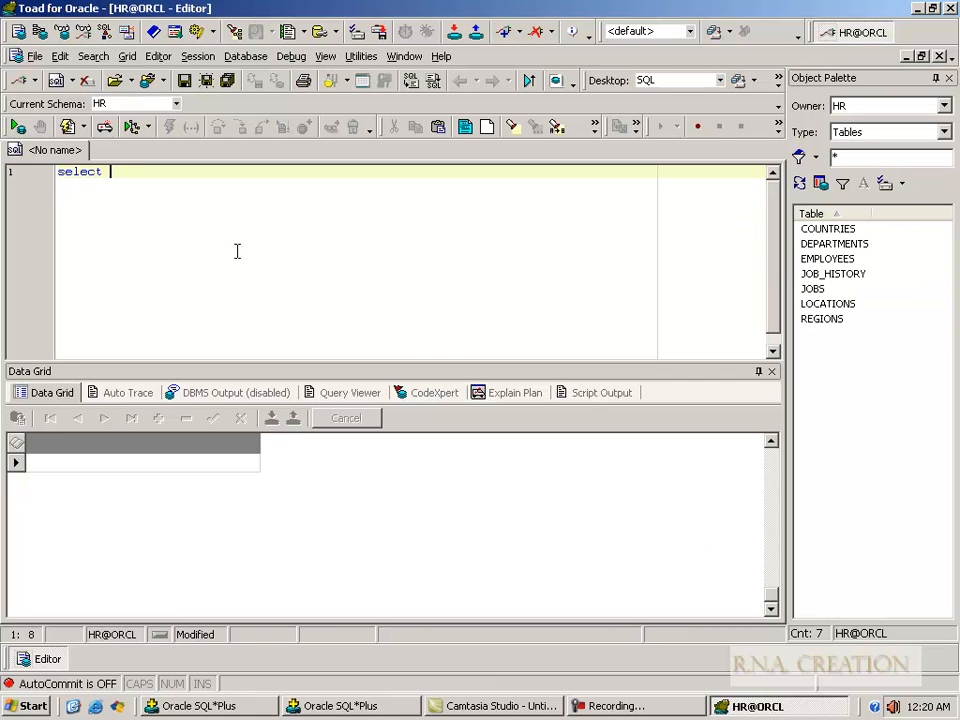
type("* fro")
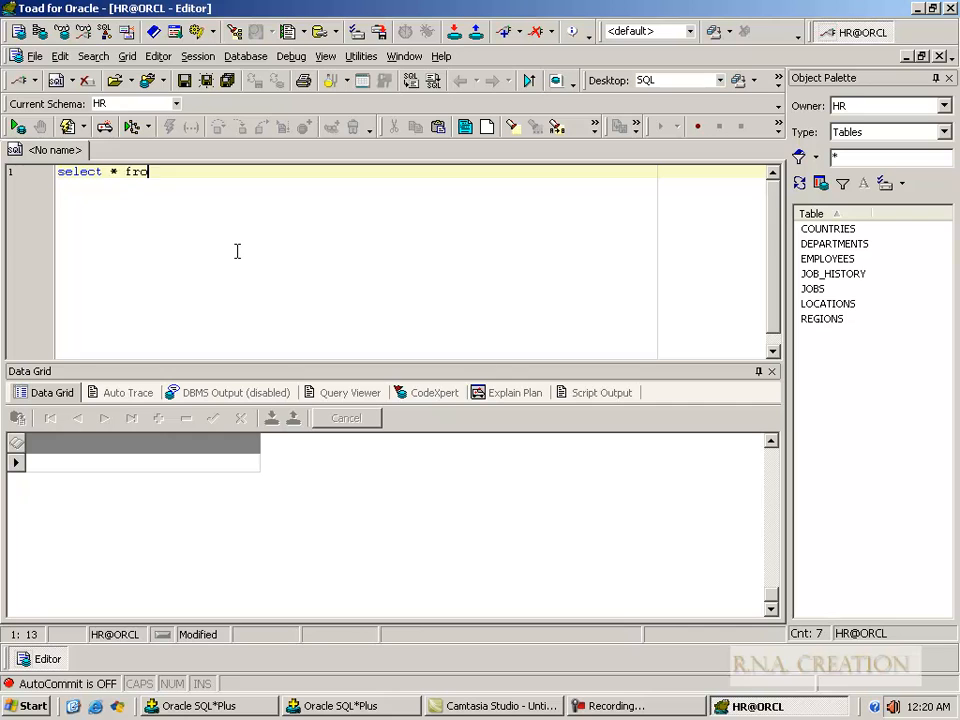
type("m")
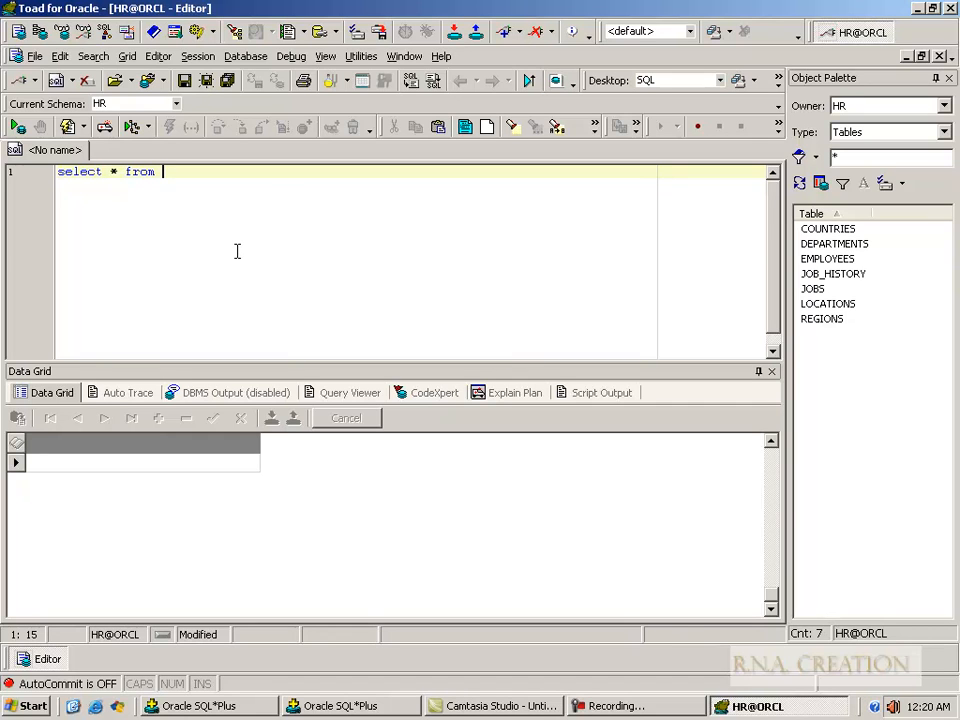
type("employees;")
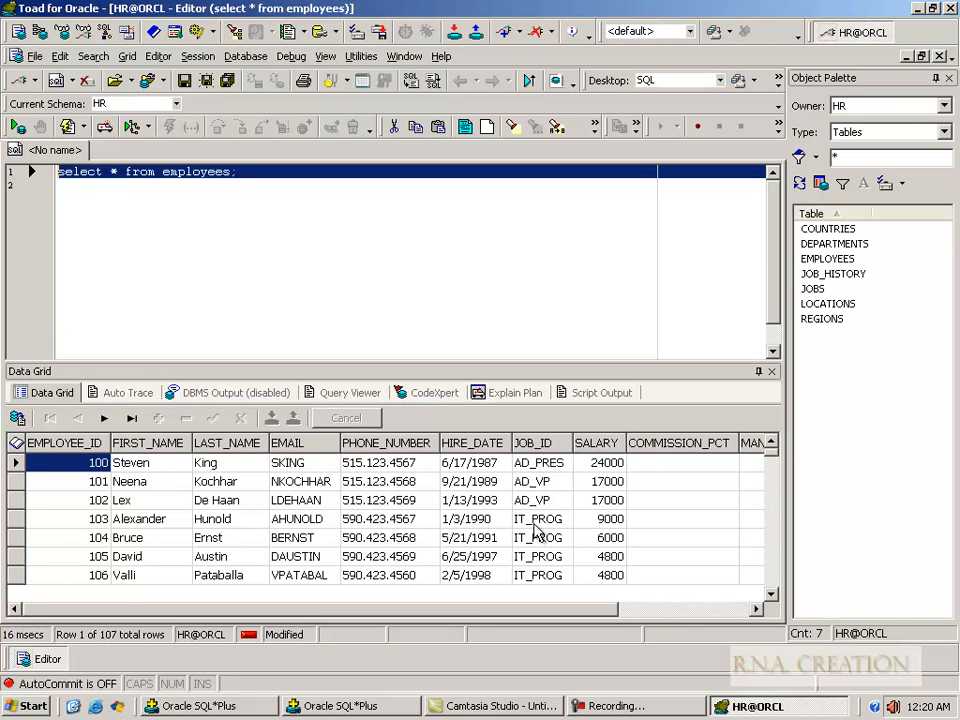
mouse_move(742, 596)
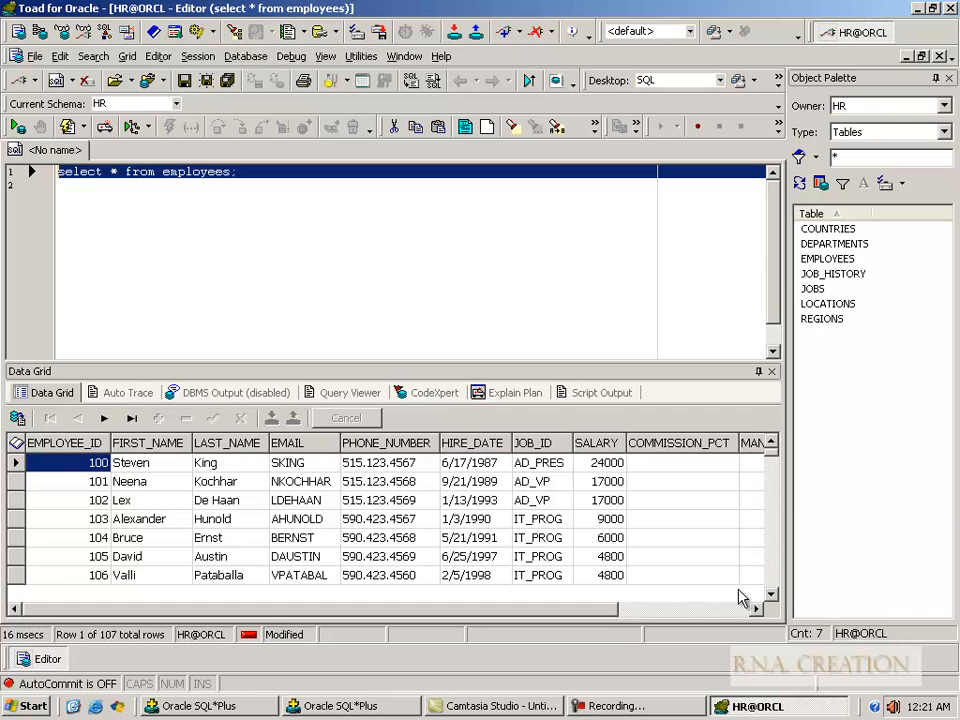
scroll("right", 3)
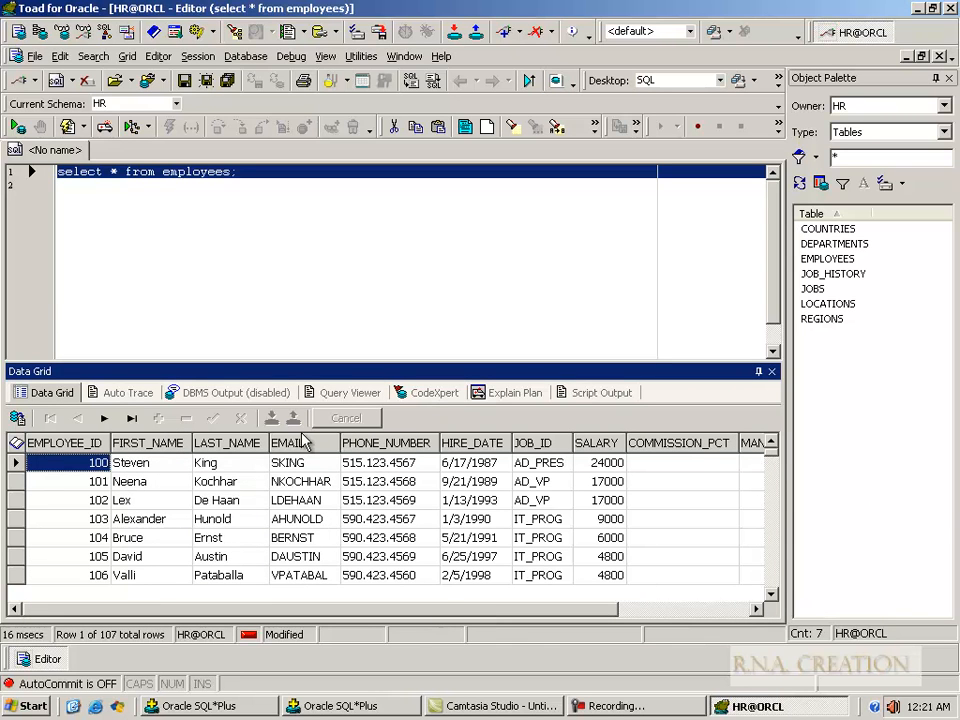
mouse_move(676, 384)
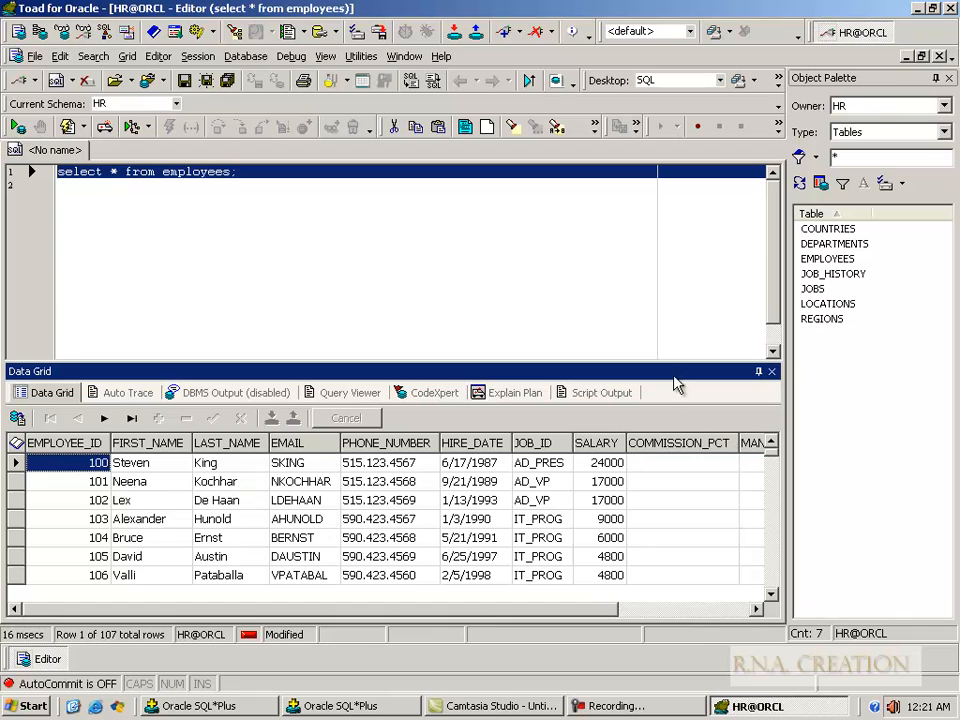
mouse_move(800, 344)
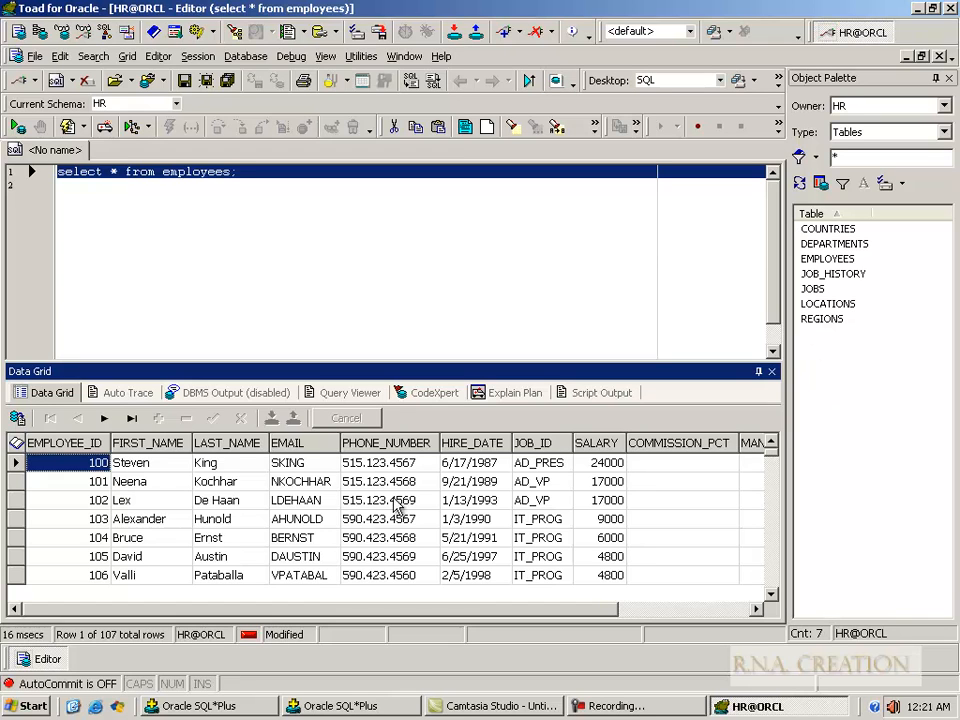
mouse_move(488, 504)
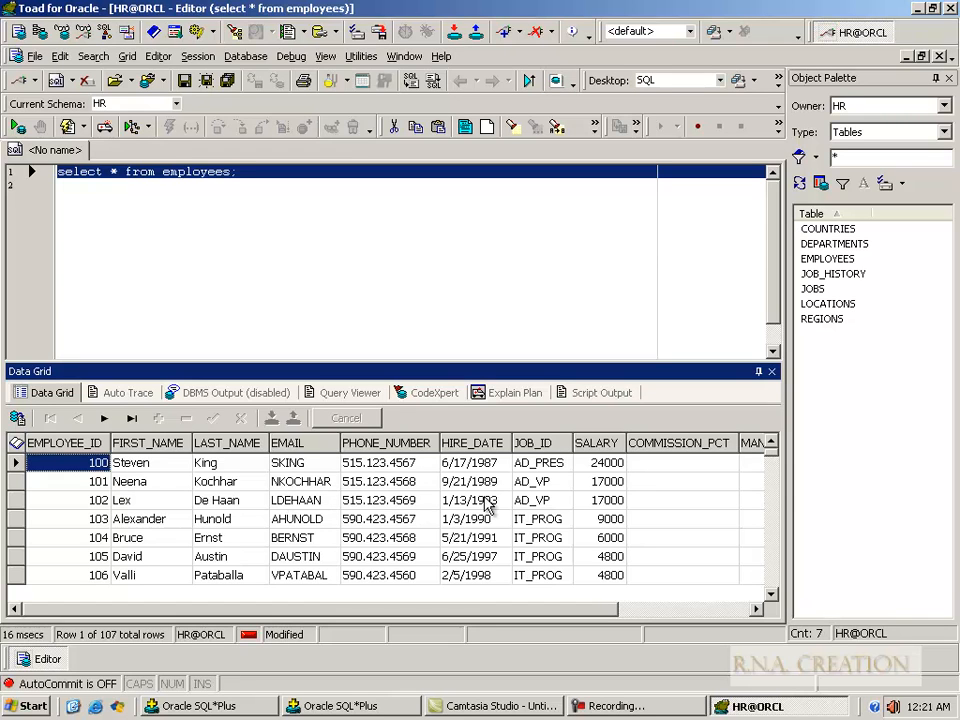
mouse_move(544, 220)
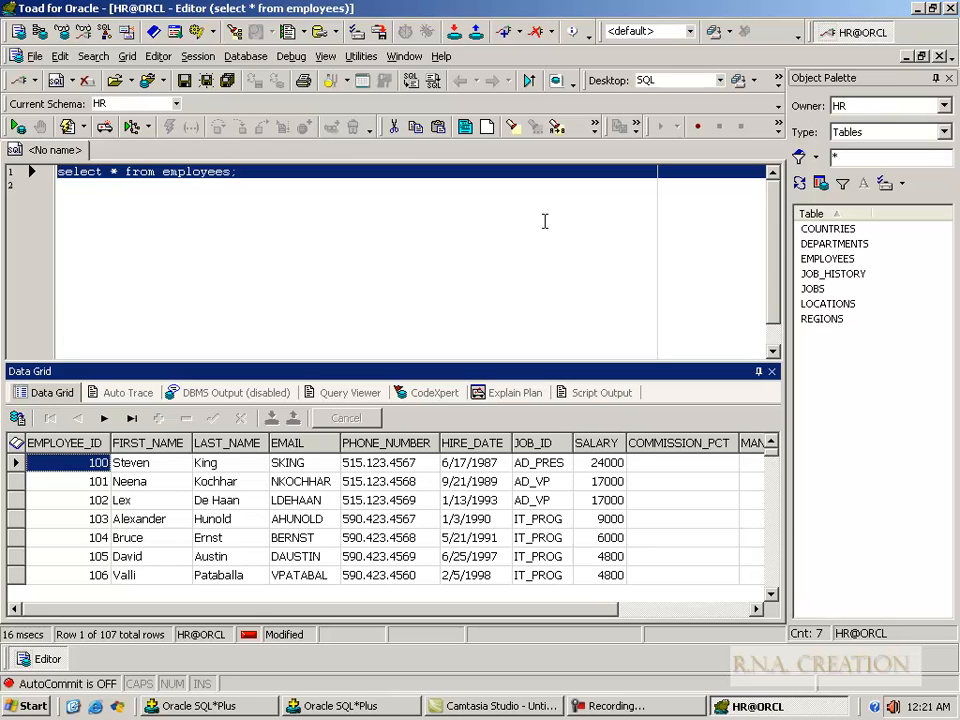
mouse_move(172, 246)
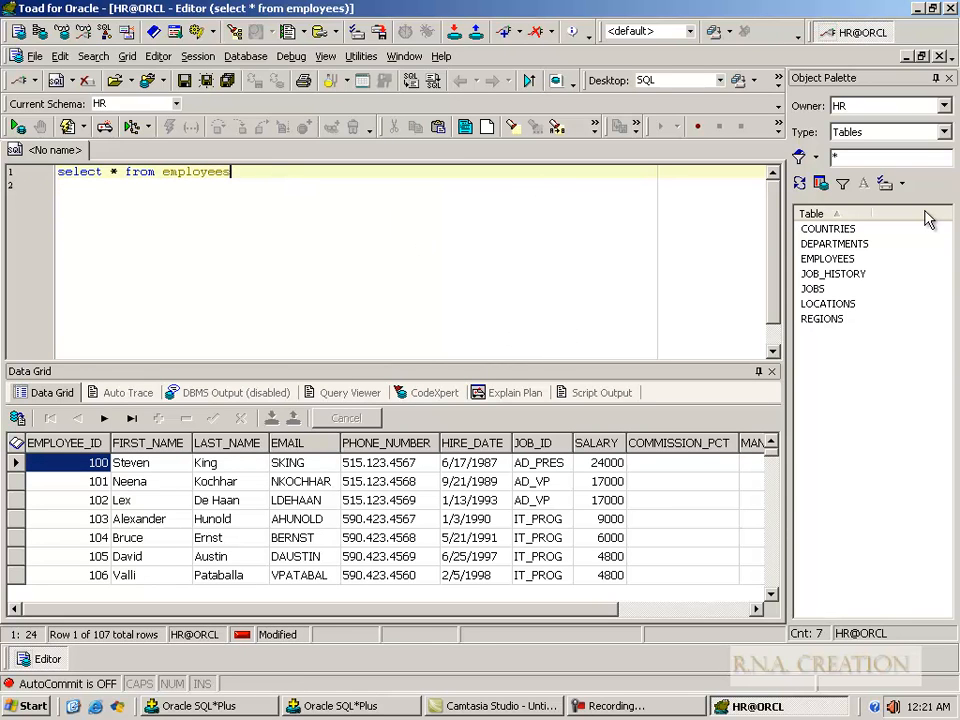
- Run select * from employees where salary <= 10000 order by salary, returning 92 rows
type("w")
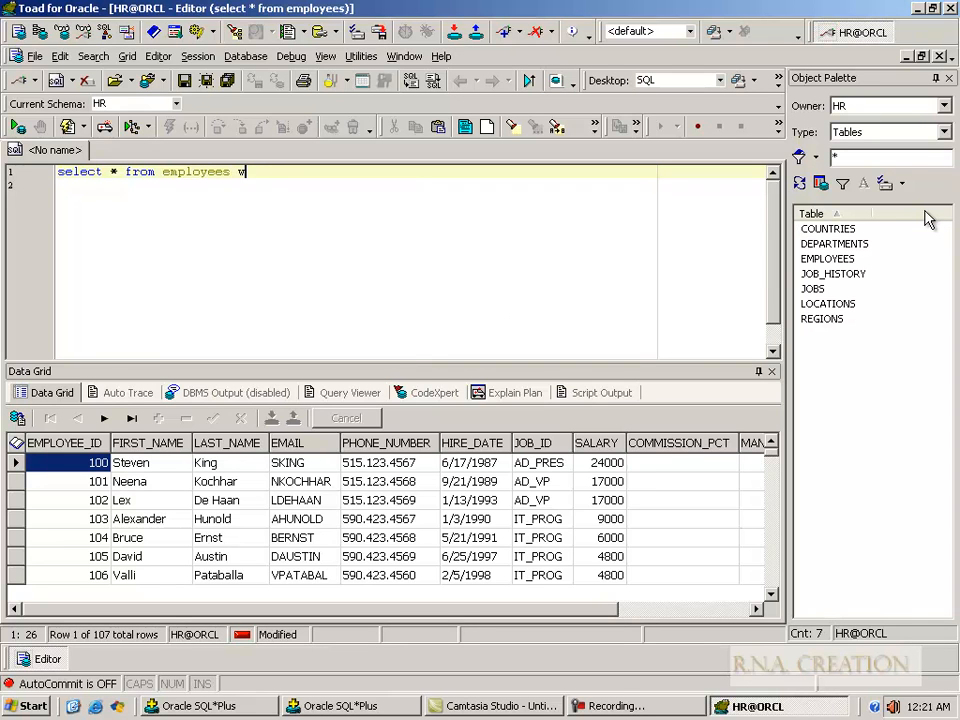
type("here")
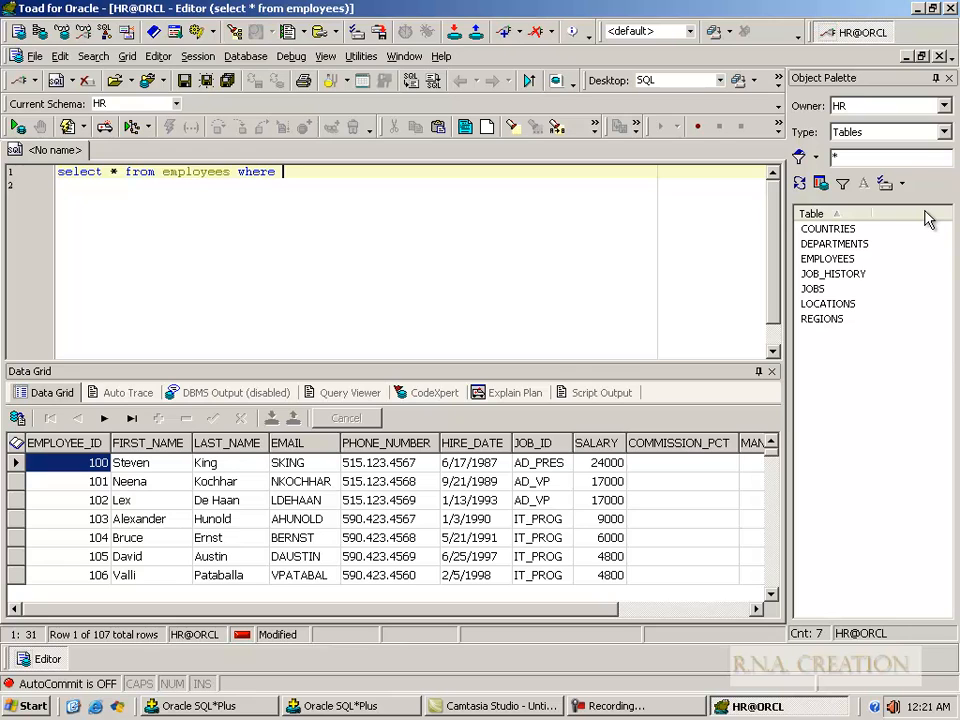
type("salar")
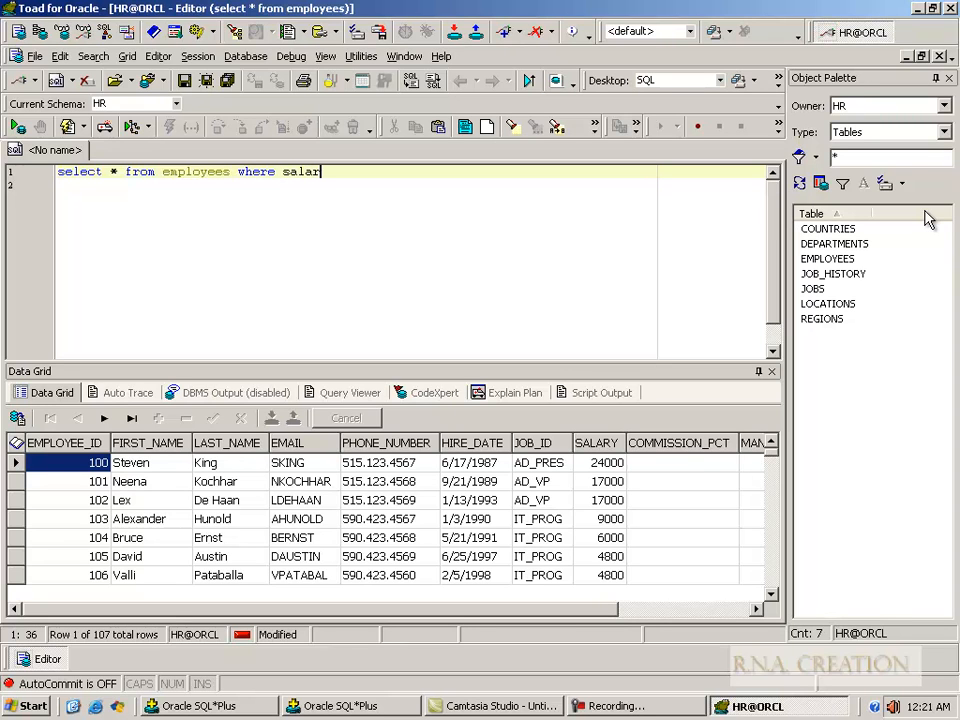
type("y")
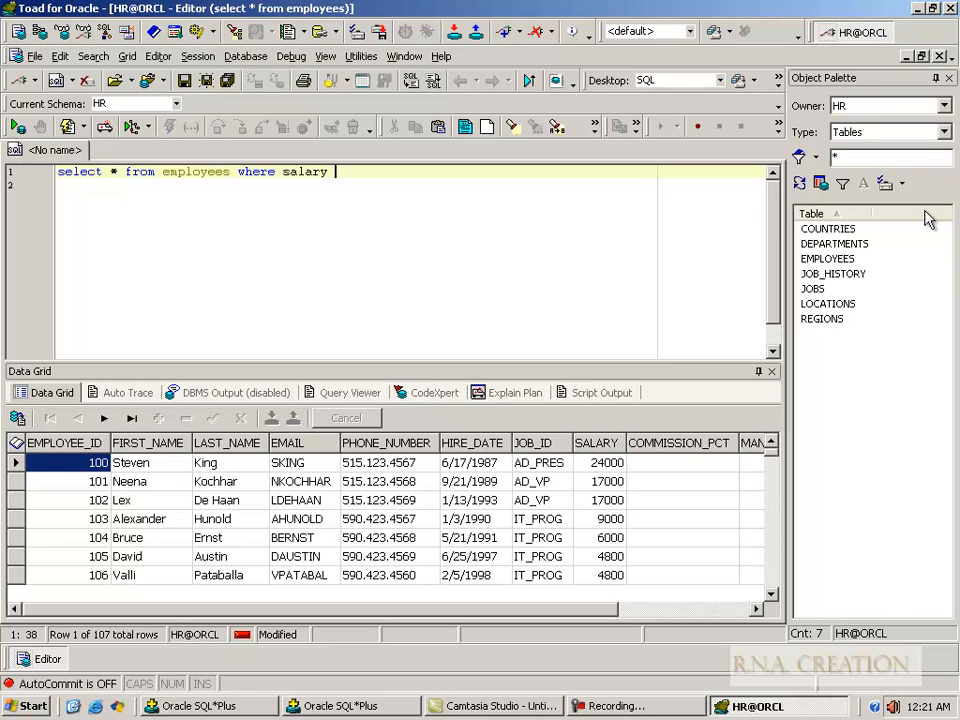
type("<=")
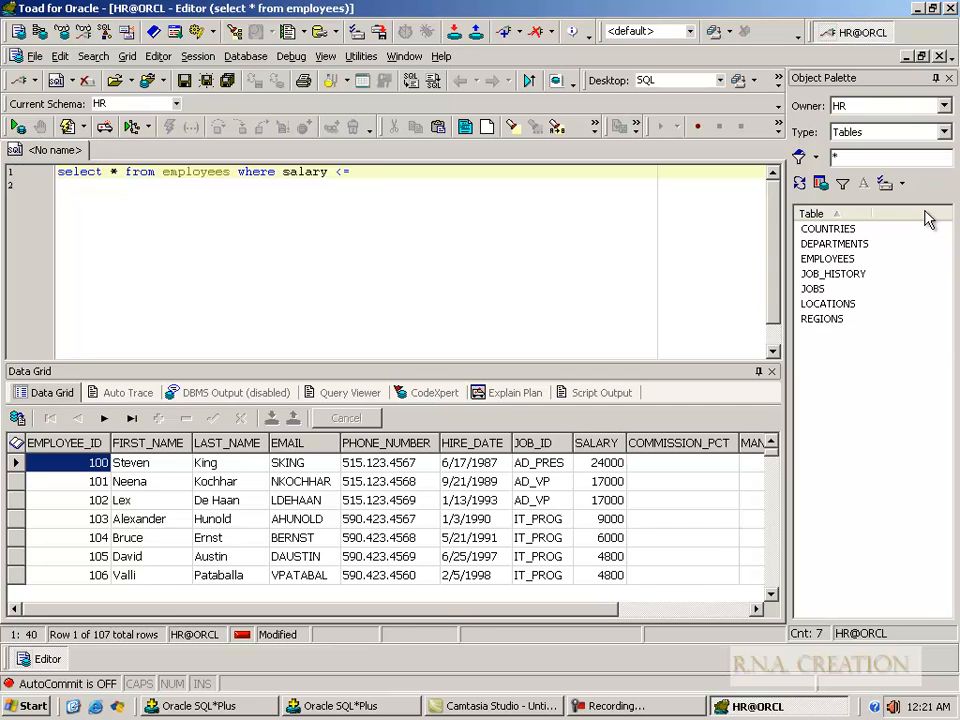
type("10000")
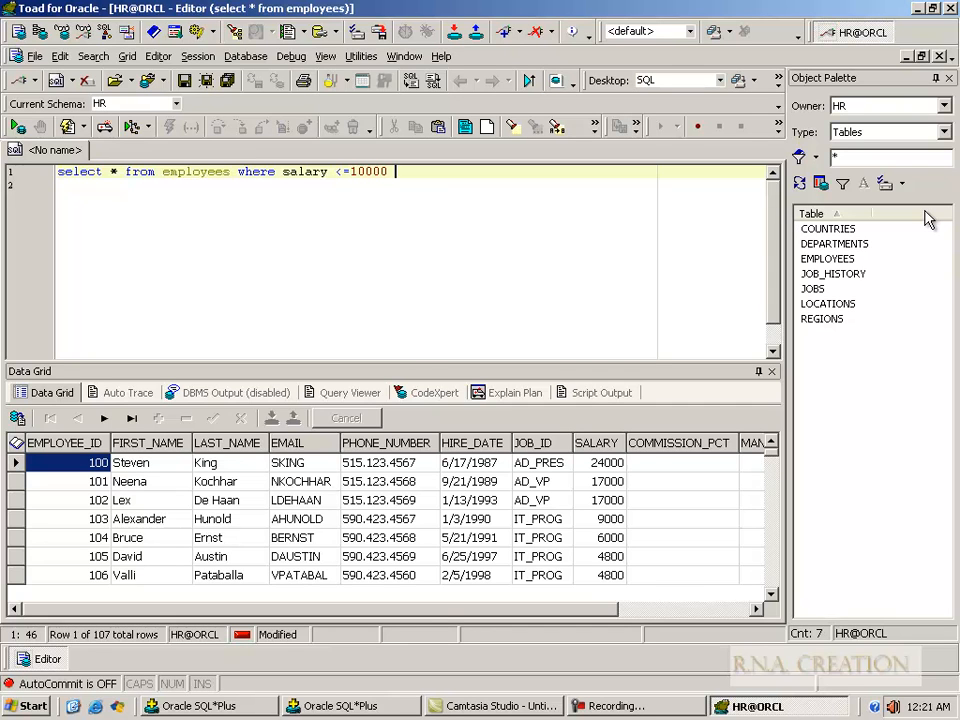
type("order by")
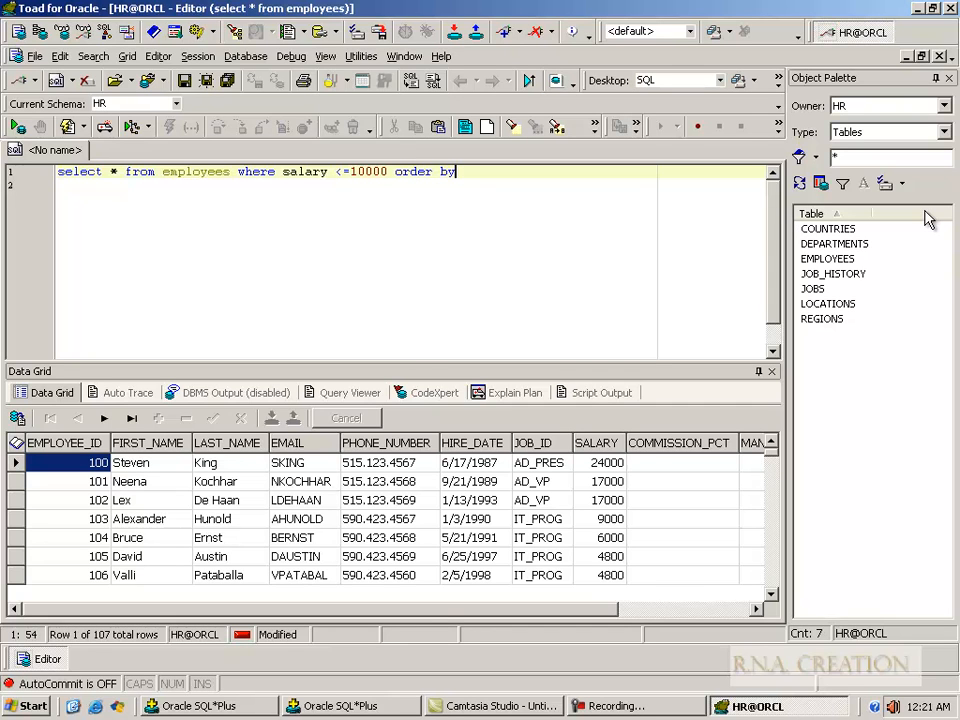
type("salaryt")
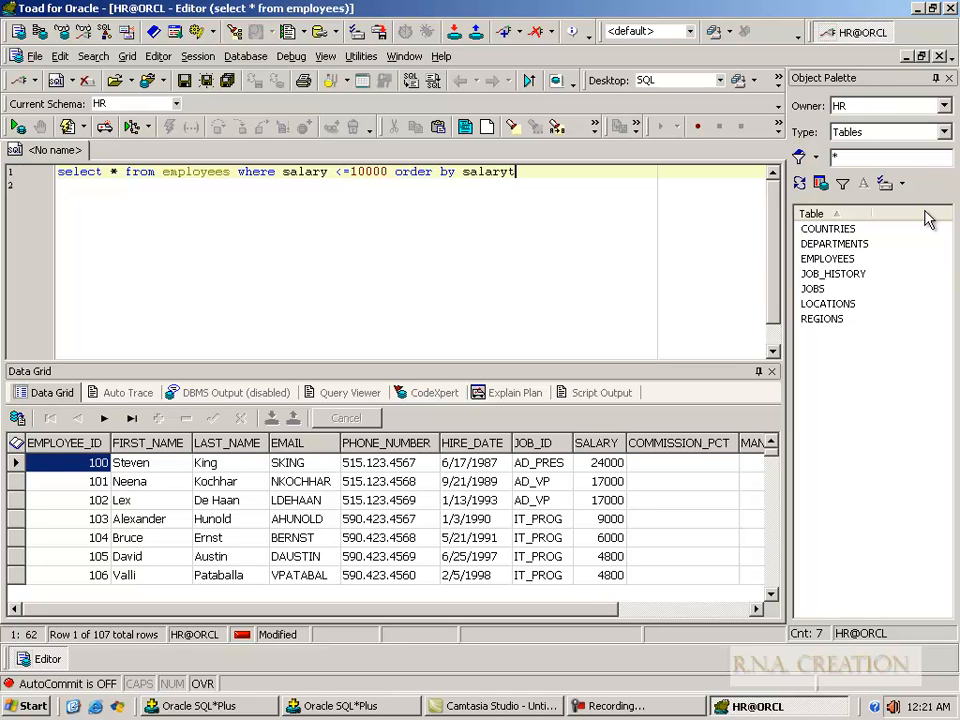
key("BackSpace")
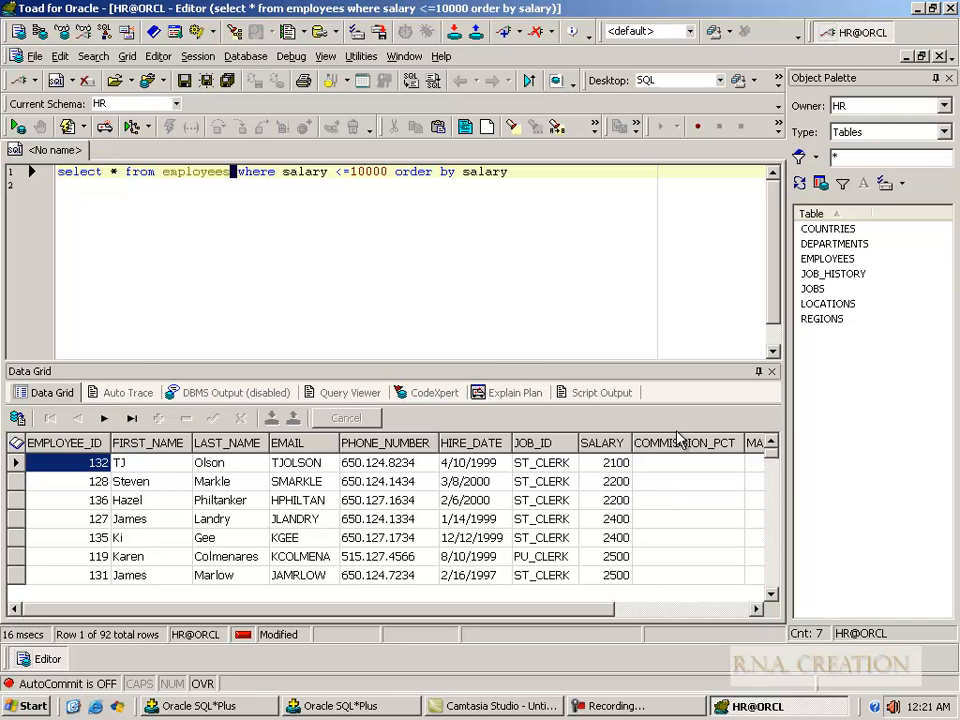
scroll("down", 3)
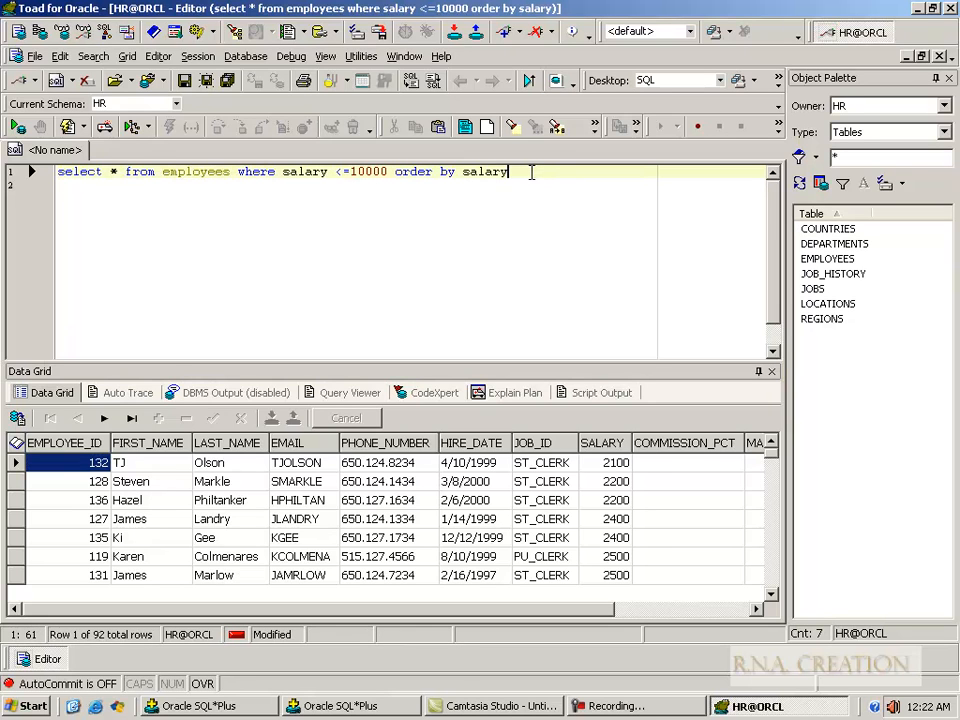
- Append a misspelled desc to the order by clause, raising ORA-00936
type("de")
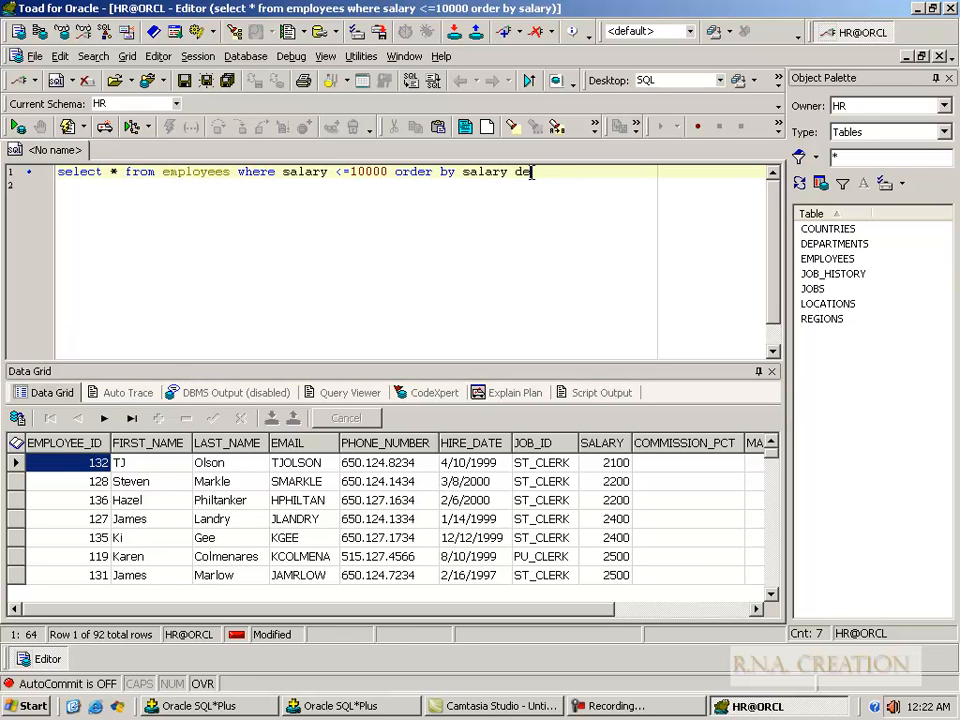
type("ec")
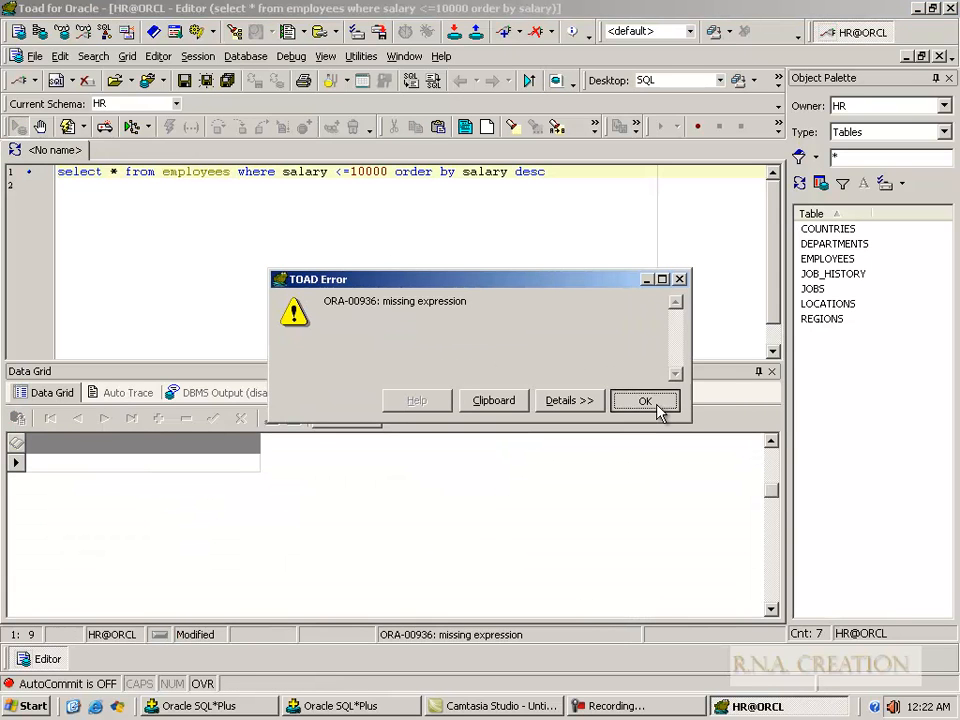
- Dismiss the ORA-00936 errors and run the corrected descending salary query, returning 92 rows
left_click(644, 400)
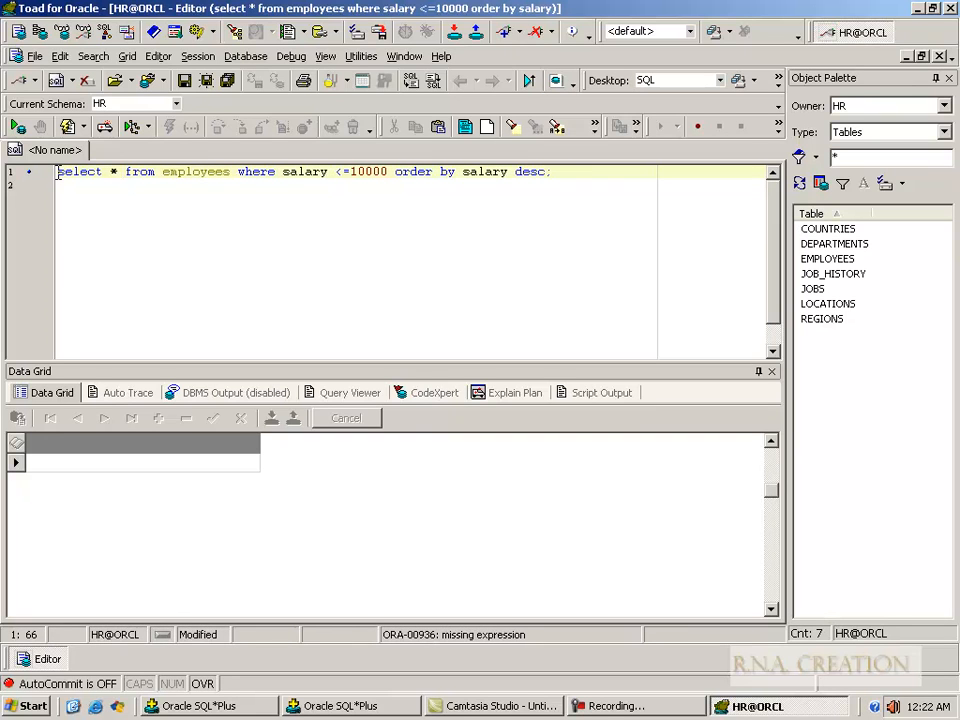
left_click(16, 128)
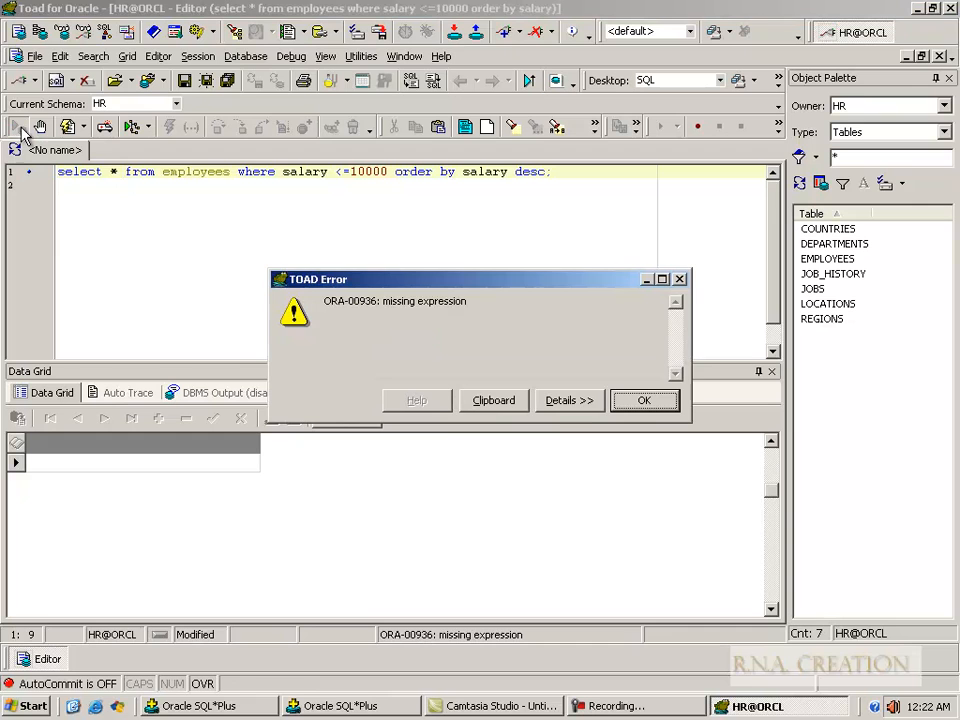
left_click(644, 400)
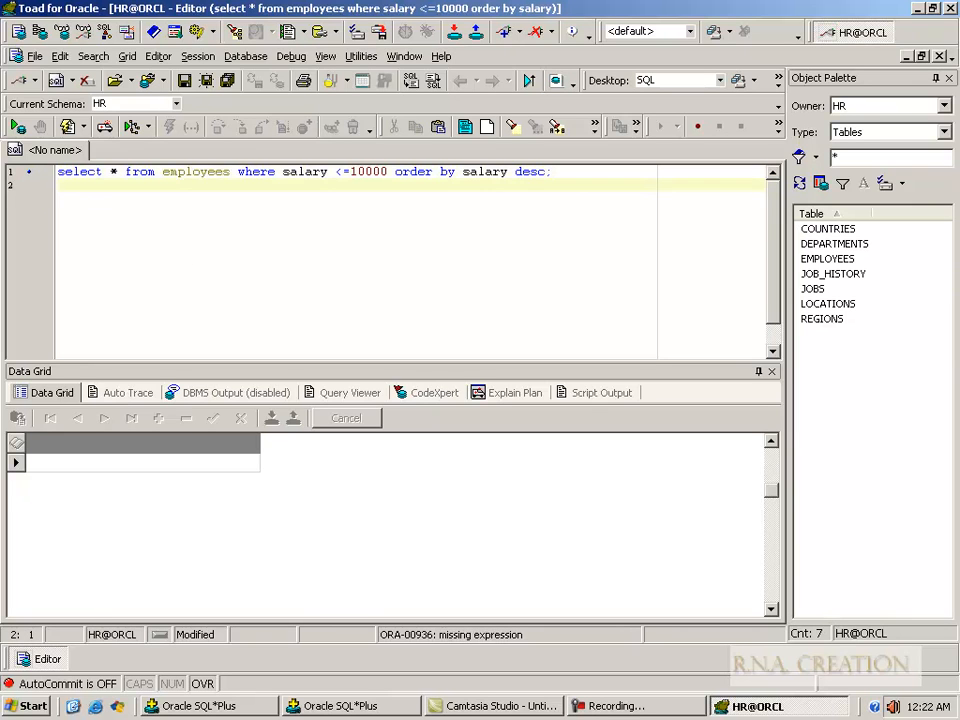
left_click(12, 126)
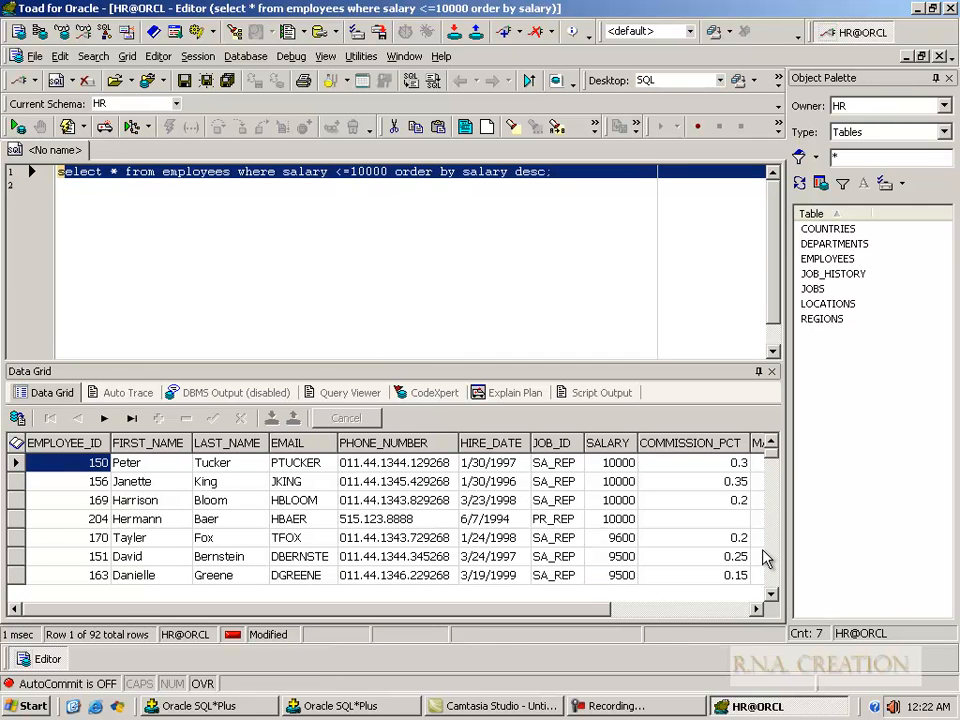
mouse_move(778, 560)
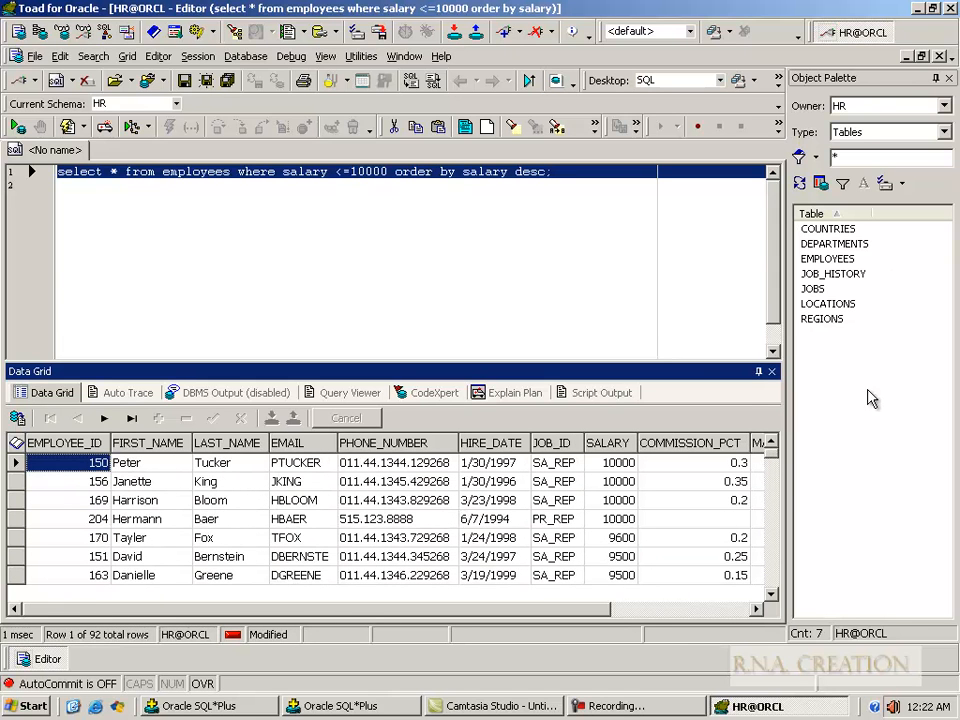
mouse_move(620, 340)
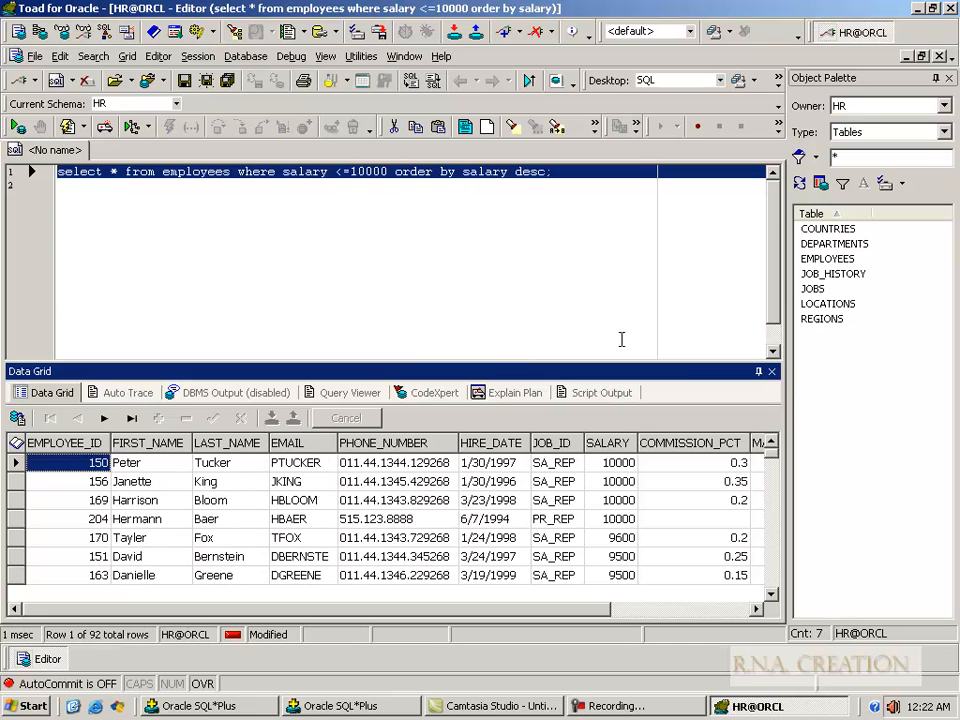
mouse_move(954, 294)
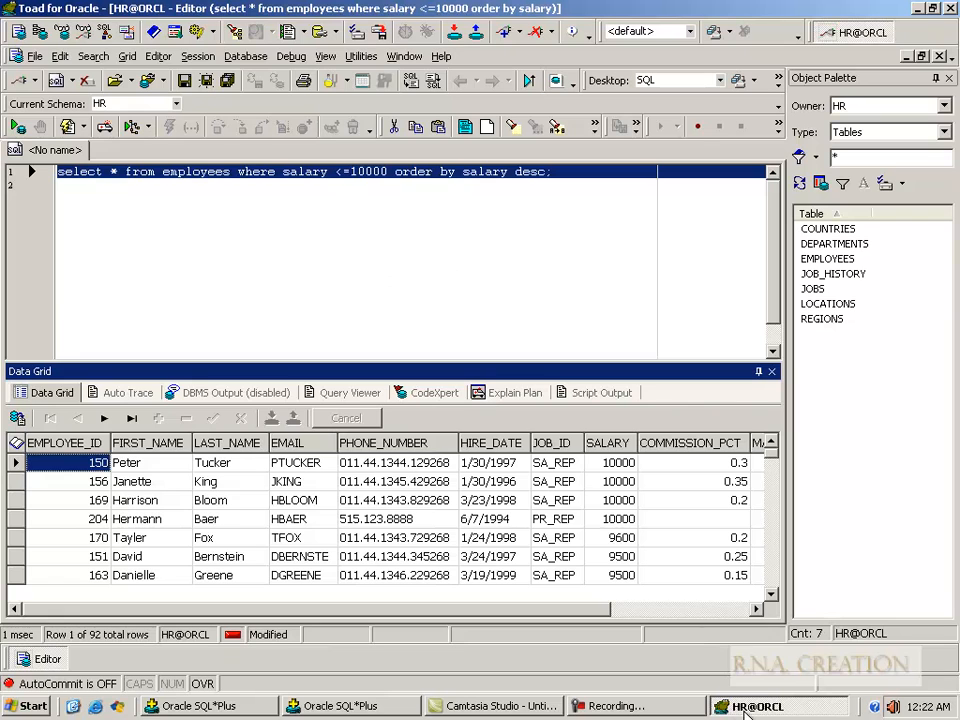
mouse_move(428, 446)
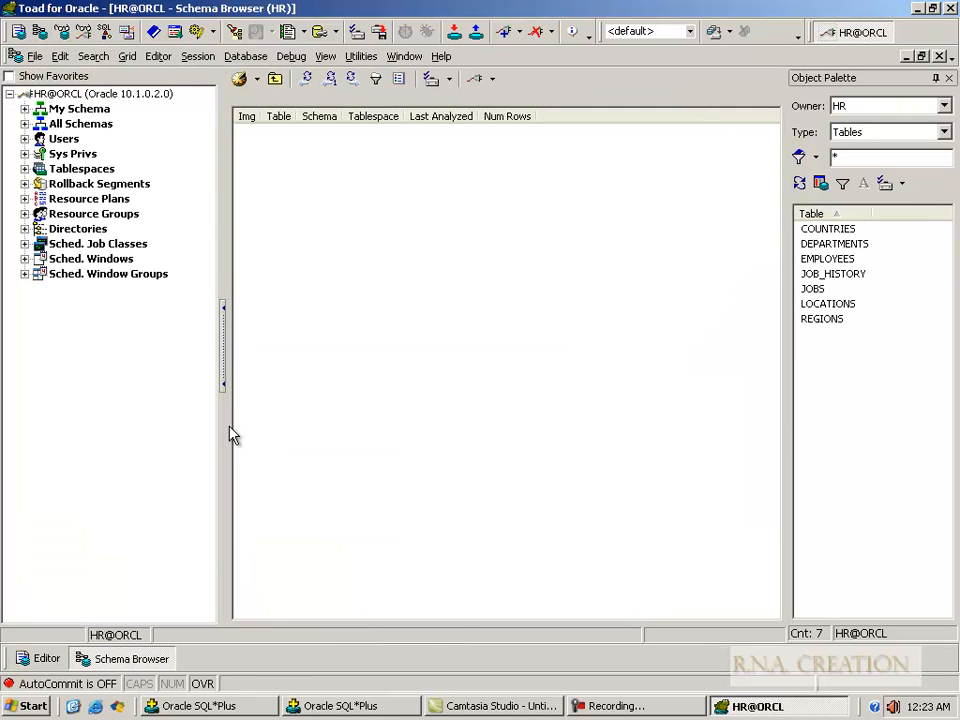
- Expand My Schema's Tables, Views, Triggers and Indexes, then All Schemas
left_click(24, 108)
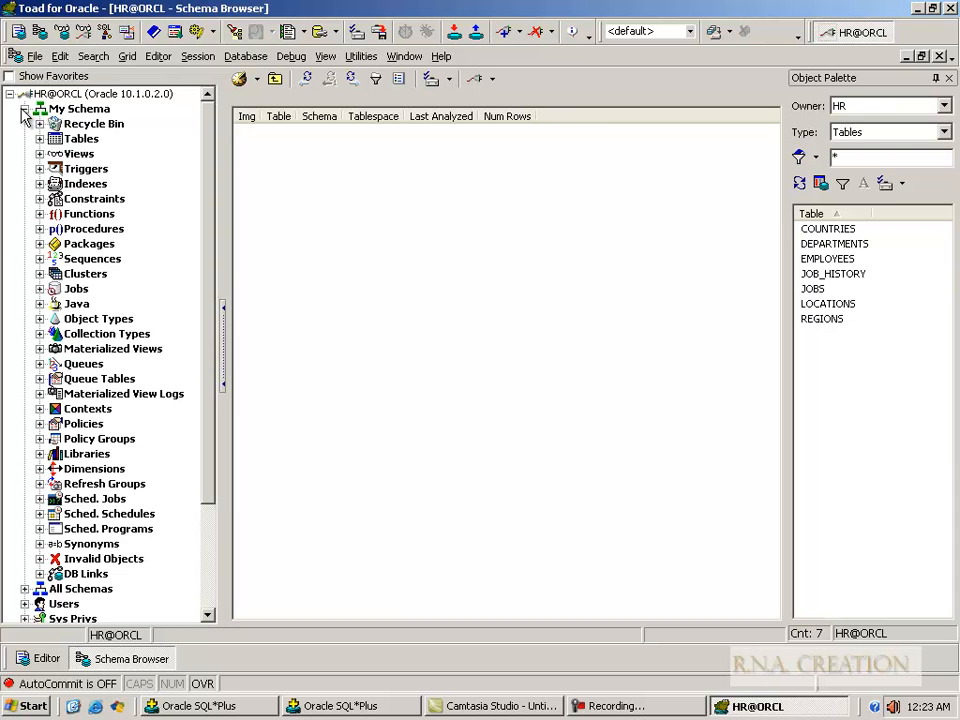
left_click(40, 138)
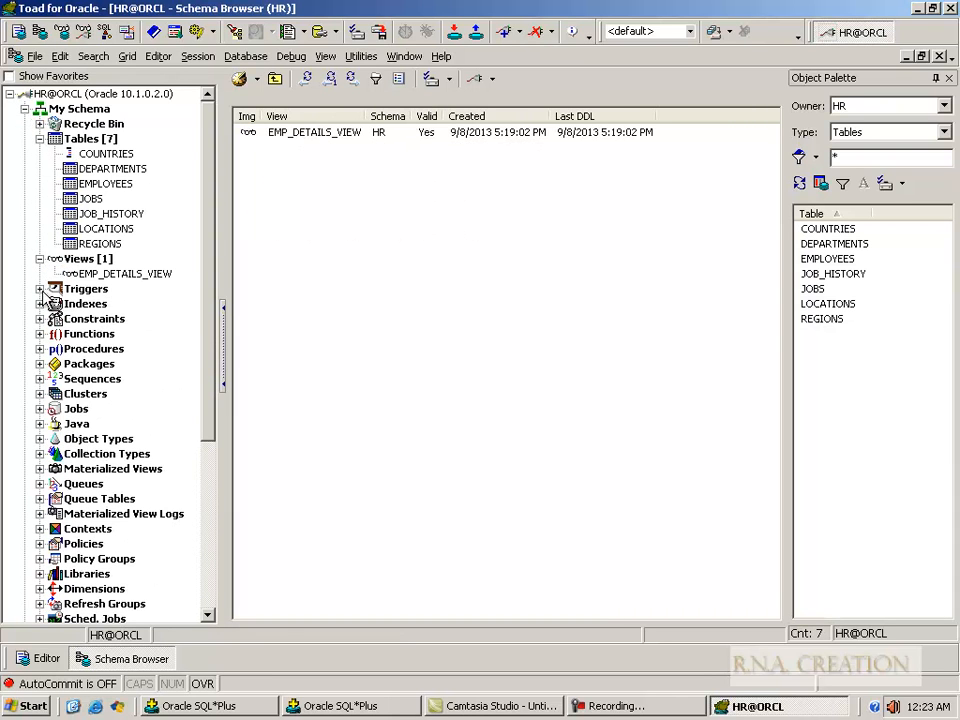
left_click(40, 288)
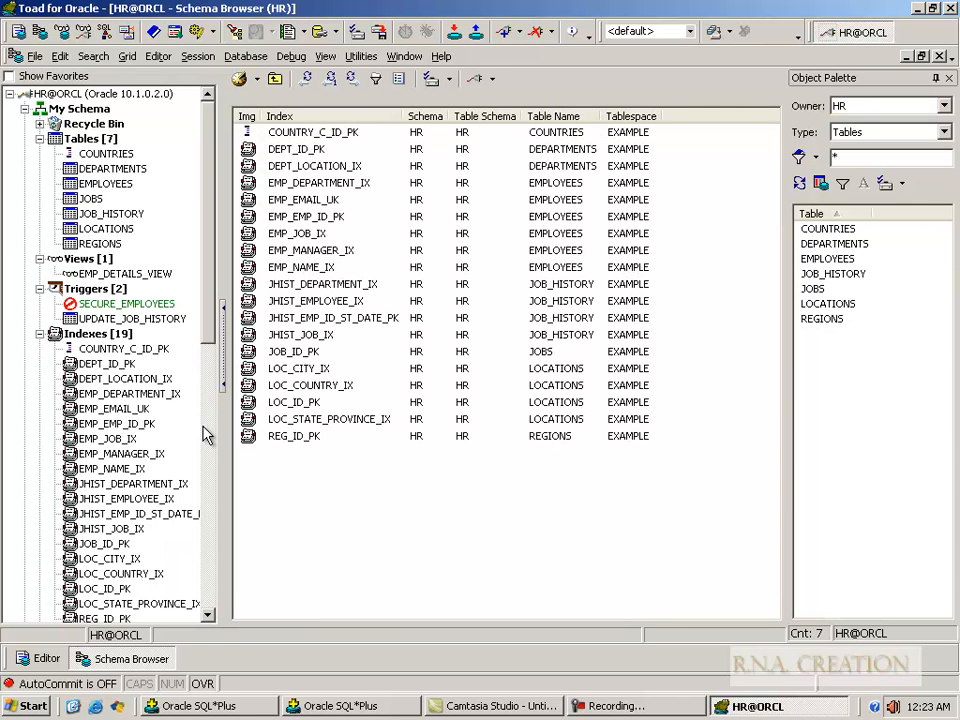
scroll("down", 3)
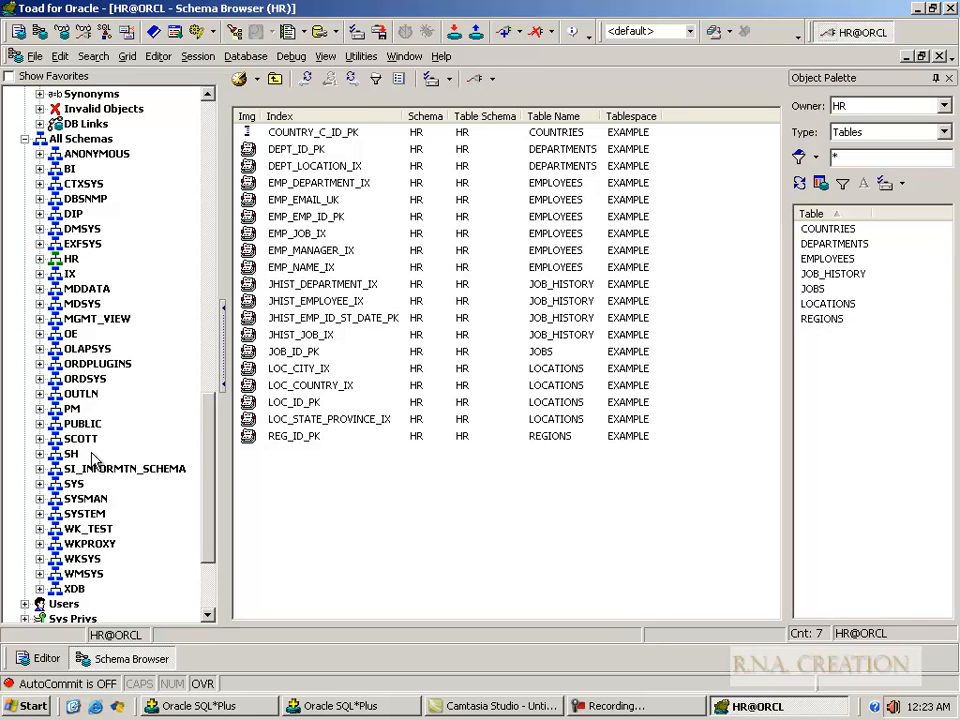
mouse_move(84, 352)
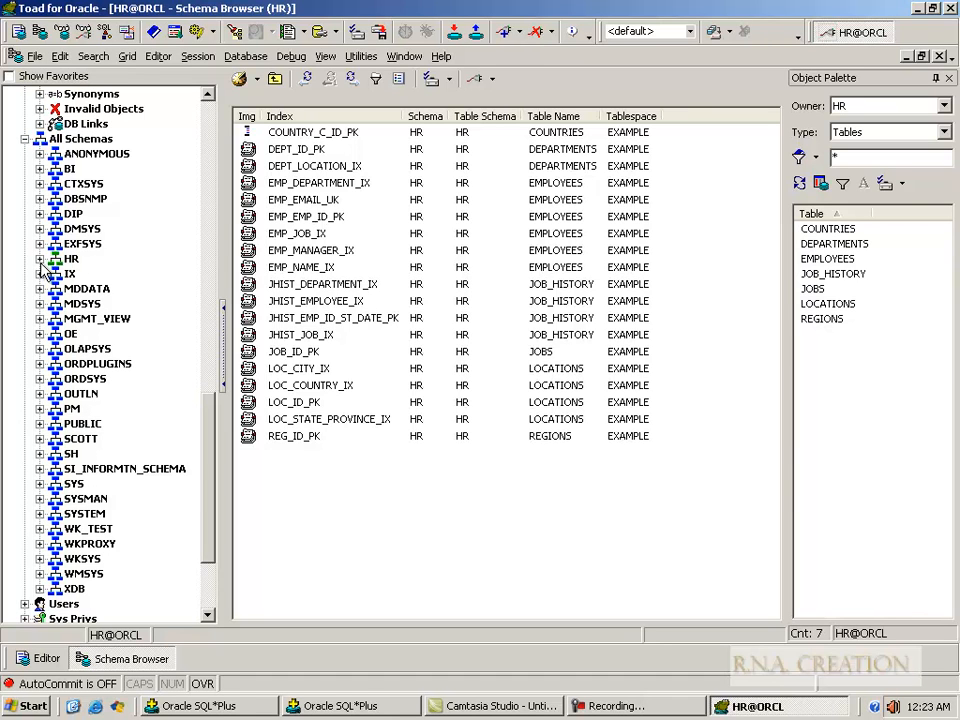
- Expand the HR schema's categories and list all database users with creation dates
left_click(40, 258)
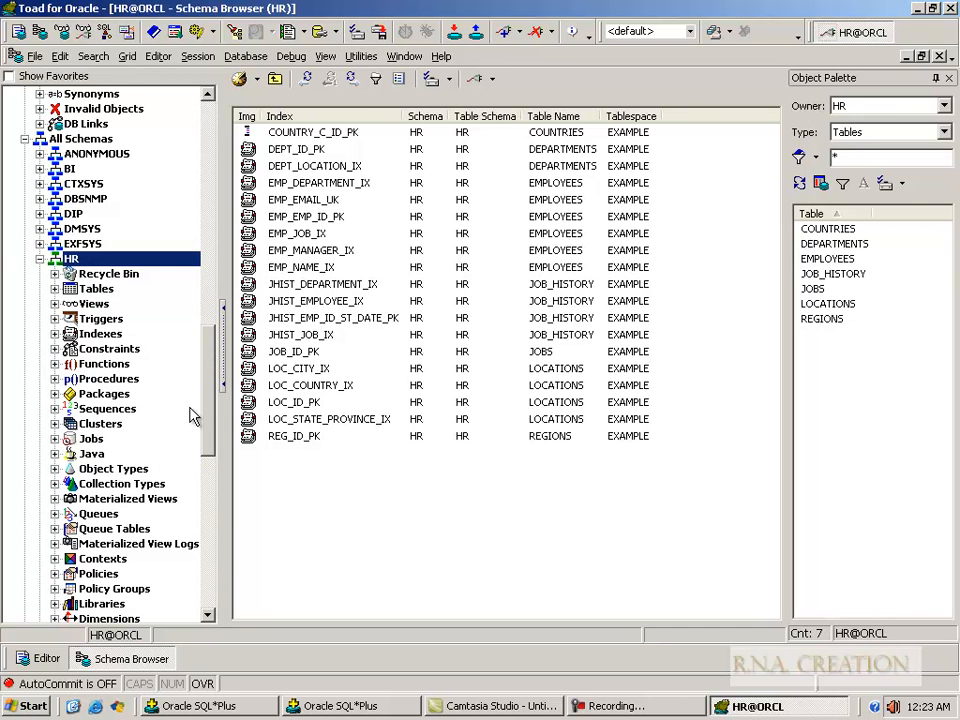
scroll("down", 3)
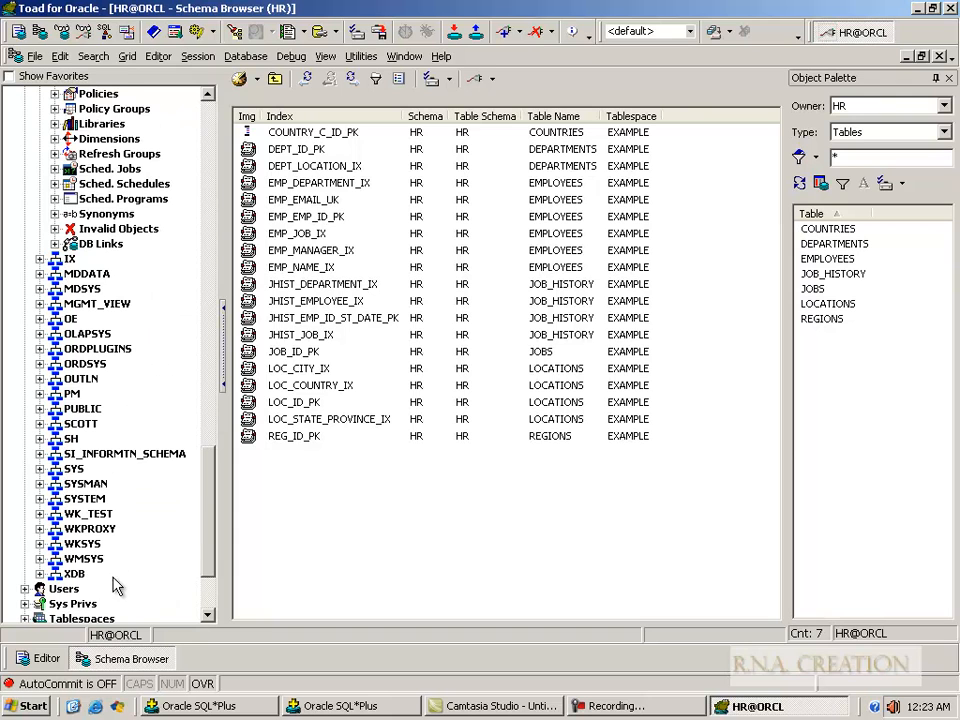
mouse_move(96, 544)
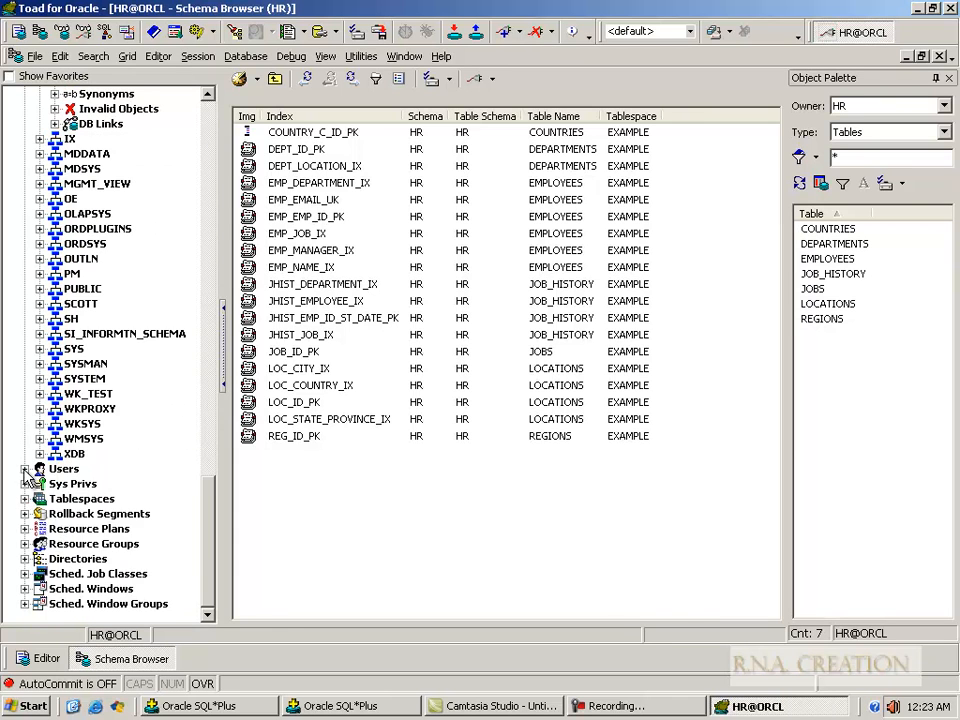
left_click(64, 468)
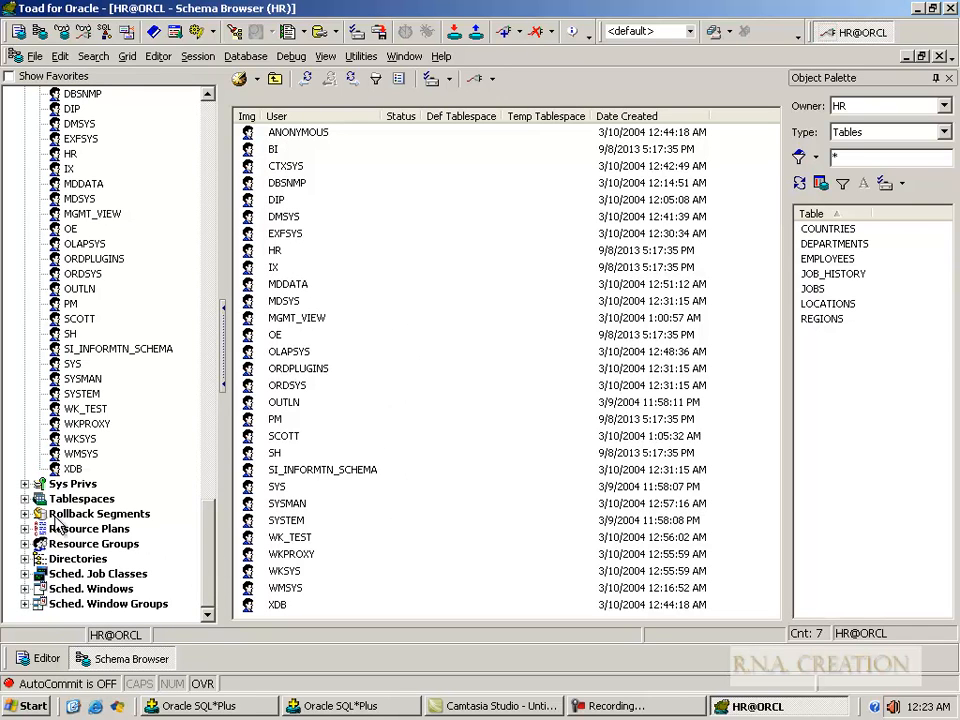
left_click(14, 482)
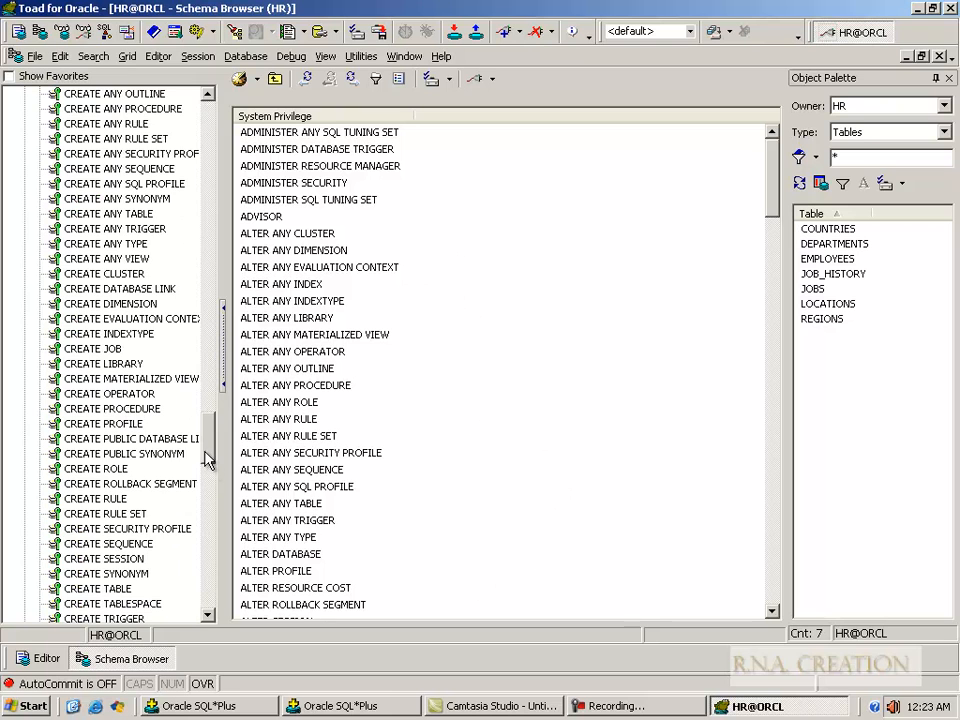
scroll("down", 3)
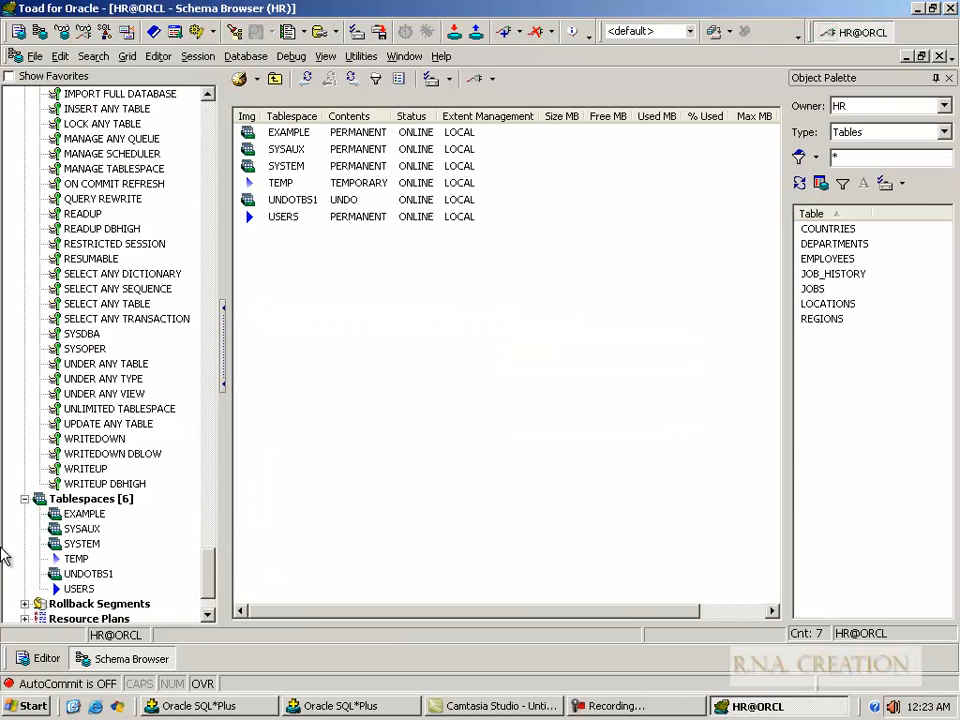
mouse_move(208, 584)
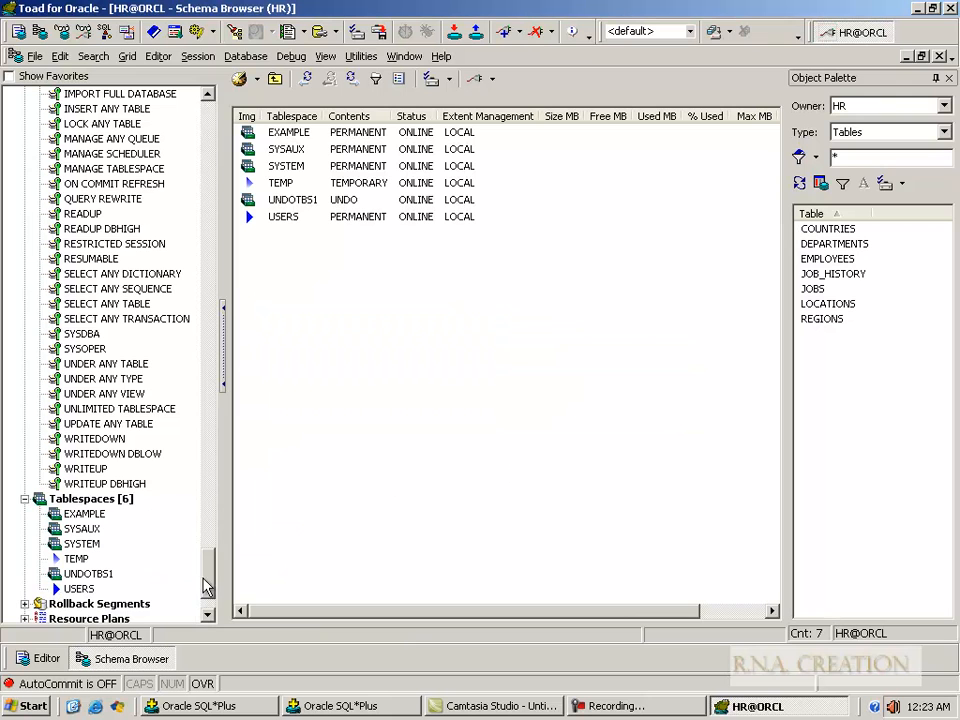
- Show the database's rollback segments, resource groups and directories
left_click(100, 512)
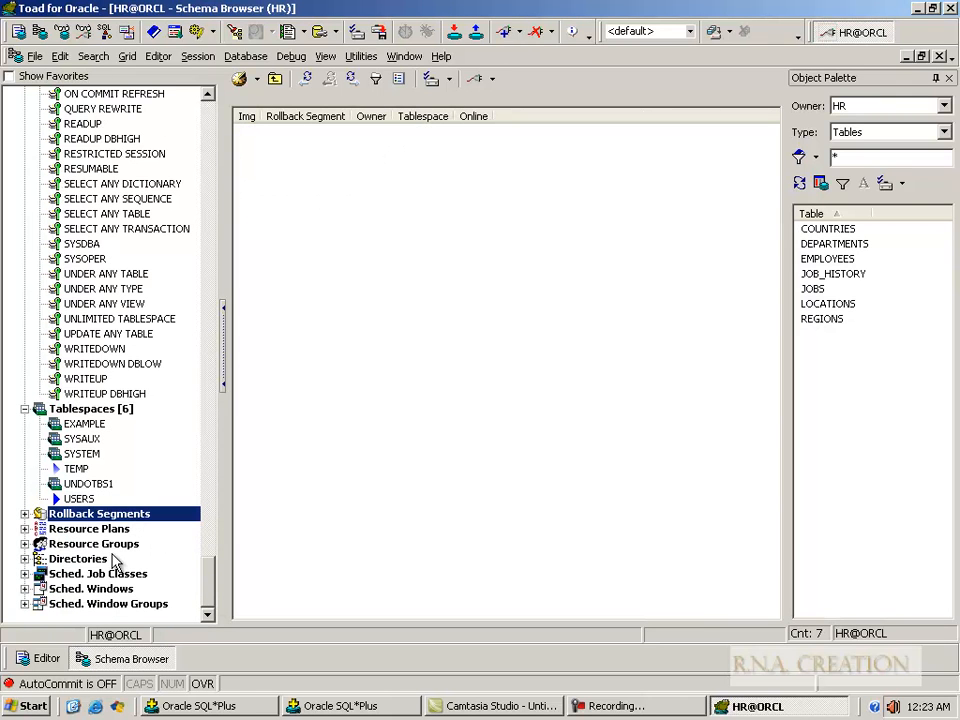
left_click(92, 544)
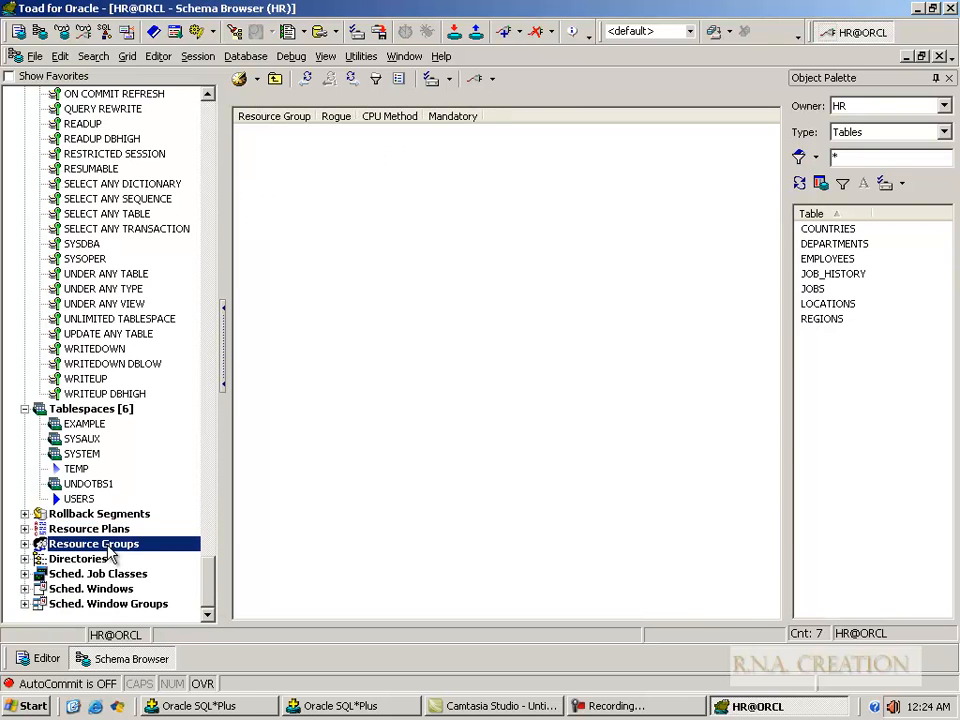
left_click(76, 558)
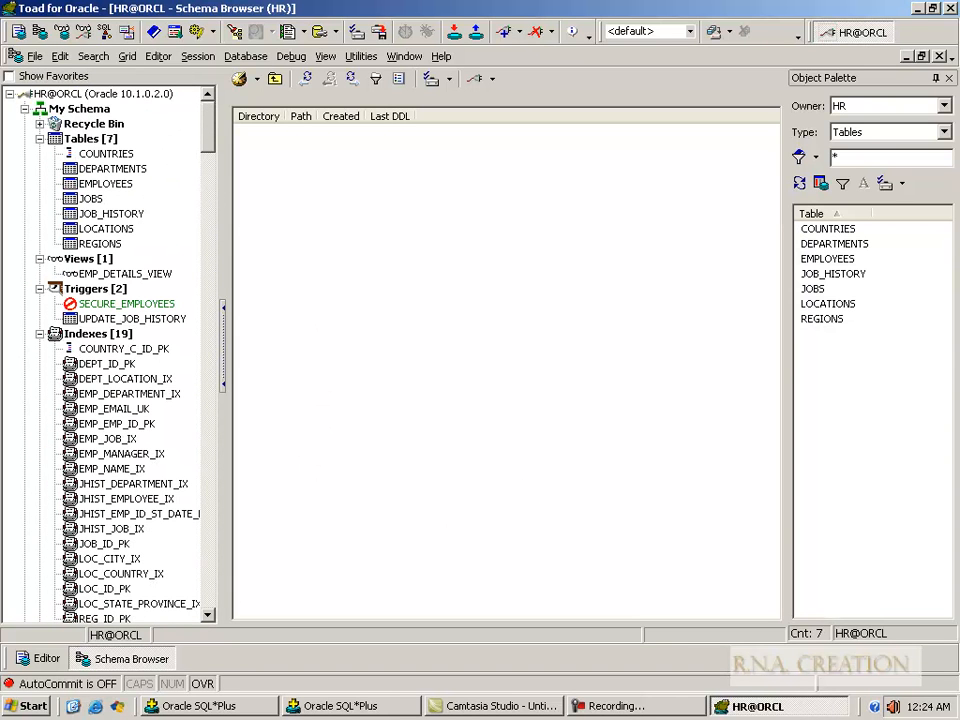
- Switch the browser style to a single row of tabs and dismiss the ORA-00942 error
left_click(436, 80)
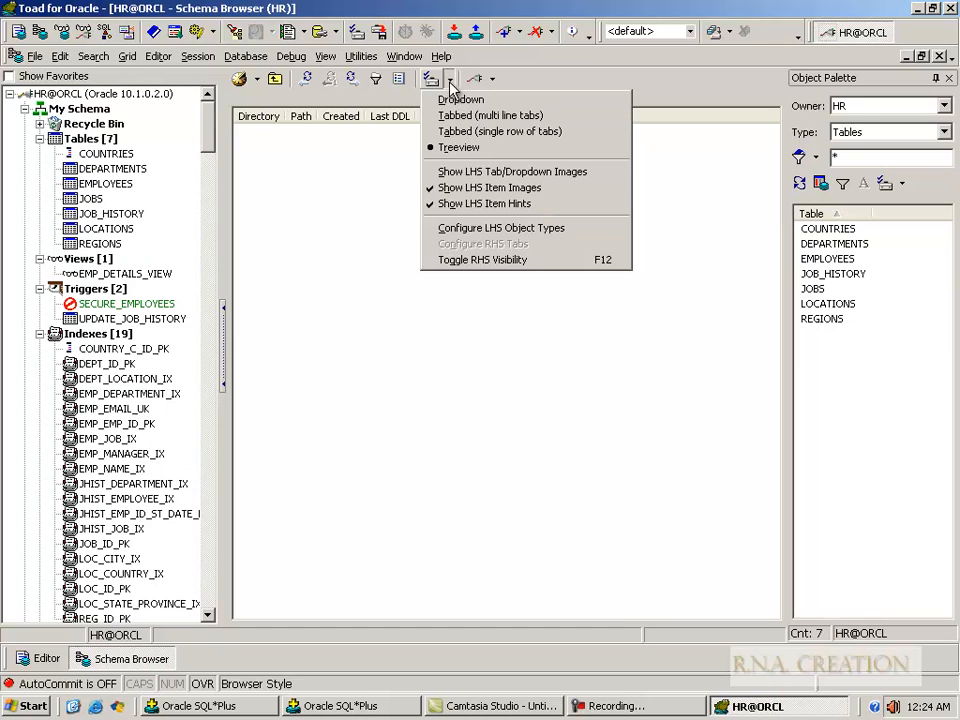
mouse_move(480, 114)
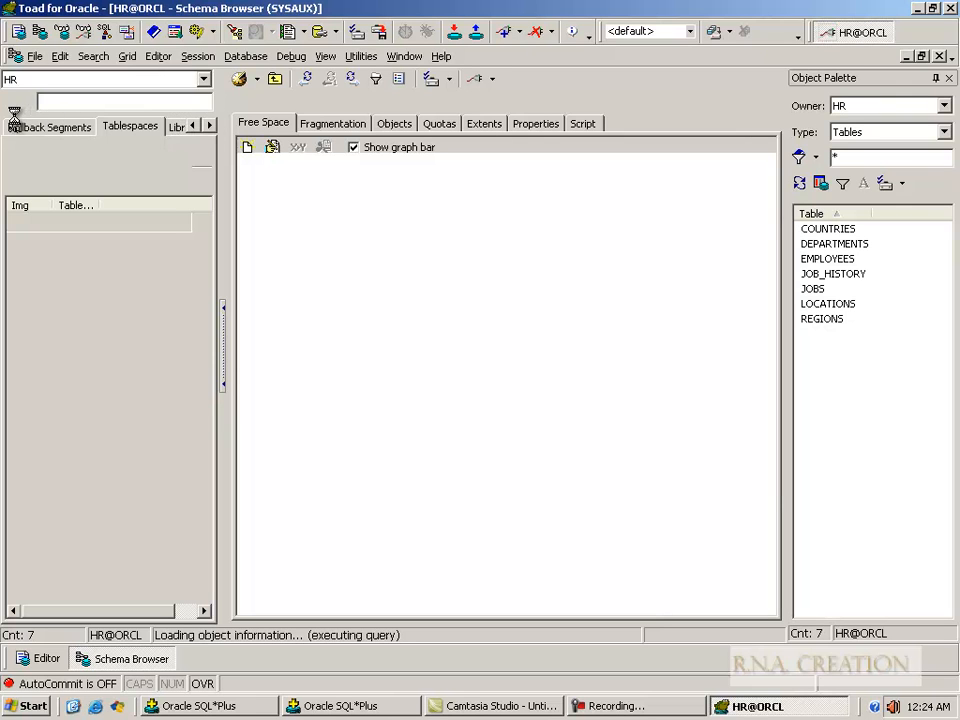
left_click(130, 126)
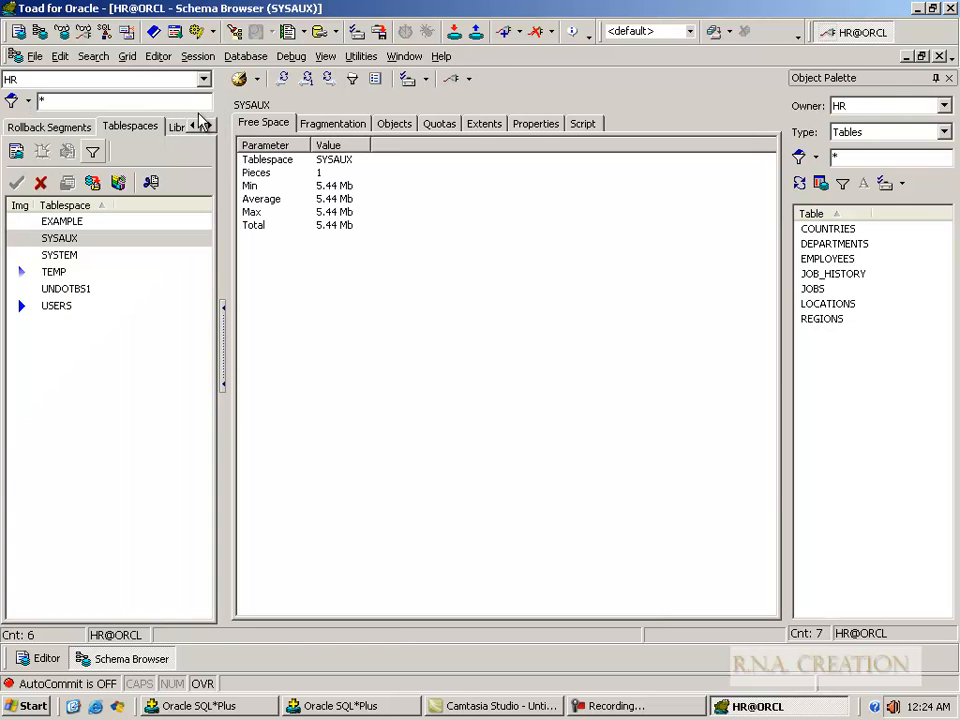
left_click(48, 126)
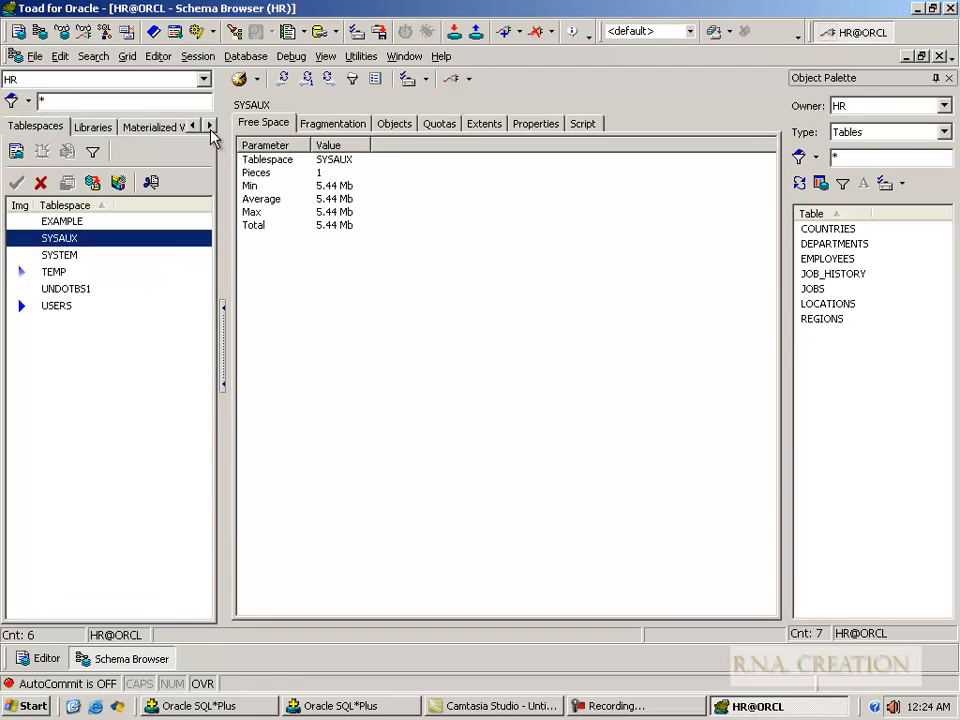
left_click(92, 128)
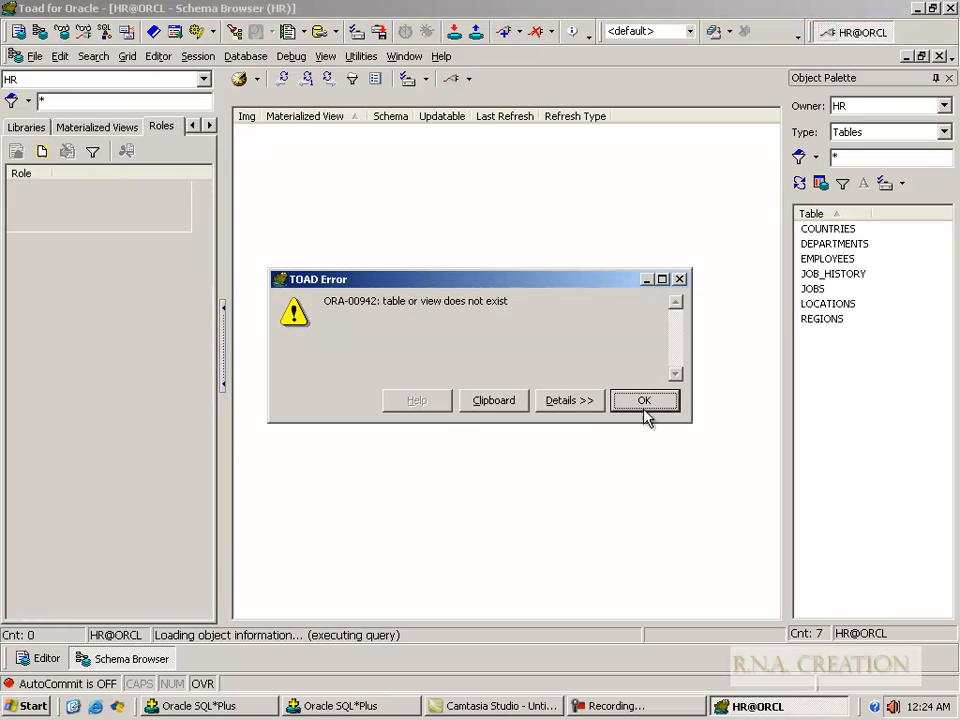
left_click(644, 400)
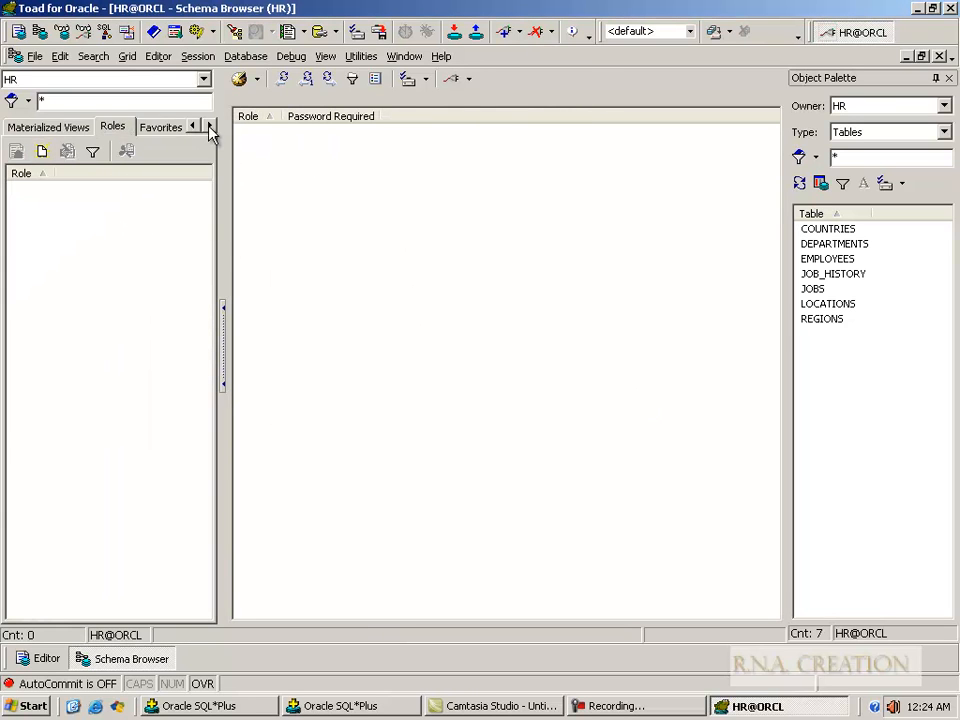
- Scroll through the object-type tabs and show HR's seven tables in the Tables tab
left_click(208, 128)
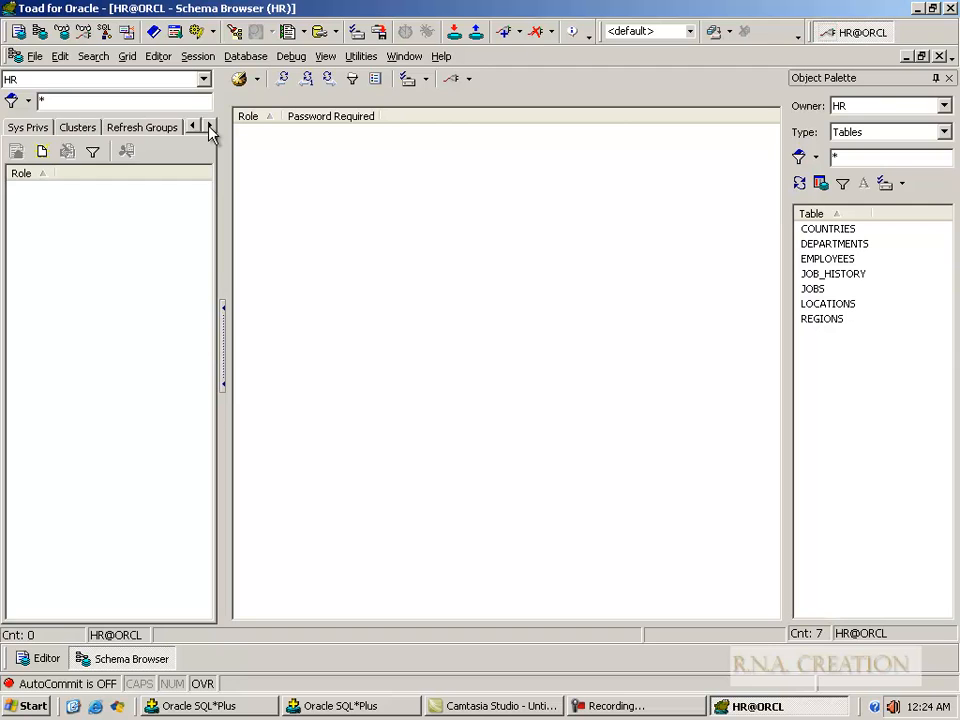
left_click(208, 128)
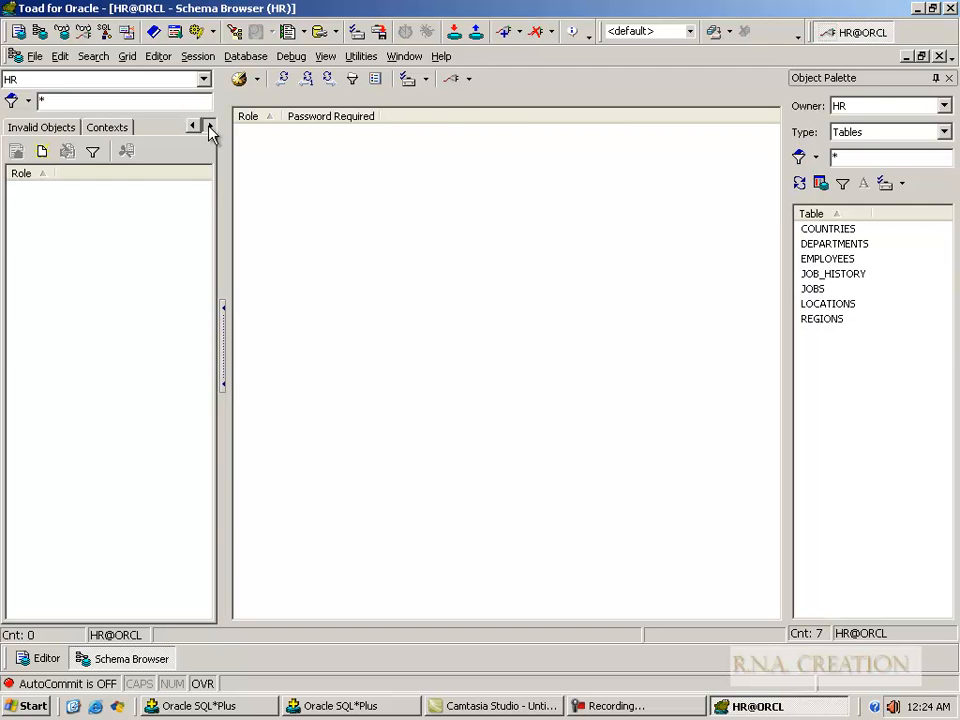
left_click(196, 126)
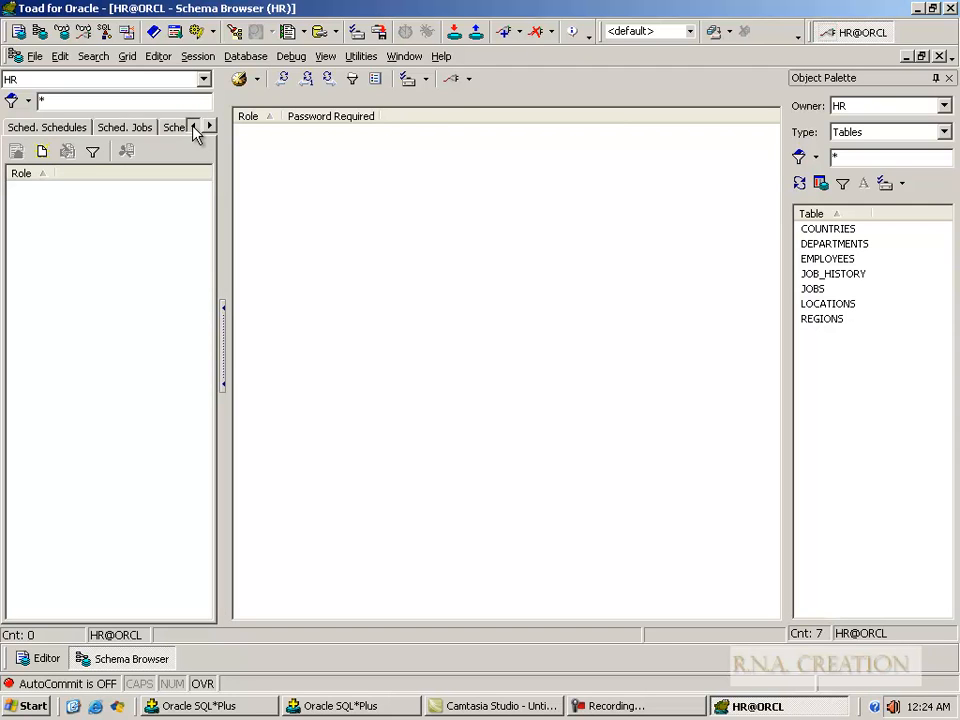
left_click(206, 128)
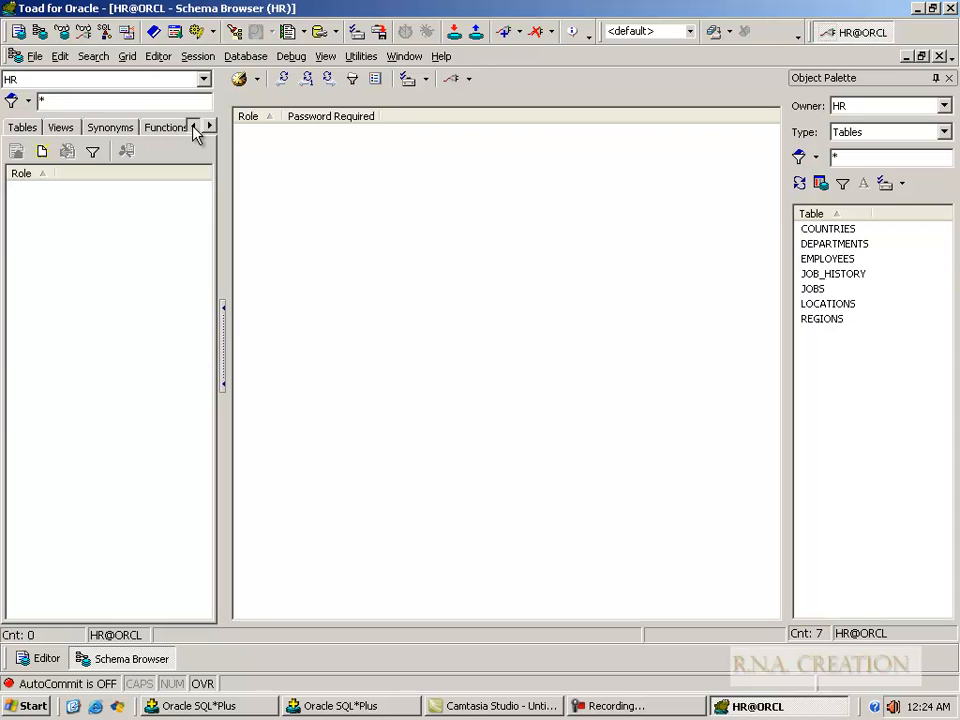
left_click(24, 128)
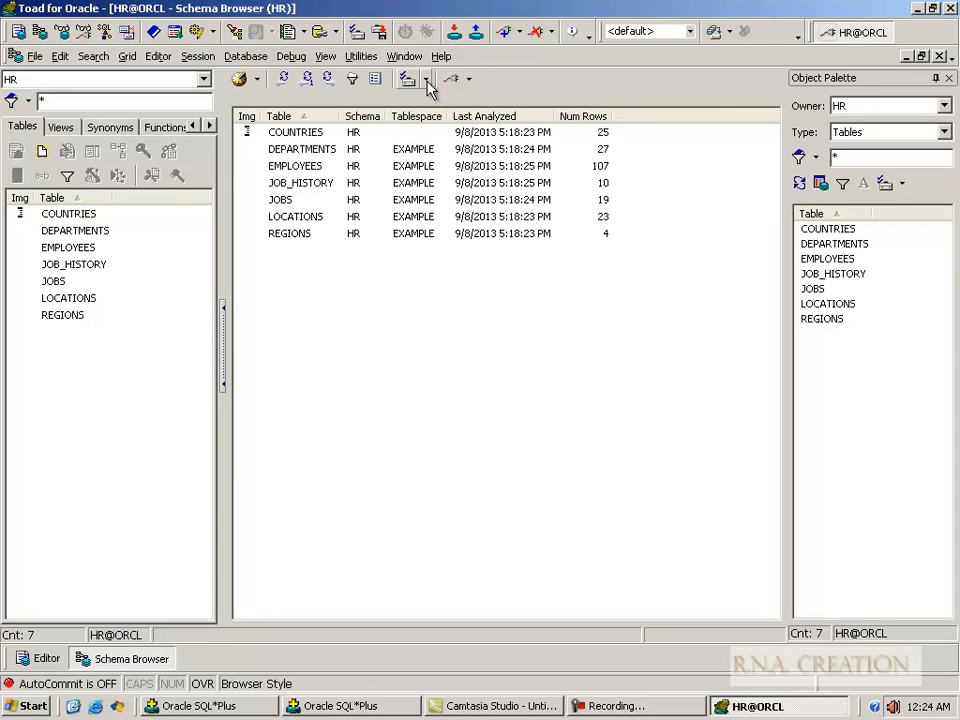
- Switch the browser style to multi-line tabs, then Dropdown, and pick Tables
left_click(436, 80)
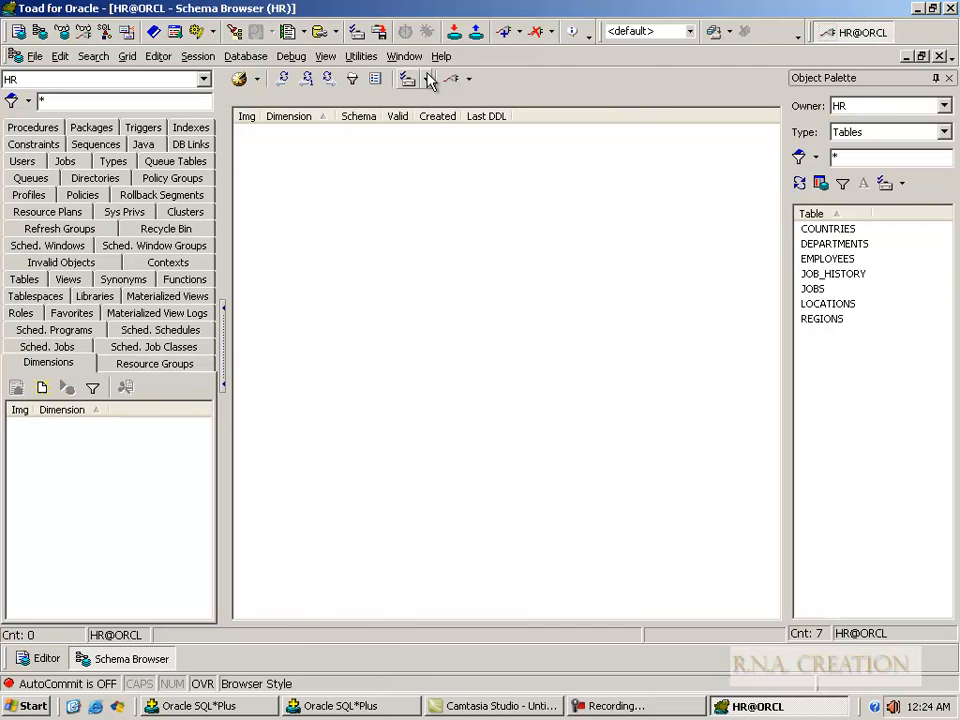
left_click(428, 80)
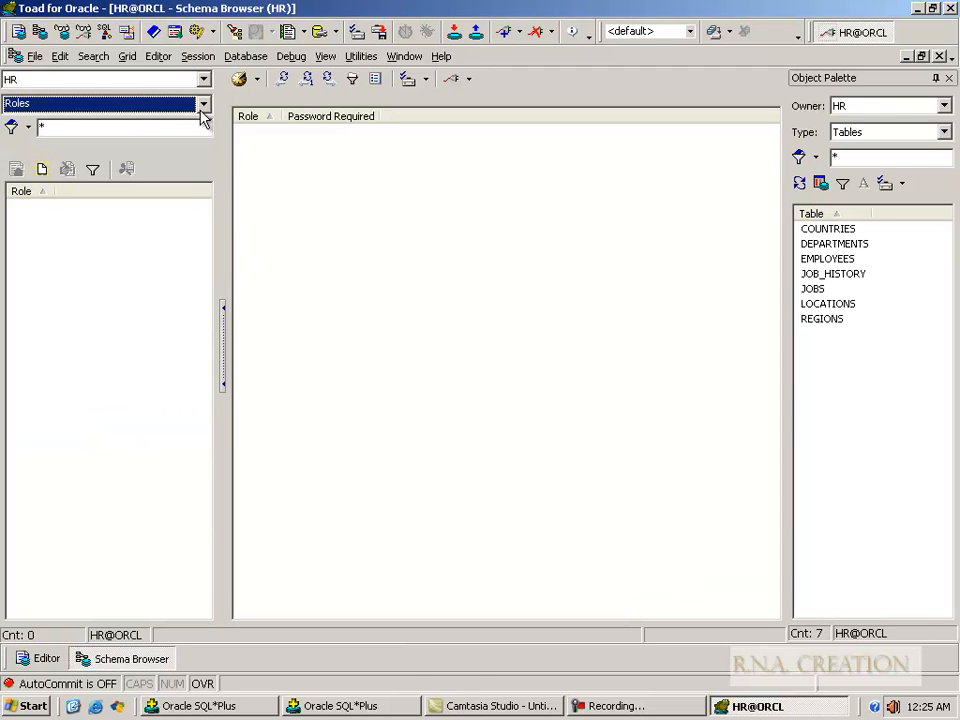
left_click(208, 104)
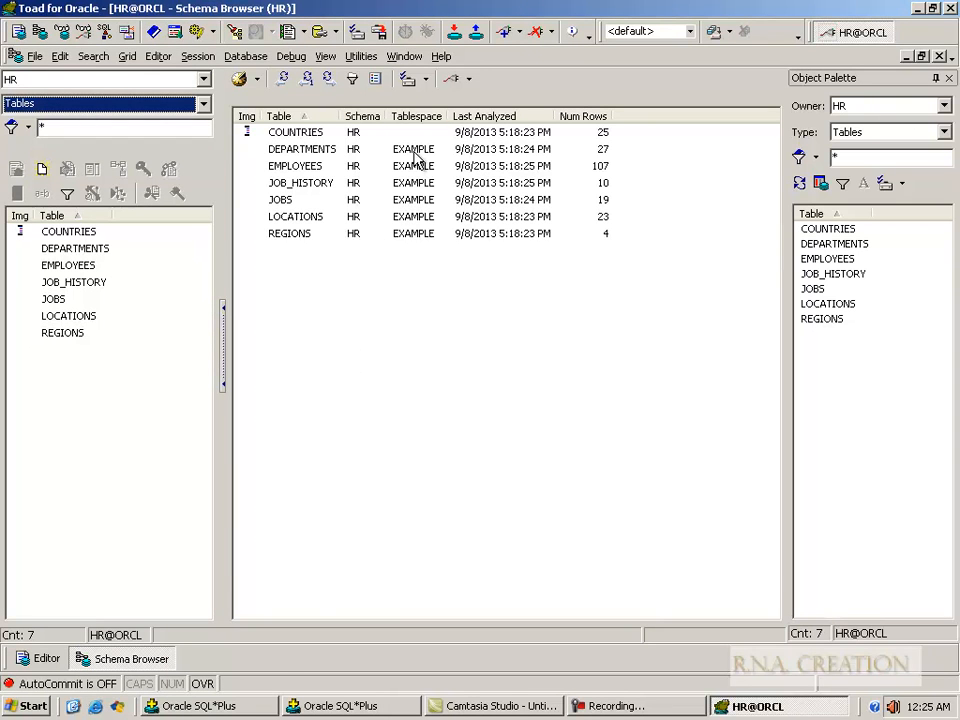
- Switch the Schema Browser back to Treeview and return to the SQL editor's 92 rows
left_click(404, 80)
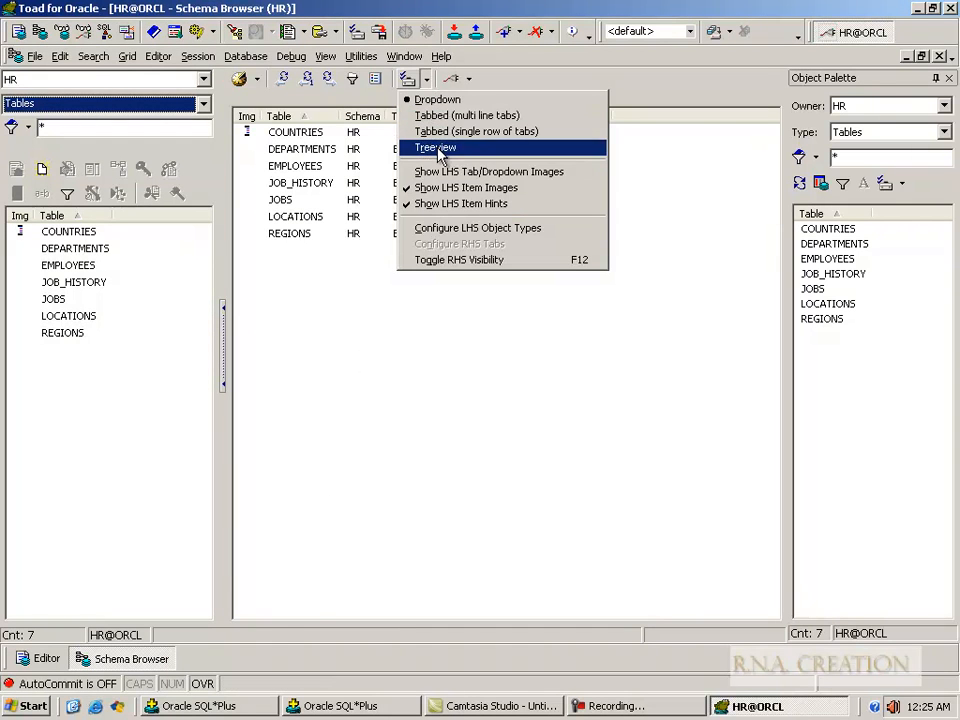
left_click(436, 148)
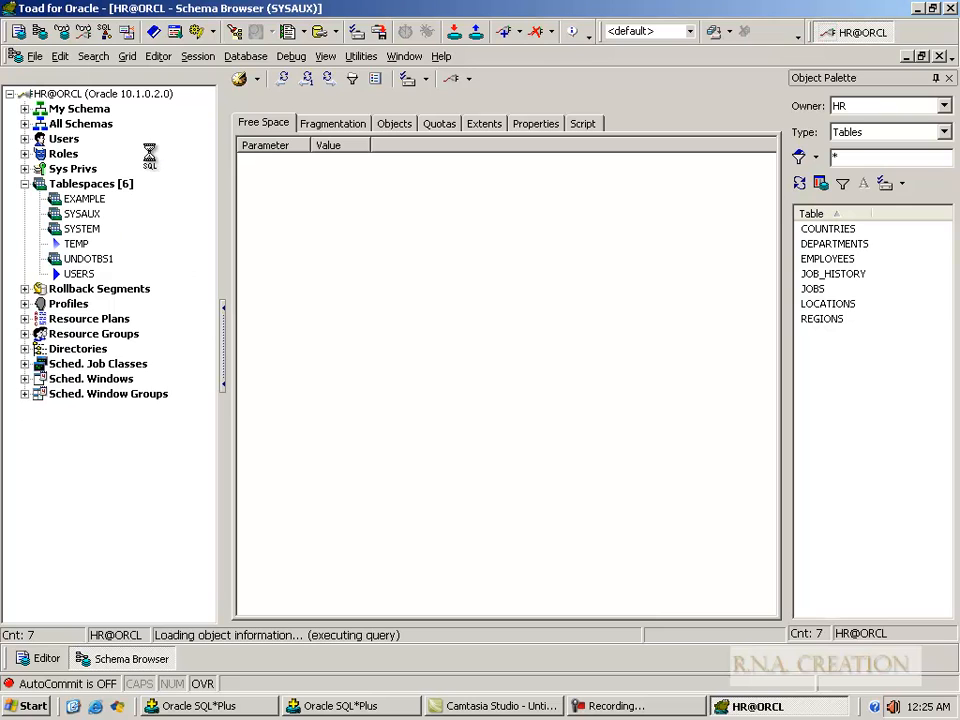
left_click(82, 212)
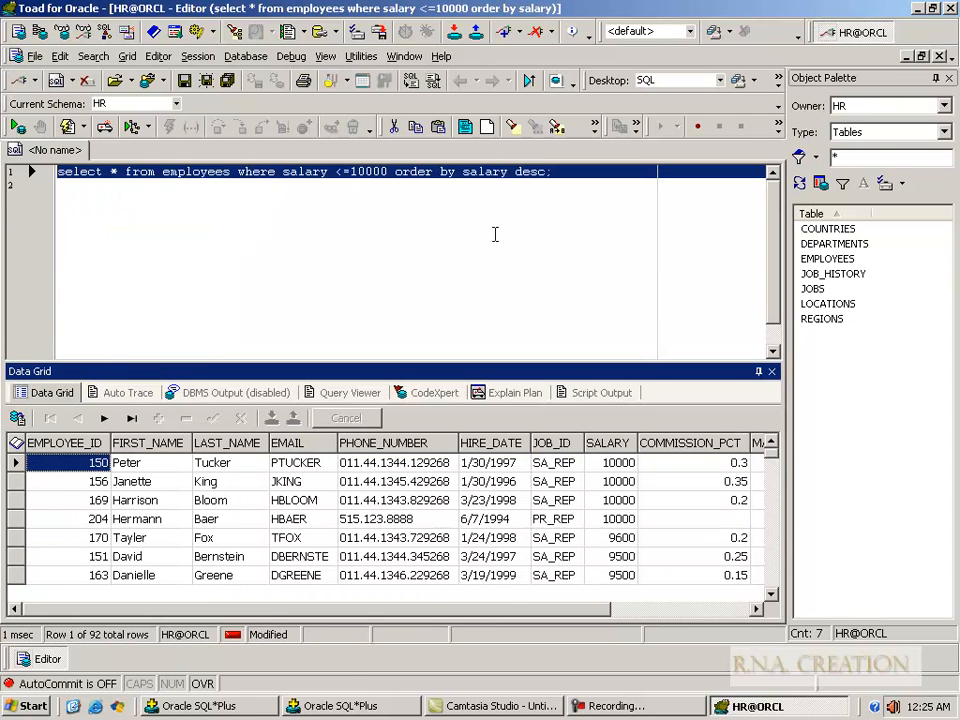
mouse_move(496, 222)
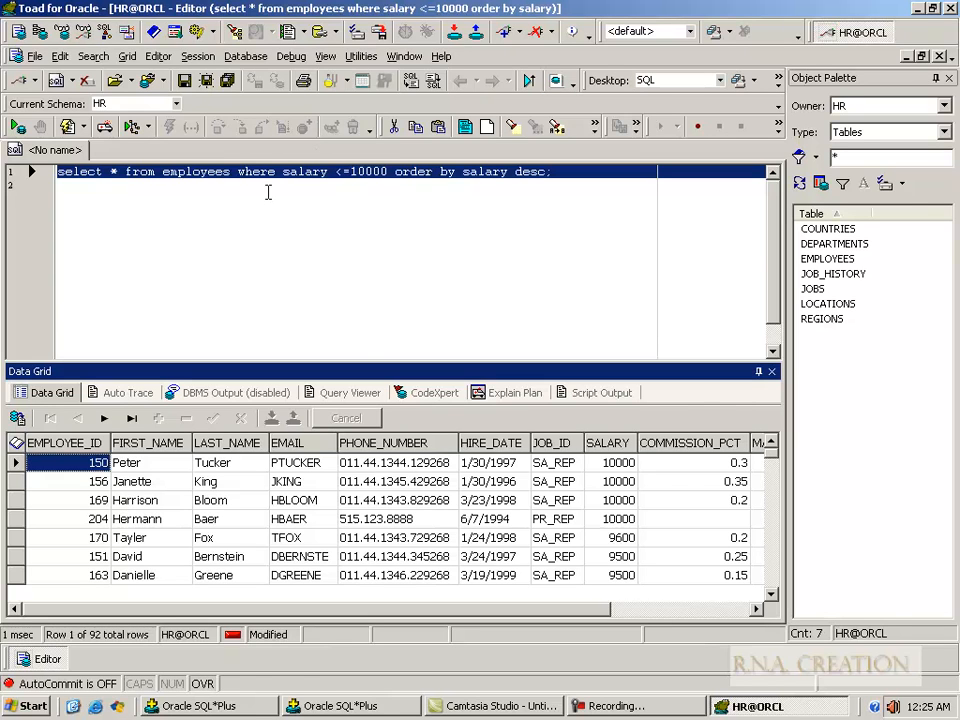
mouse_move(502, 322)
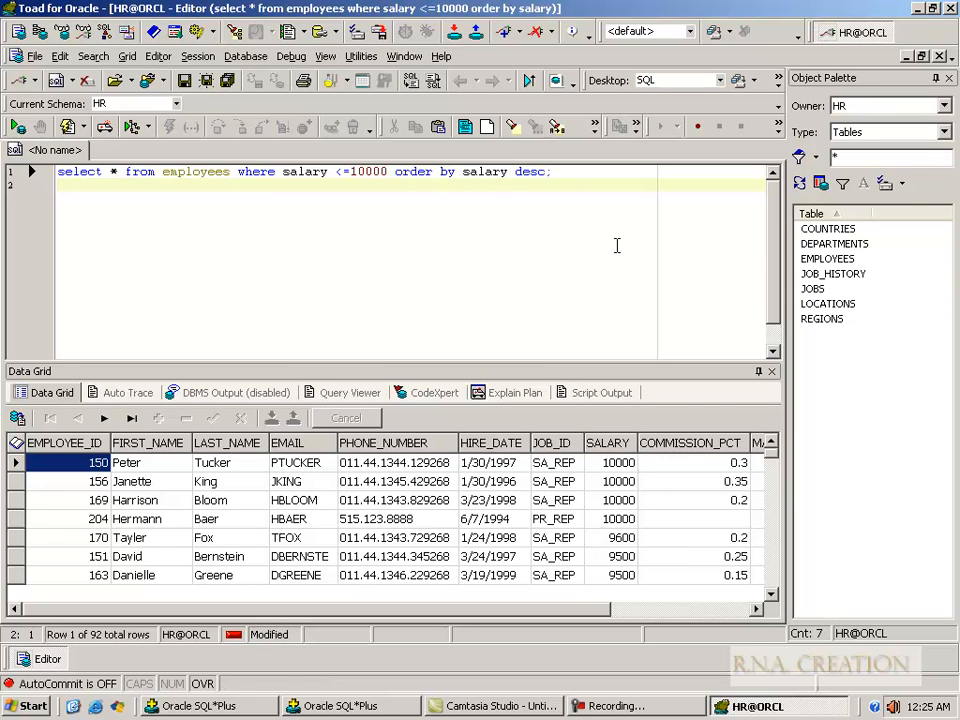
left_click(684, 32)
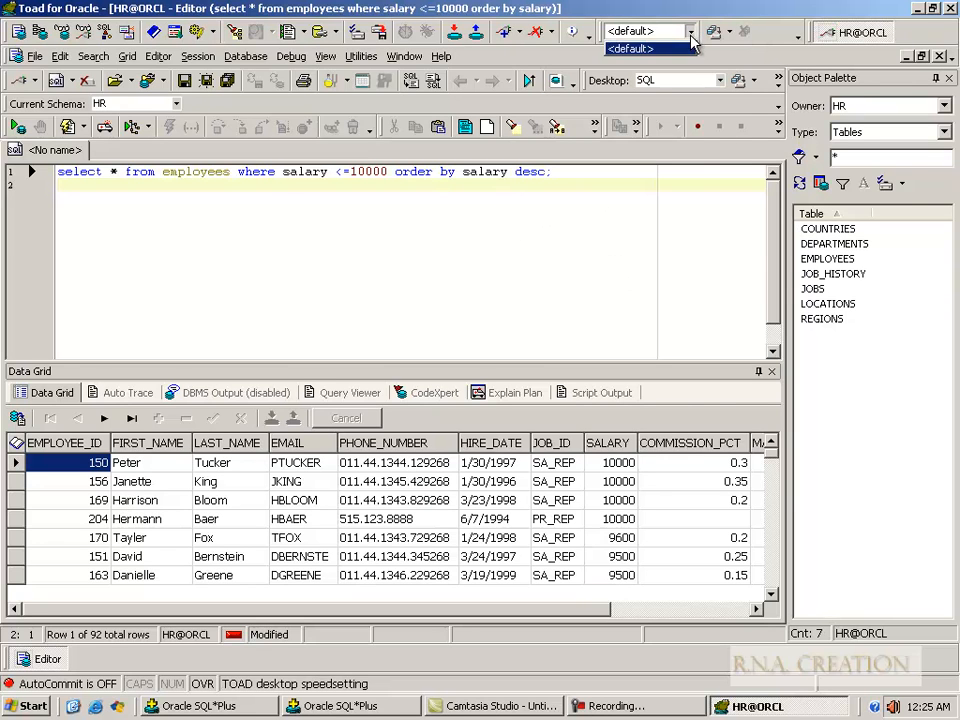